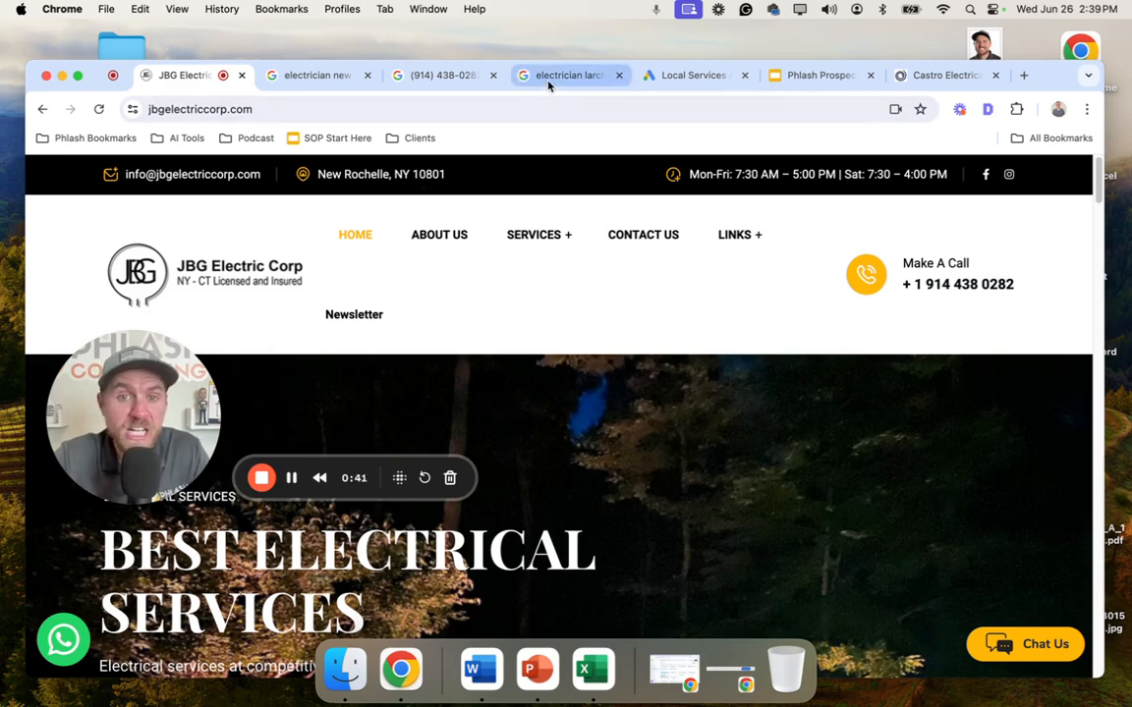
Step: Switch from the JBG Electric Corp homepage to the 'electrician new rochelle ny' Google results
left_click(315, 75)
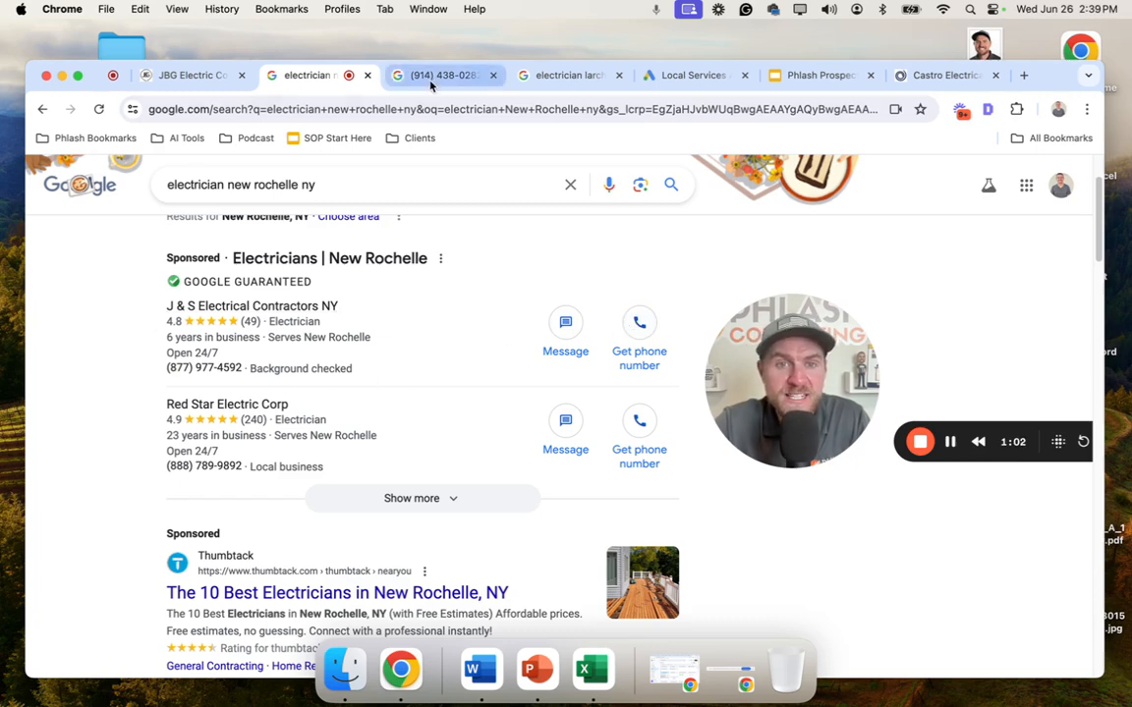
left_click(442, 74)
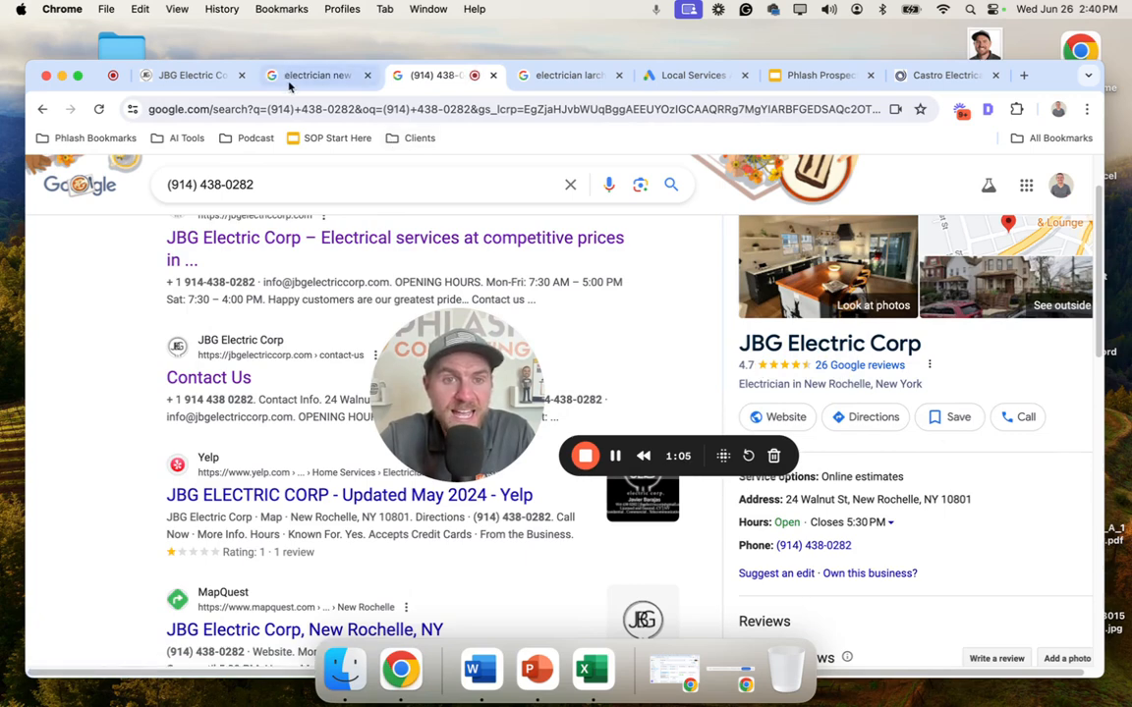
left_click(315, 74)
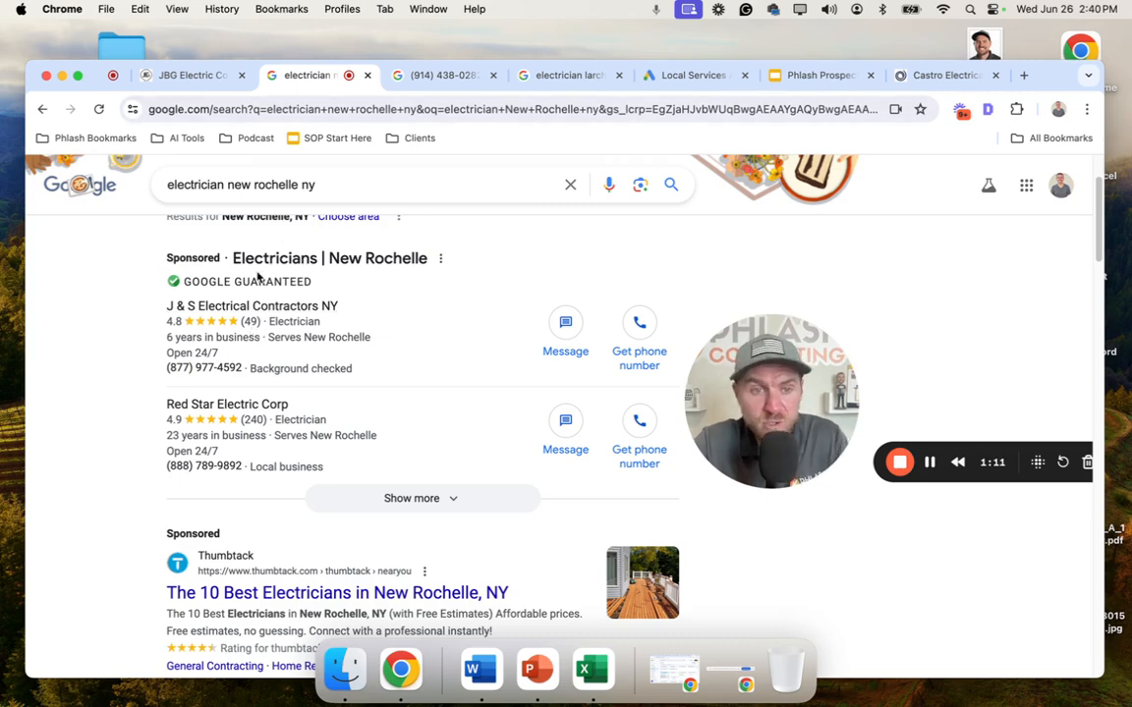
left_click(691, 75)
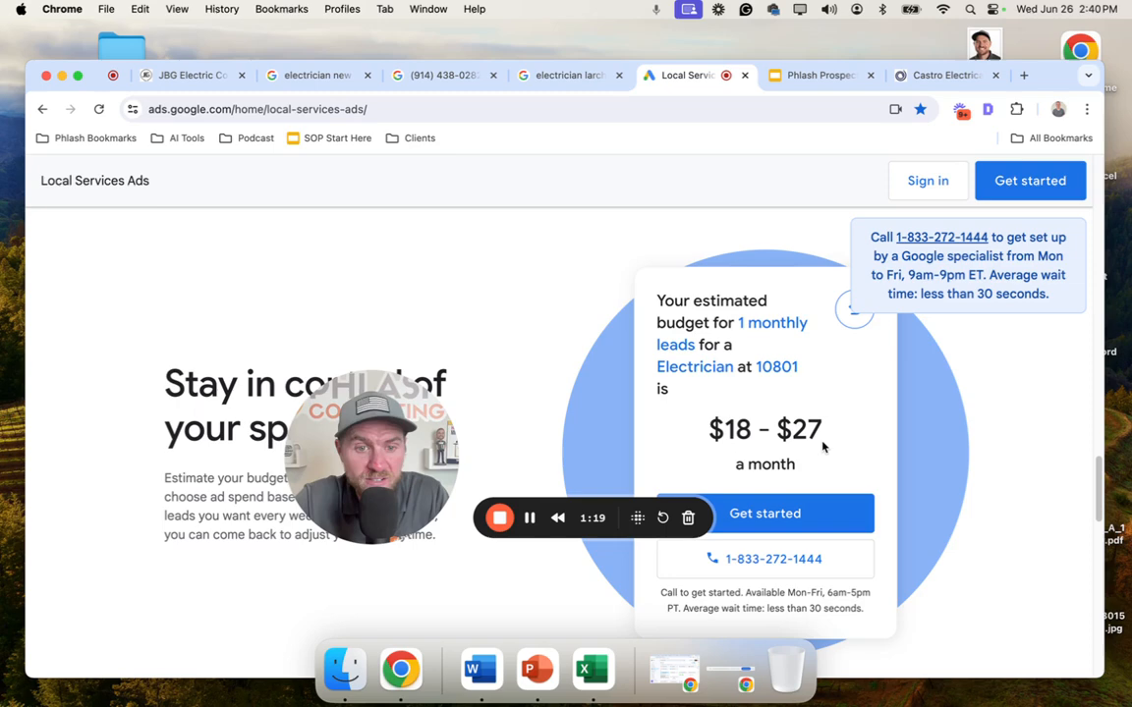
mouse_move(463, 102)
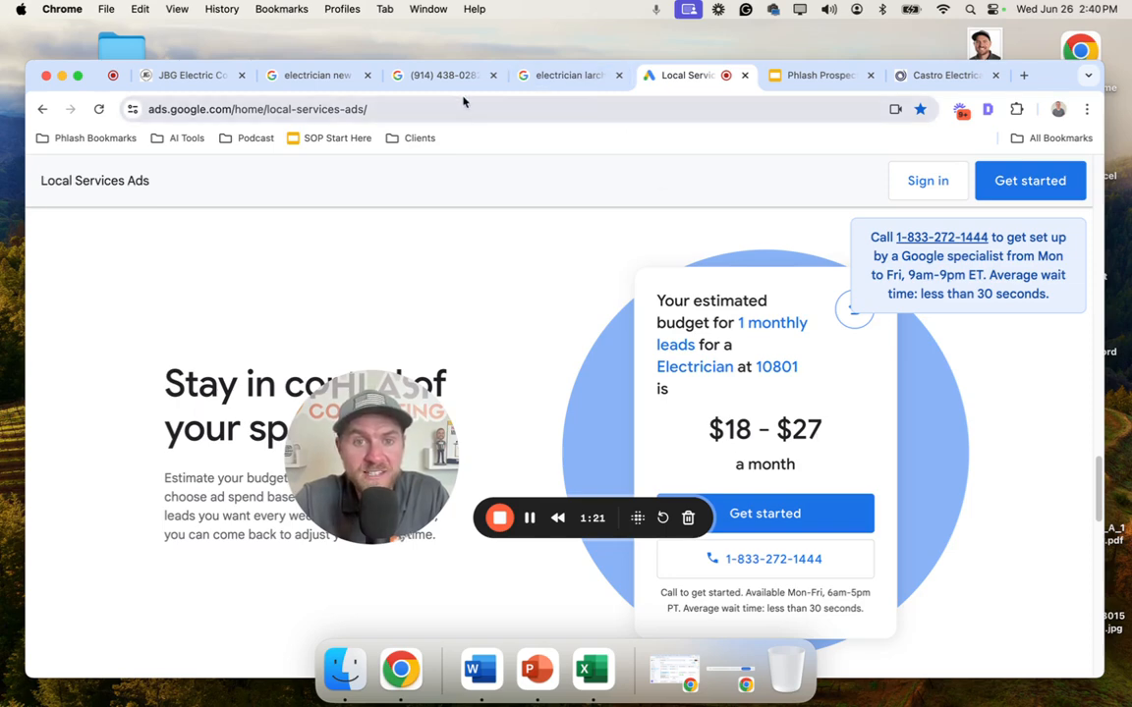
left_click(304, 75)
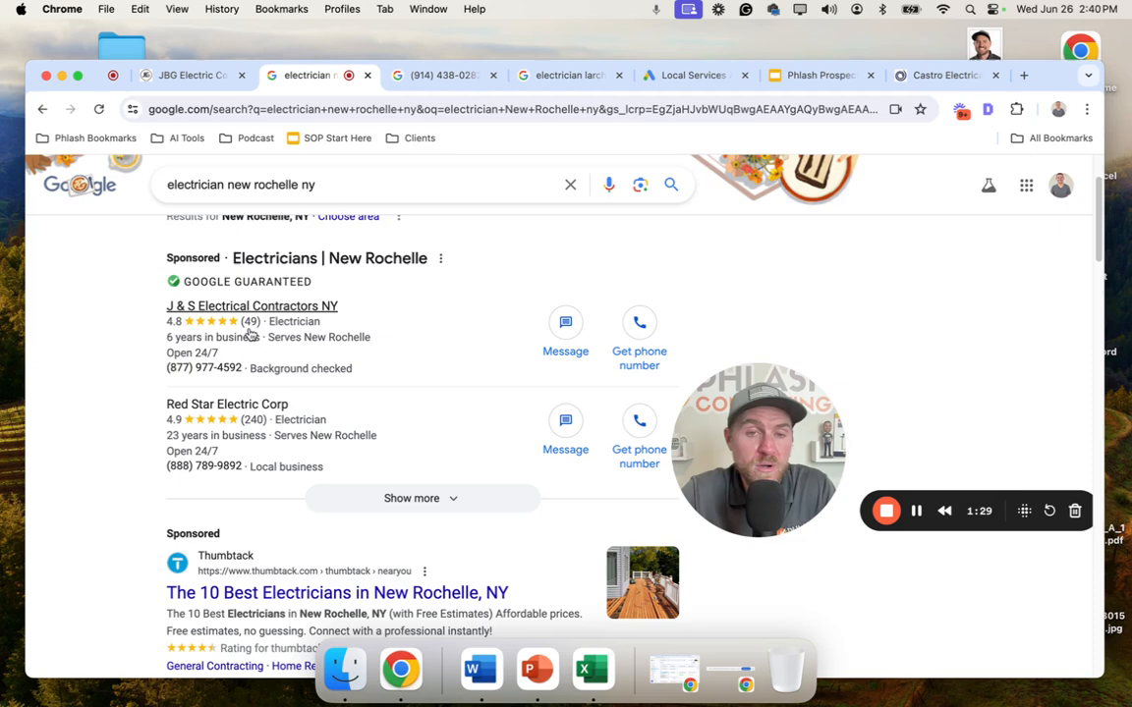
left_click(568, 75)
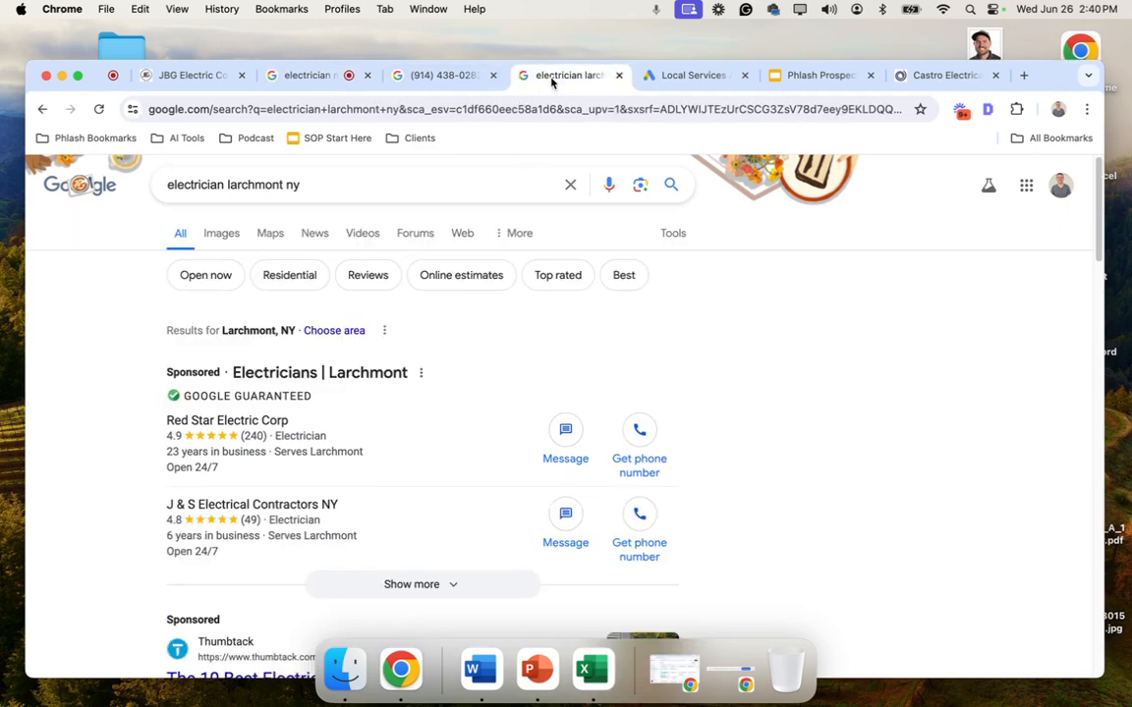
left_click(437, 75)
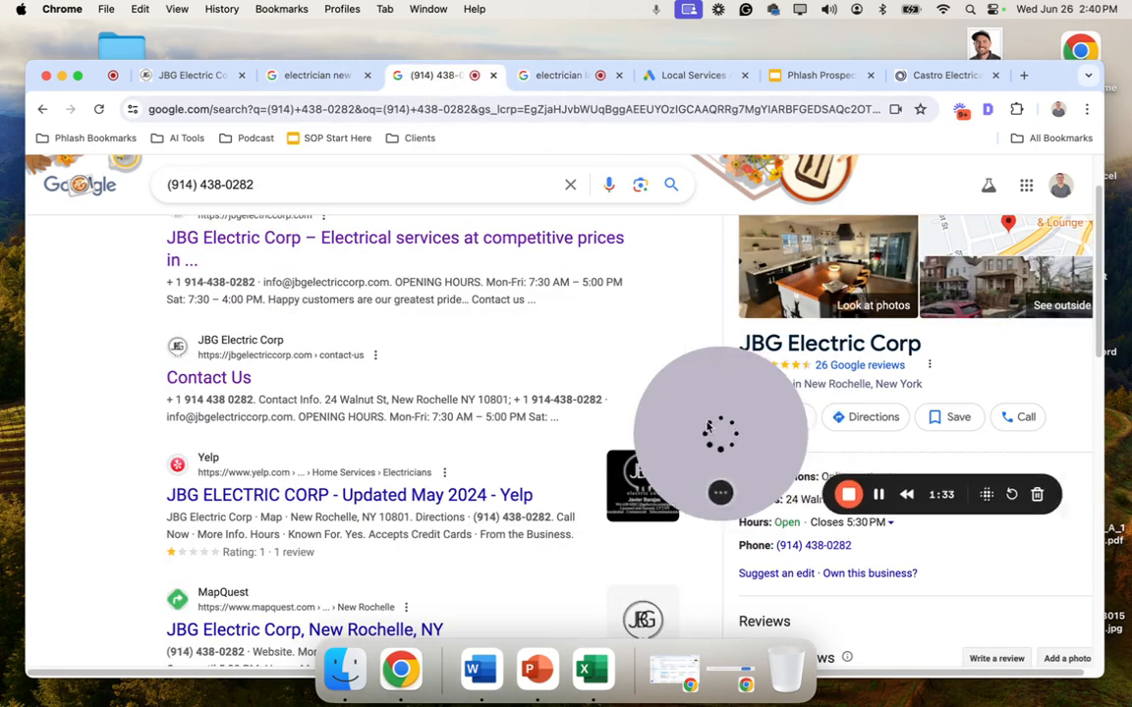
left_click(314, 74)
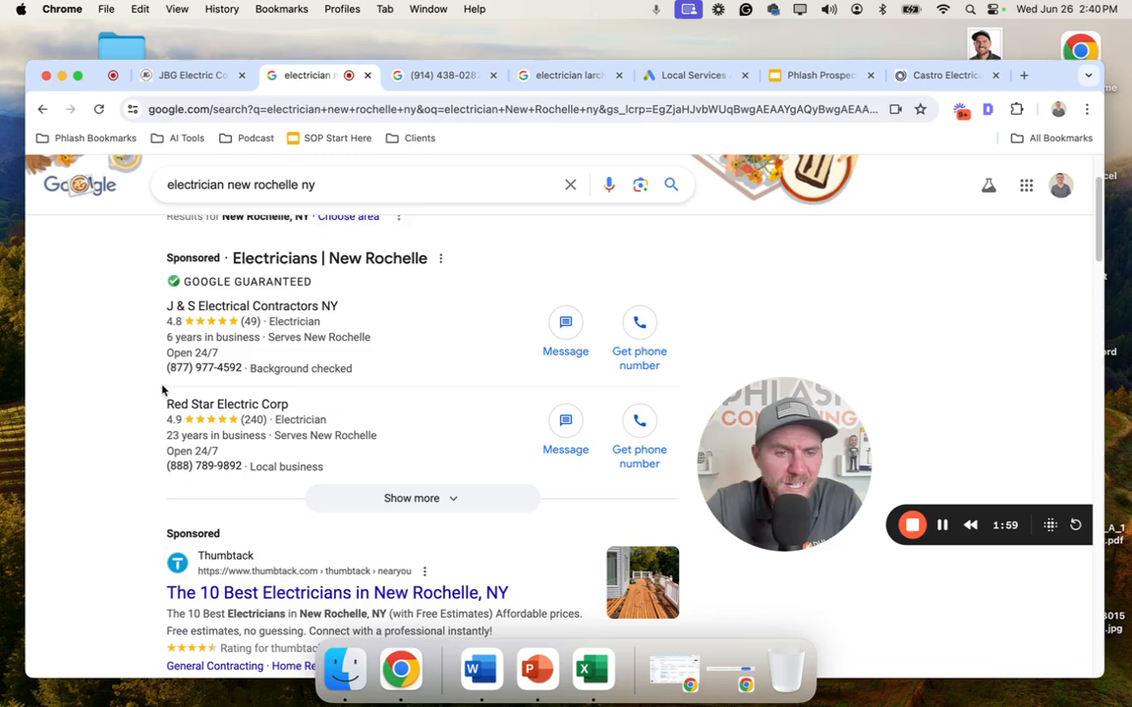
Step: Scroll past the sponsored ads to the Businesses map pack with JBG, ArDee and A Perfect Electrical
scroll("down", 3)
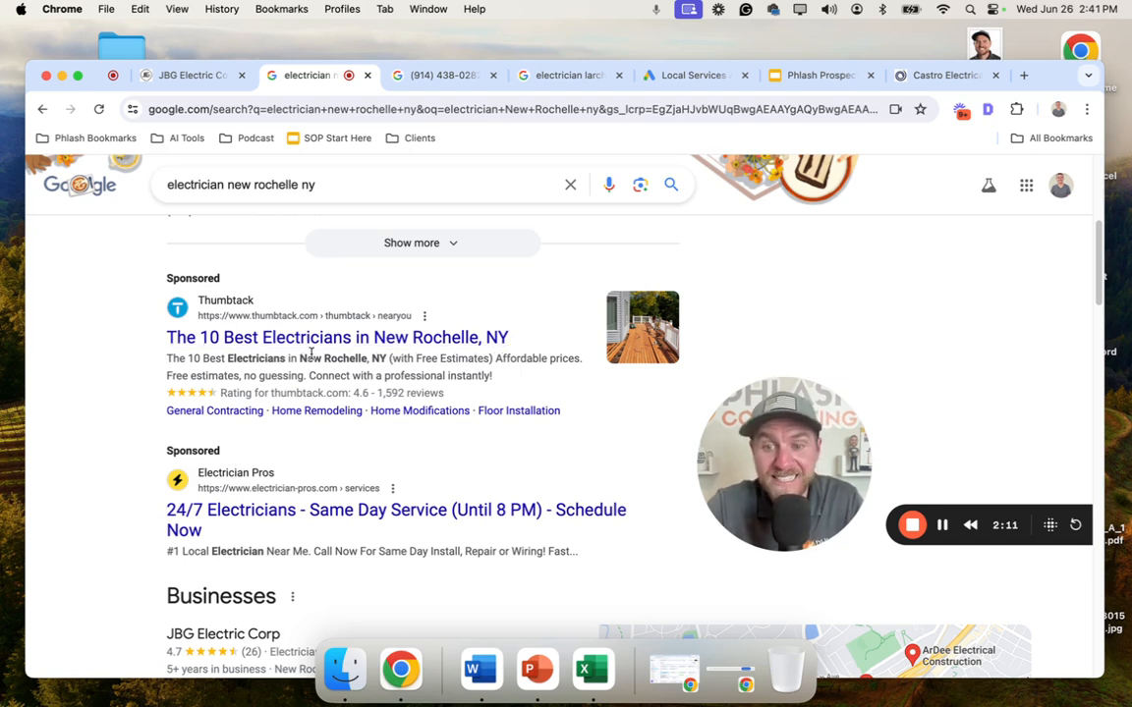
mouse_move(421, 410)
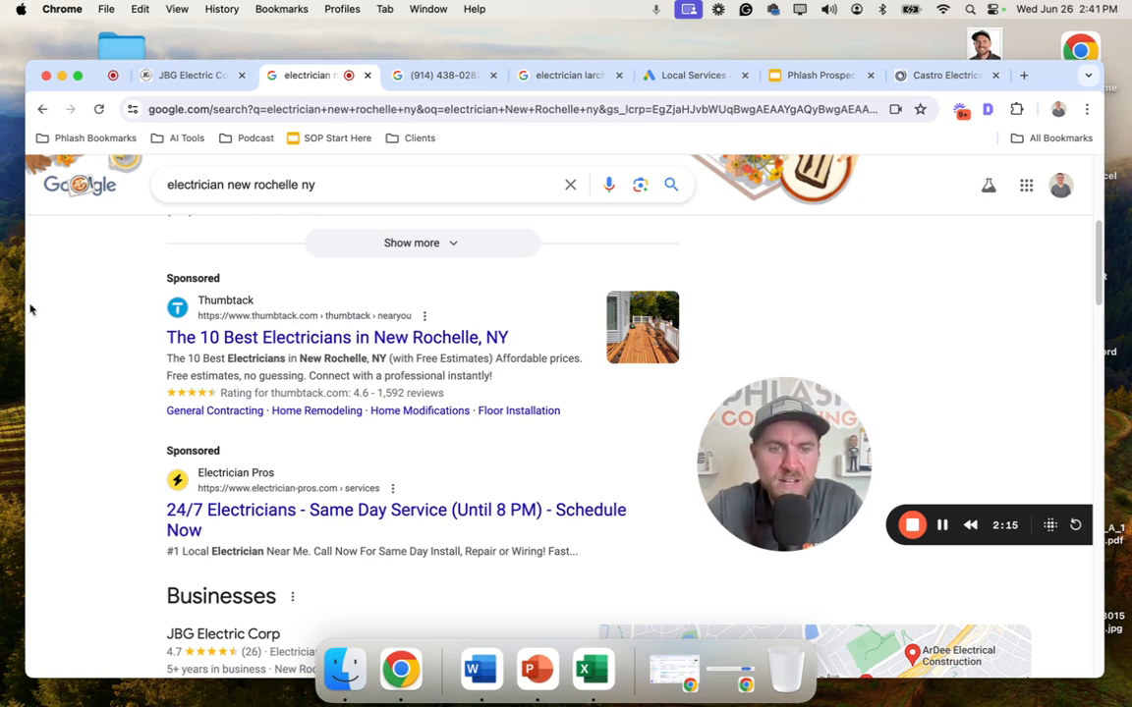
scroll("down", 3)
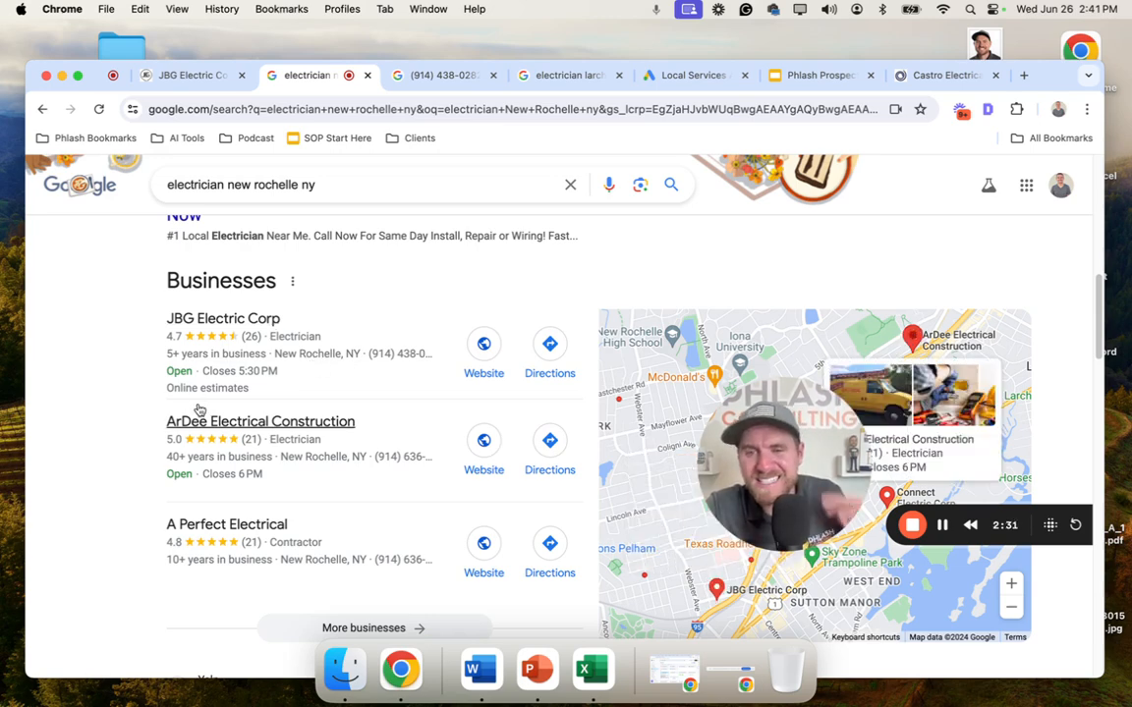
Step: Scroll through the map pack and organic results from Yelp, BBB and A Perfect Goldman
scroll("up", 3)
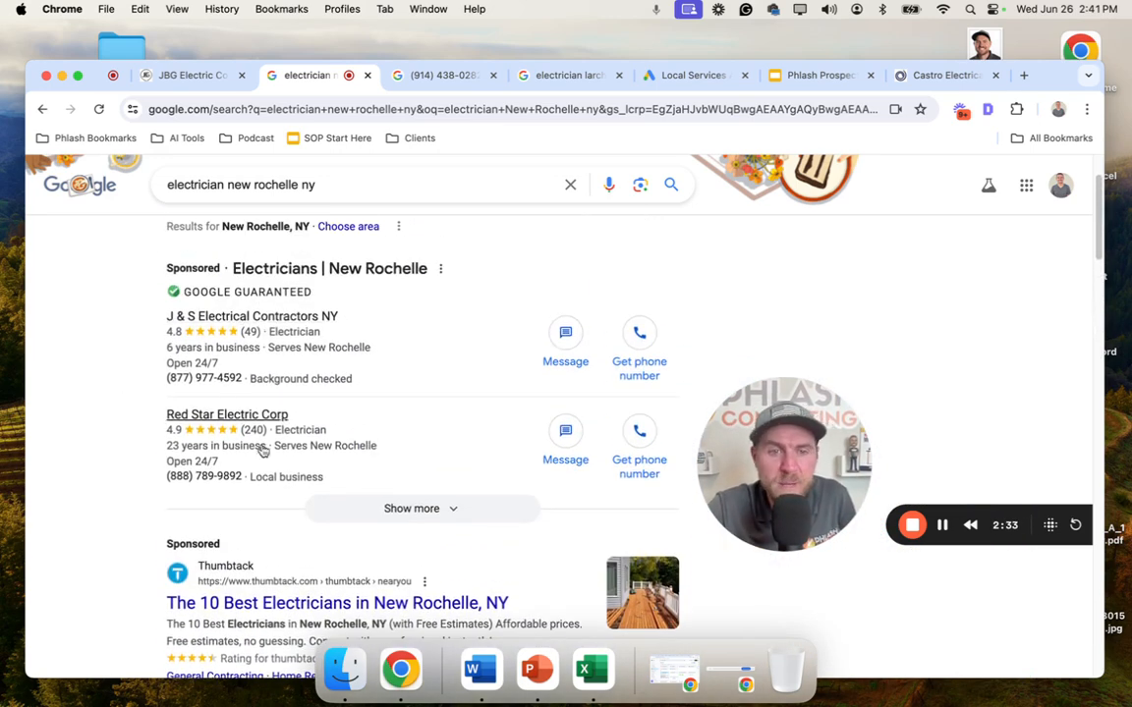
scroll("down", 3)
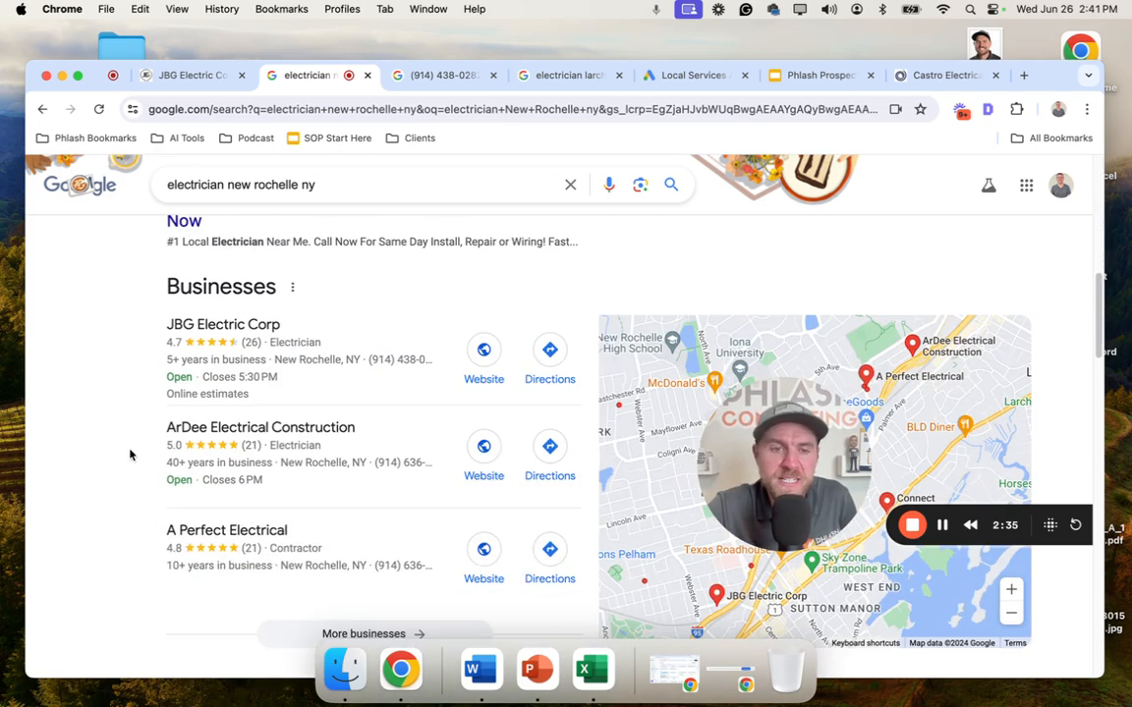
scroll("up", 3)
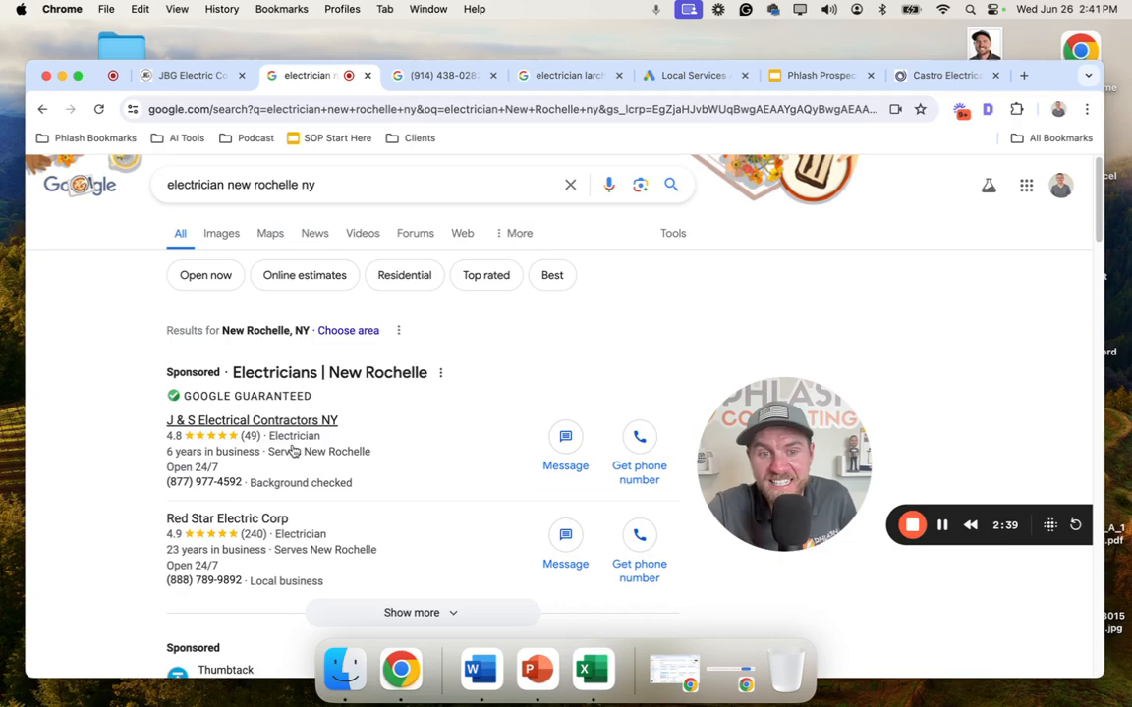
scroll("down", 3)
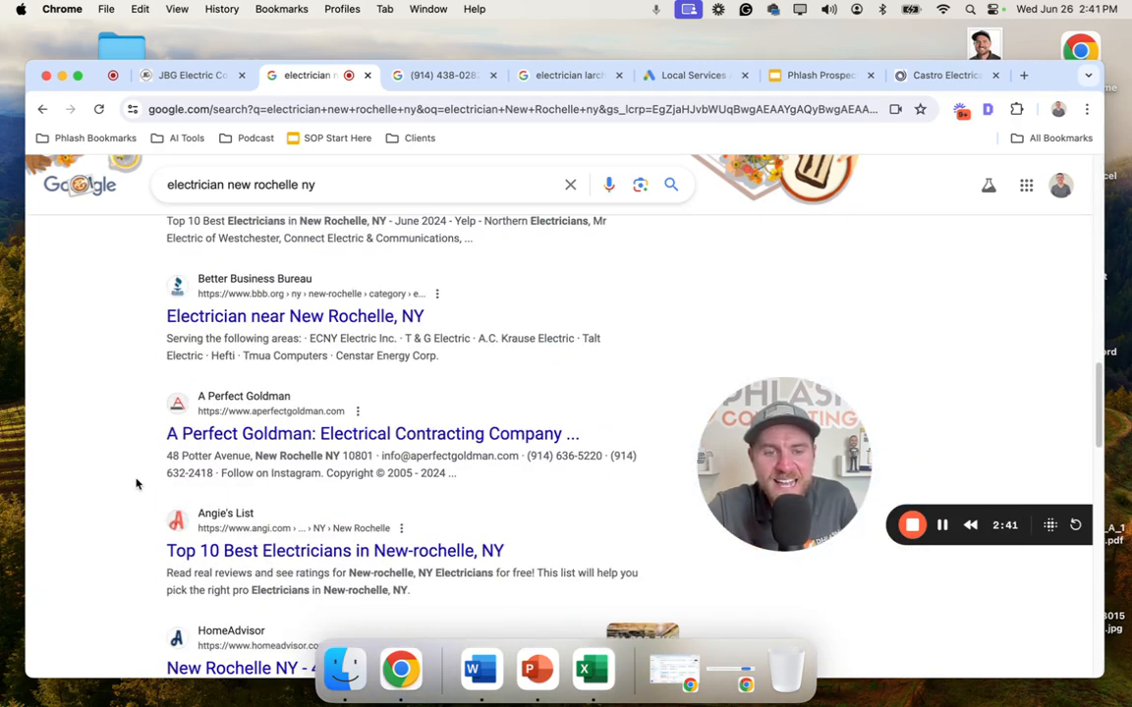
scroll("up", 3)
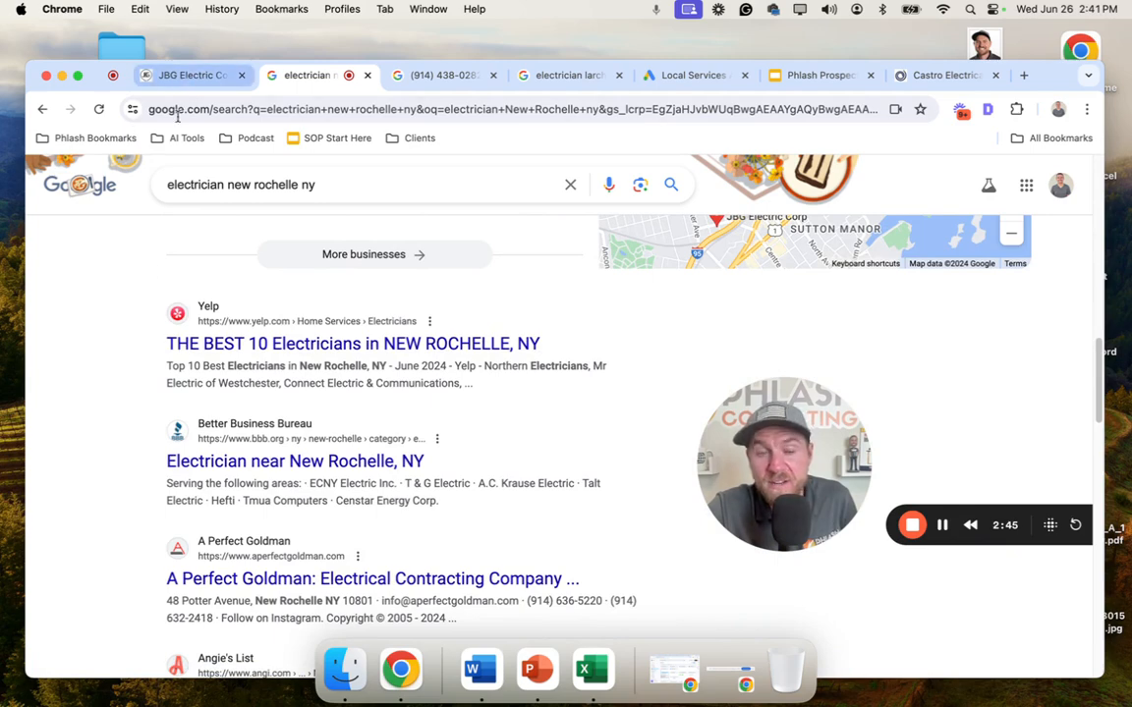
scroll("up", 3)
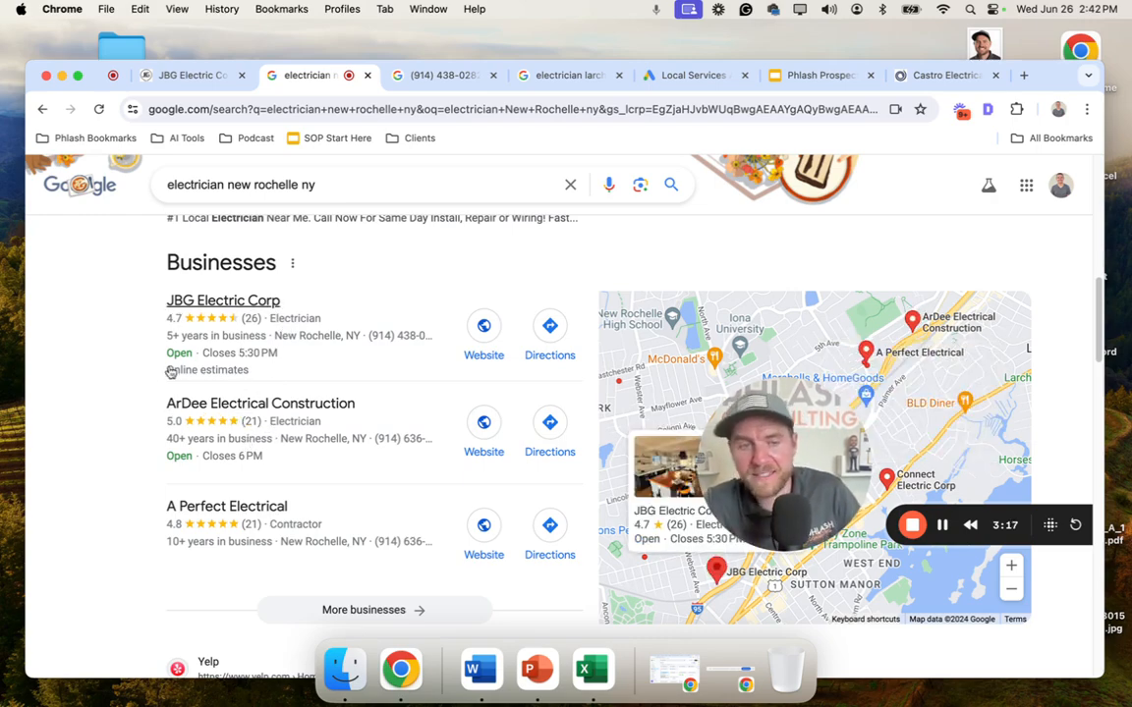
scroll("down", 3)
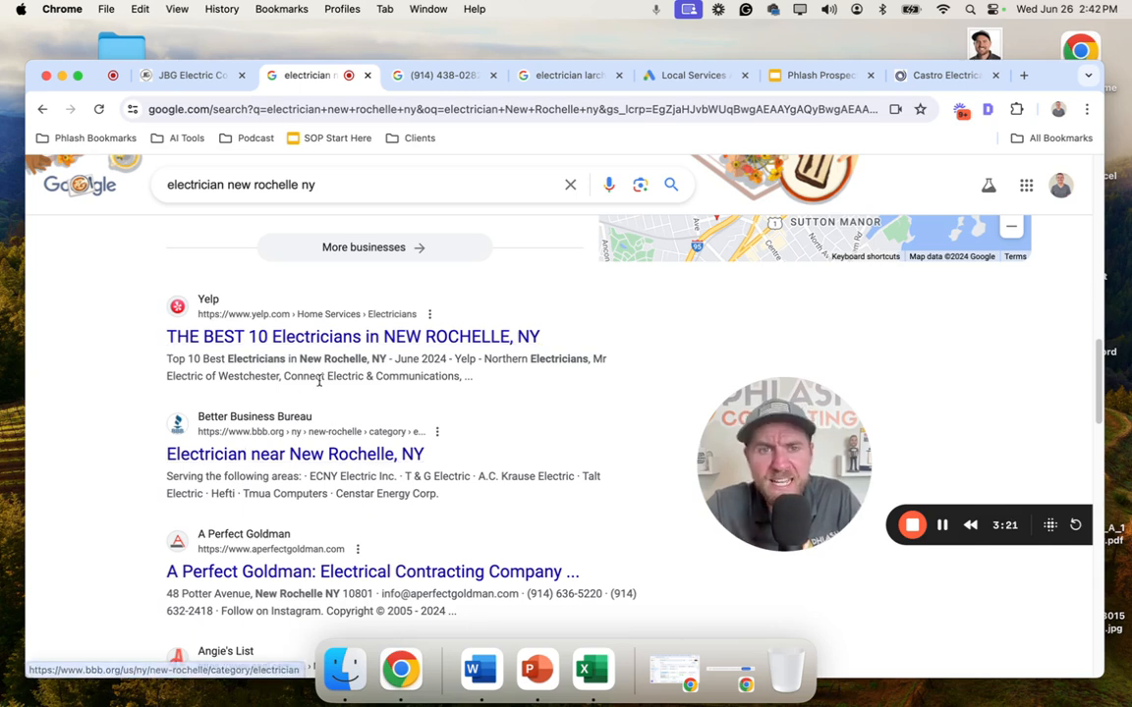
mouse_move(192, 74)
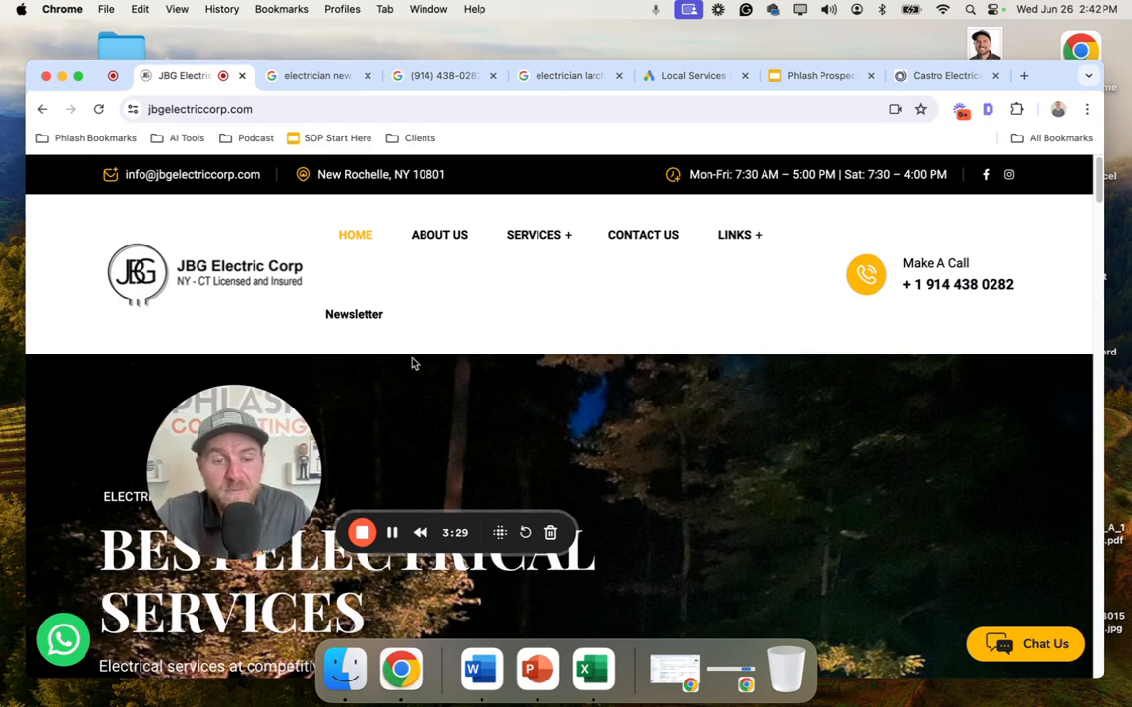
mouse_move(499, 303)
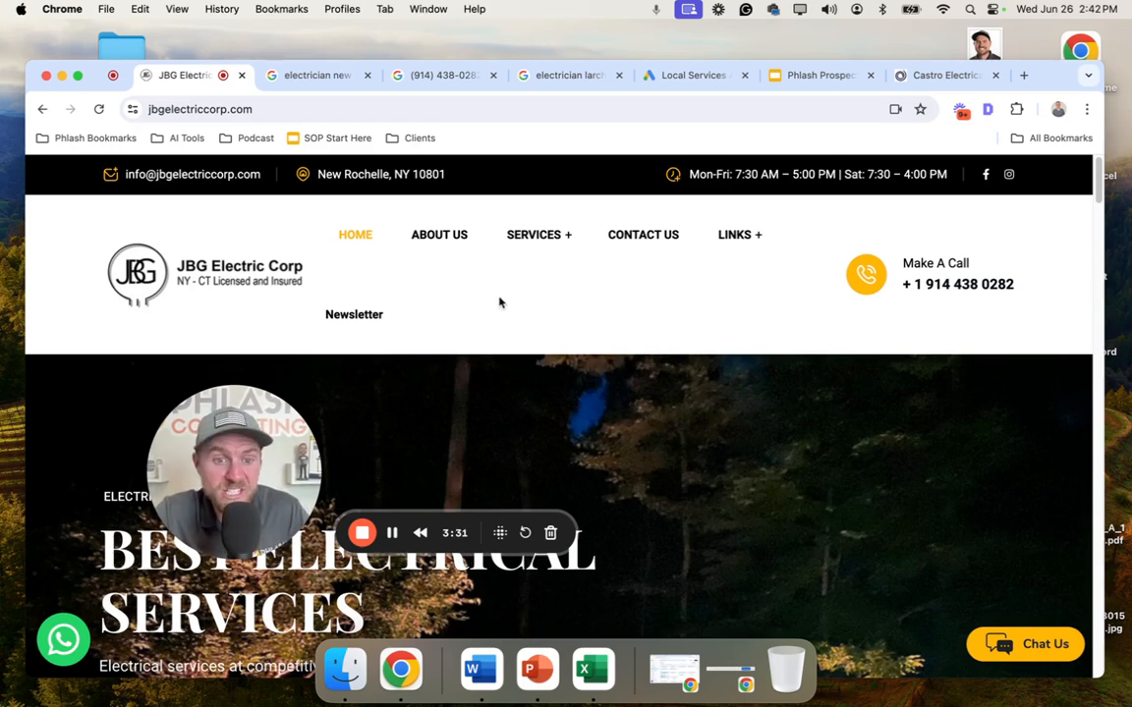
mouse_move(545, 303)
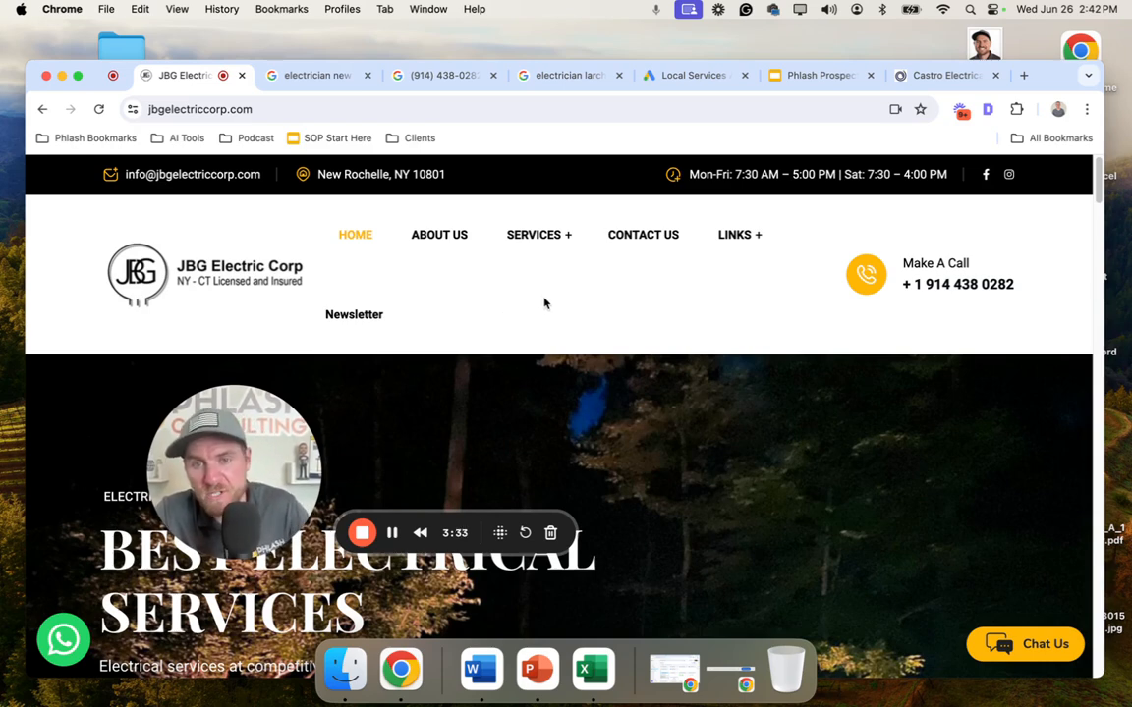
mouse_move(953, 128)
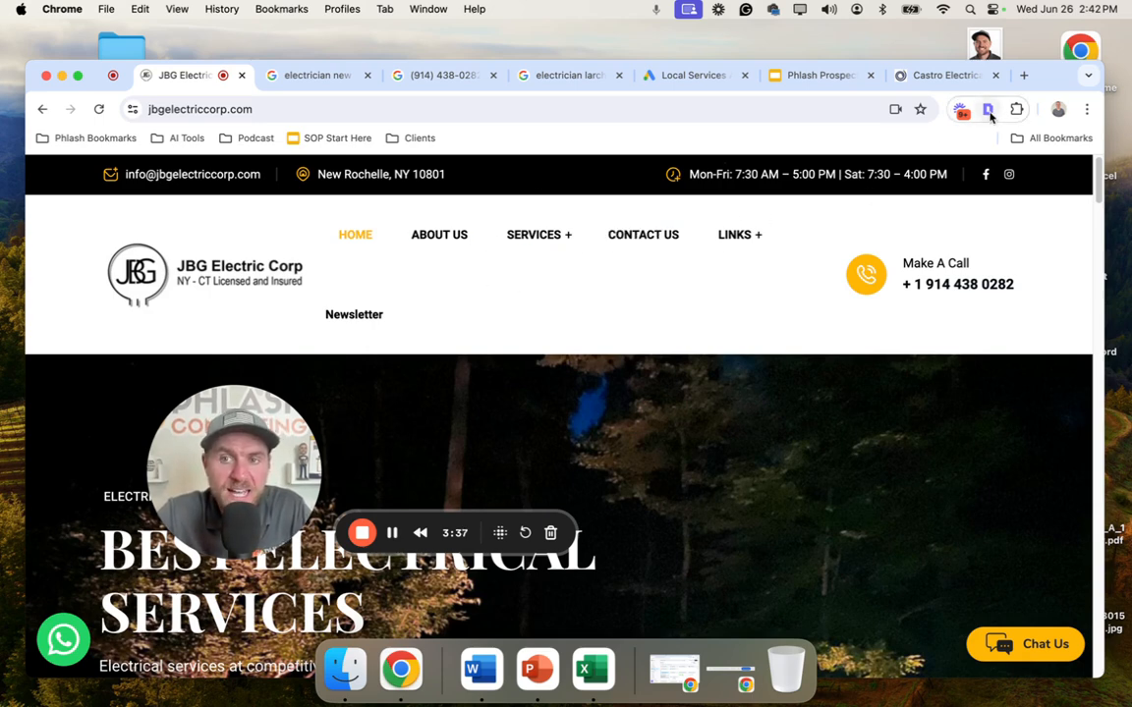
Step: Review the JBG Electric Corp homepage's heading-tag audit showing 65 images and 81 links
left_click(987, 110)
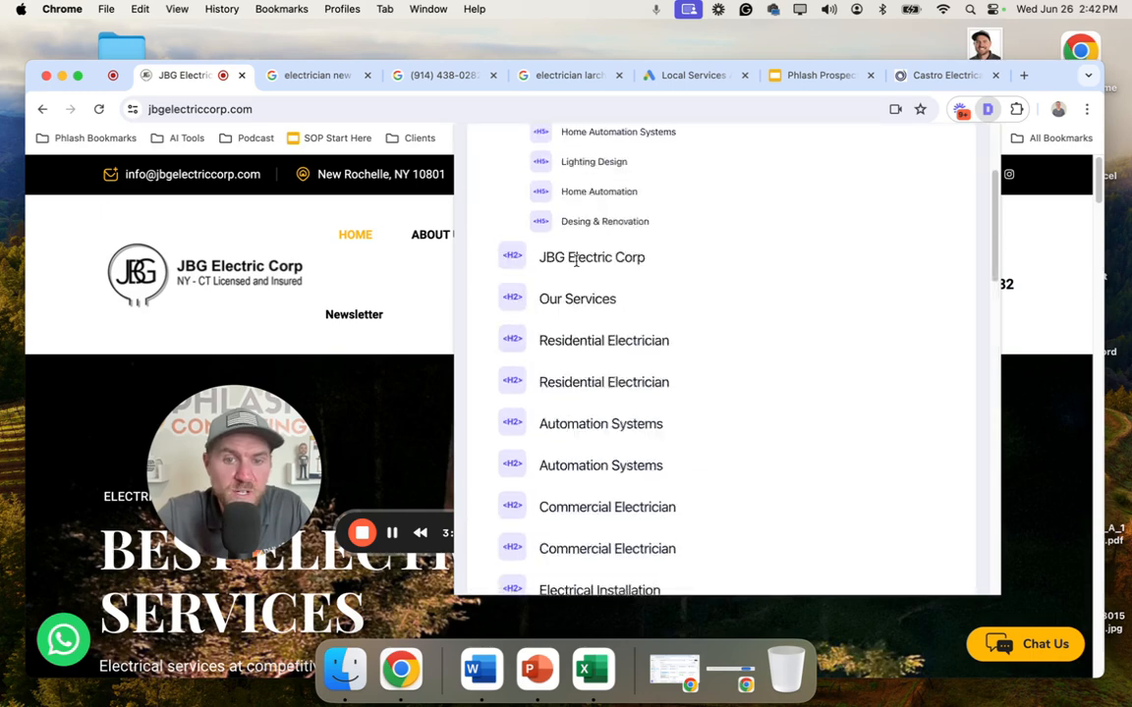
scroll("down", 3)
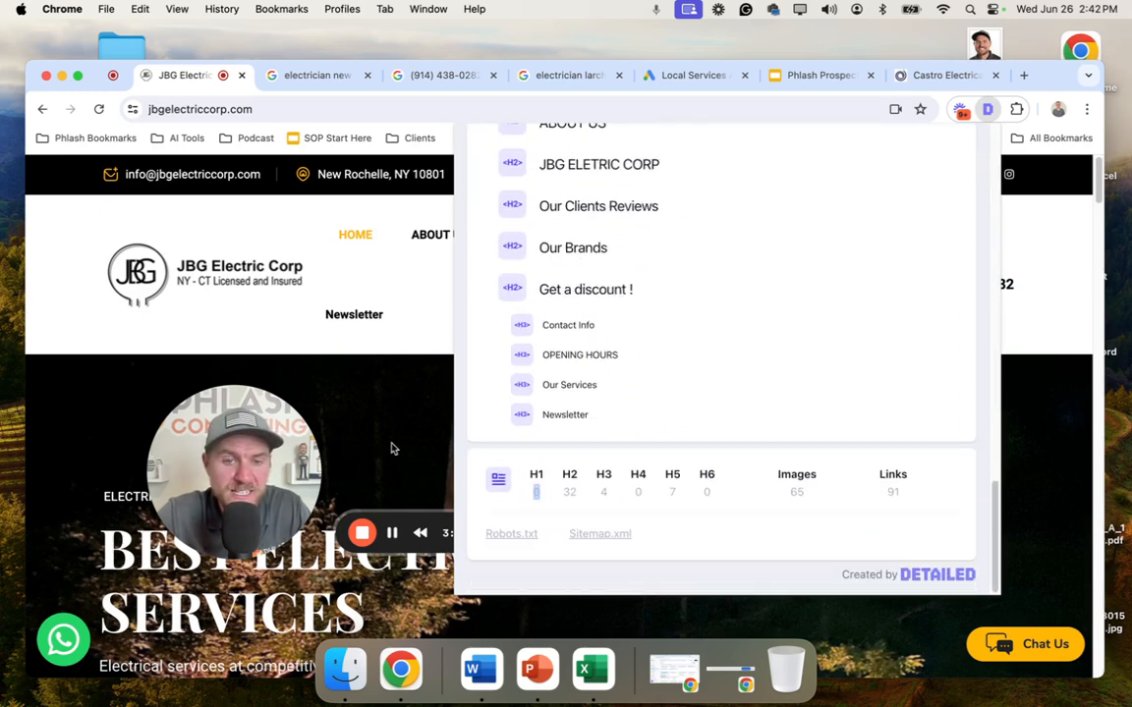
left_click(534, 234)
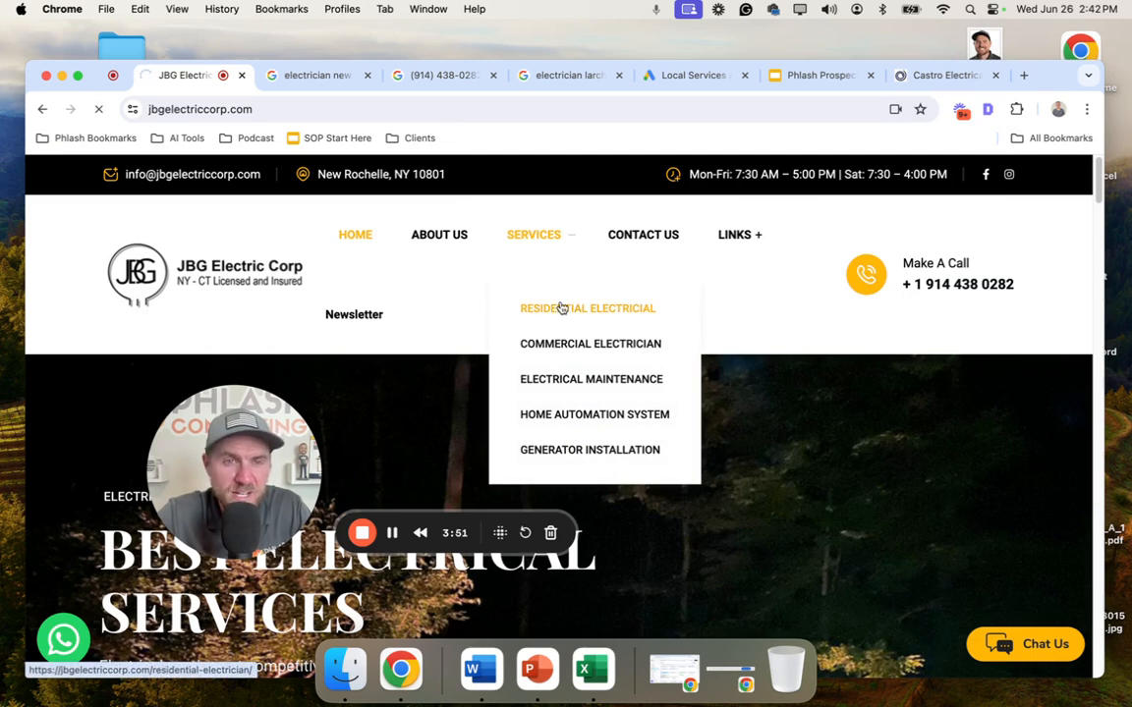
Step: Review JBG's Residential Electrician page, its SEO tags with missing meta description, and heading structure
left_click(586, 308)
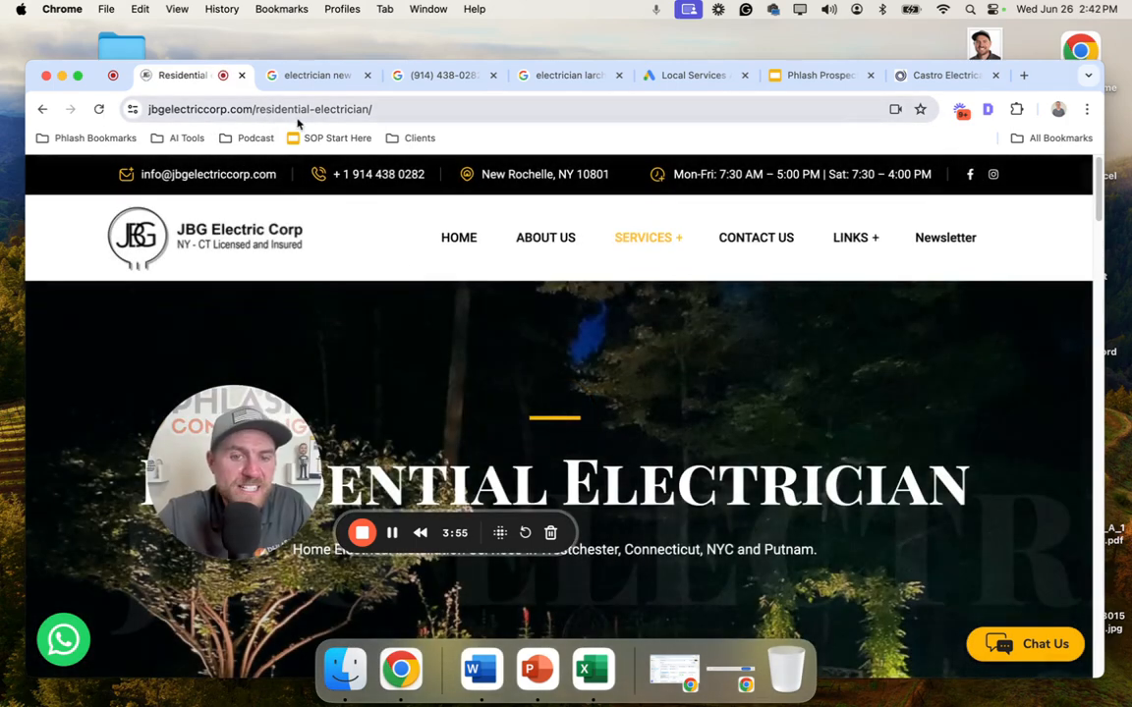
left_click(986, 110)
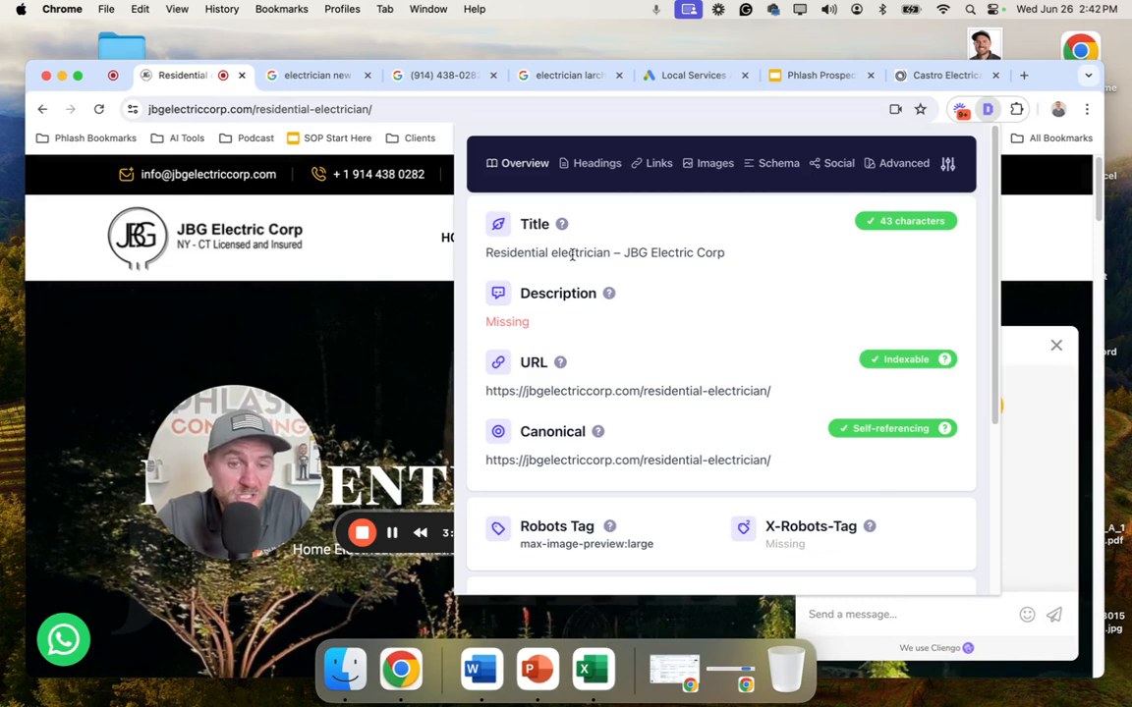
mouse_move(593, 268)
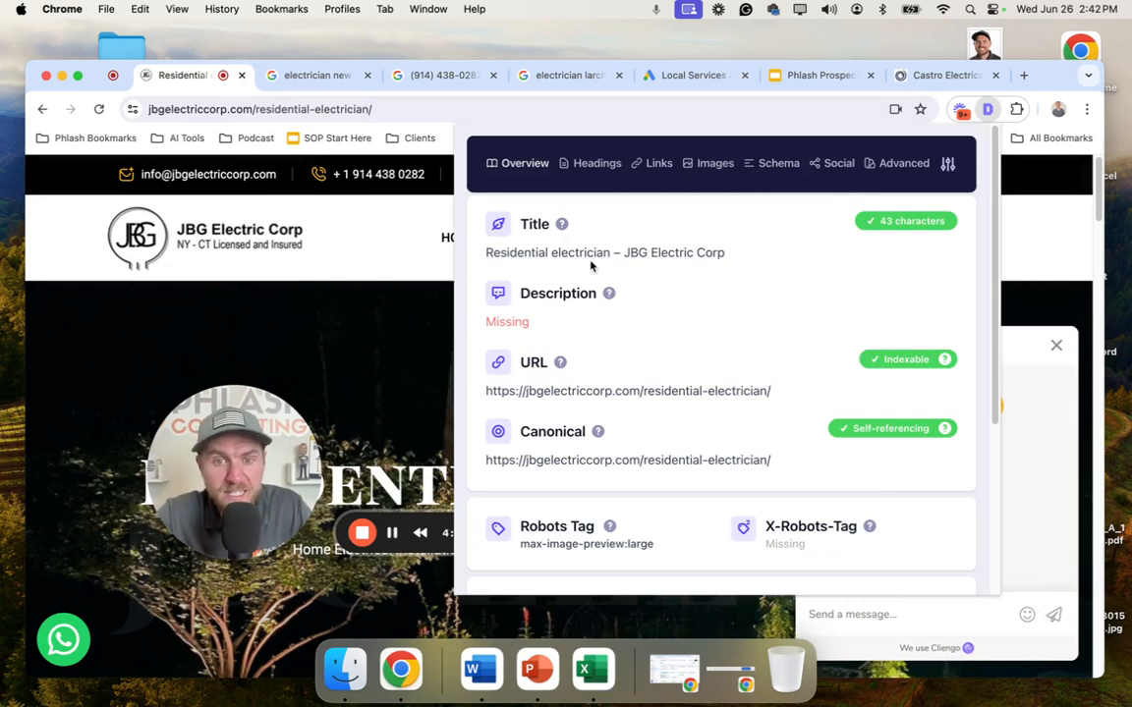
mouse_move(503, 323)
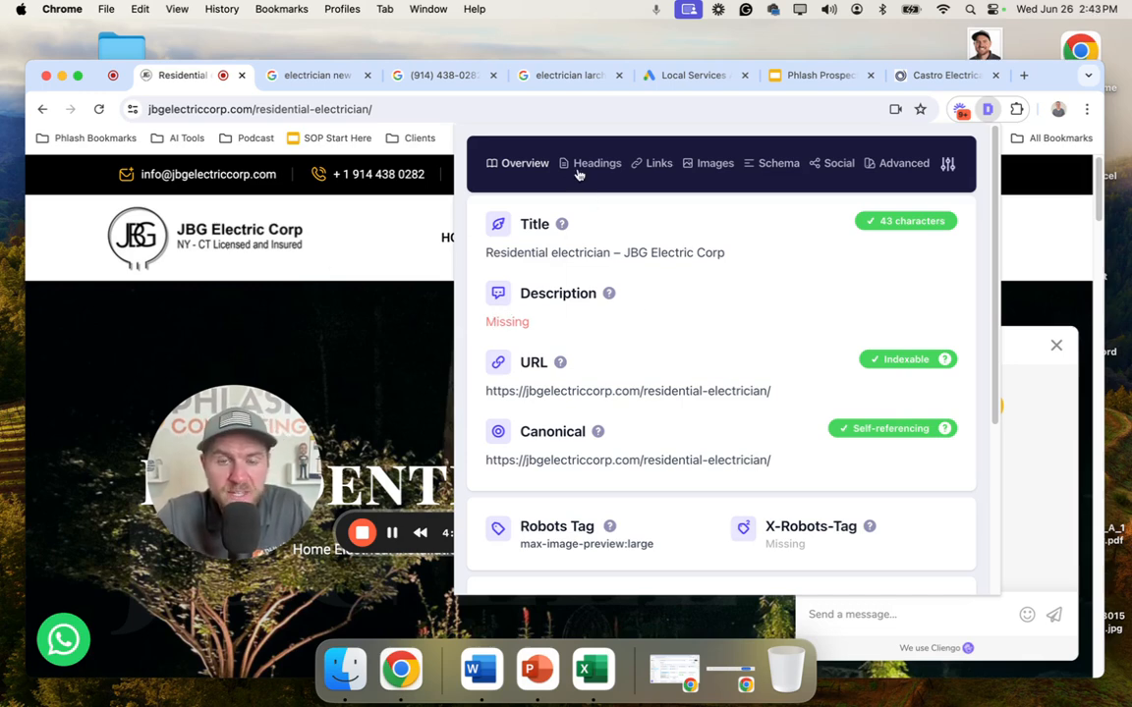
left_click(597, 163)
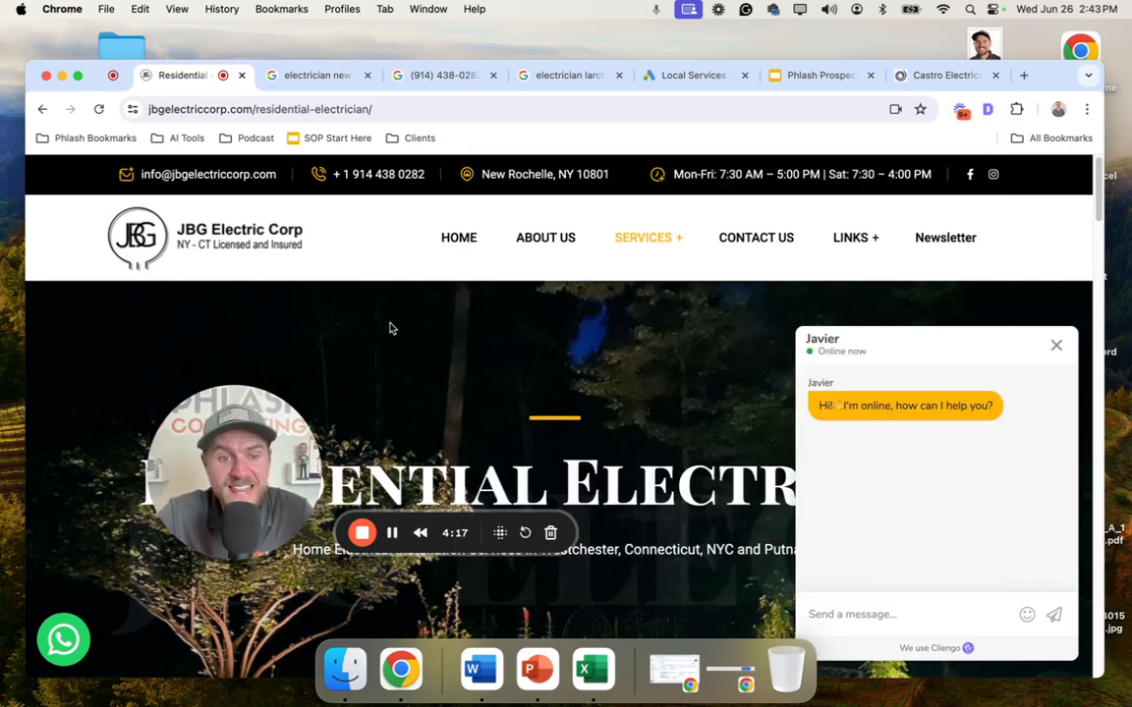
Step: Open A Perfect Goldman's site from the New Rochelle organic results and run its SEO analysis
left_click(314, 75)
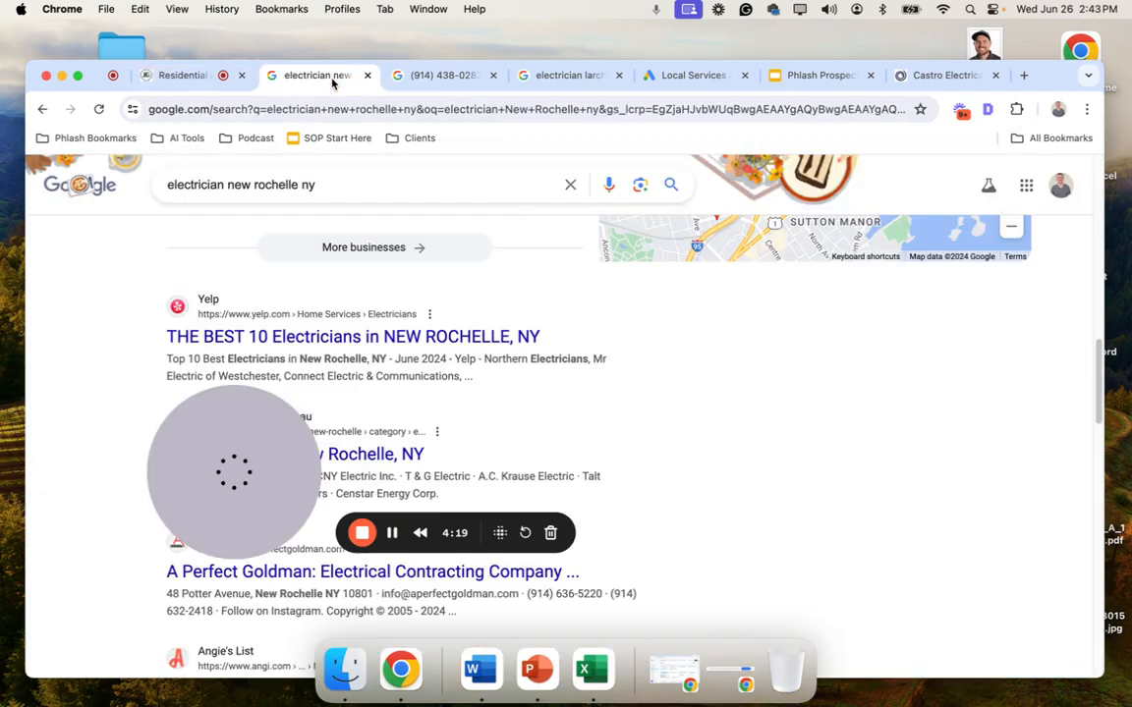
scroll("down", 3)
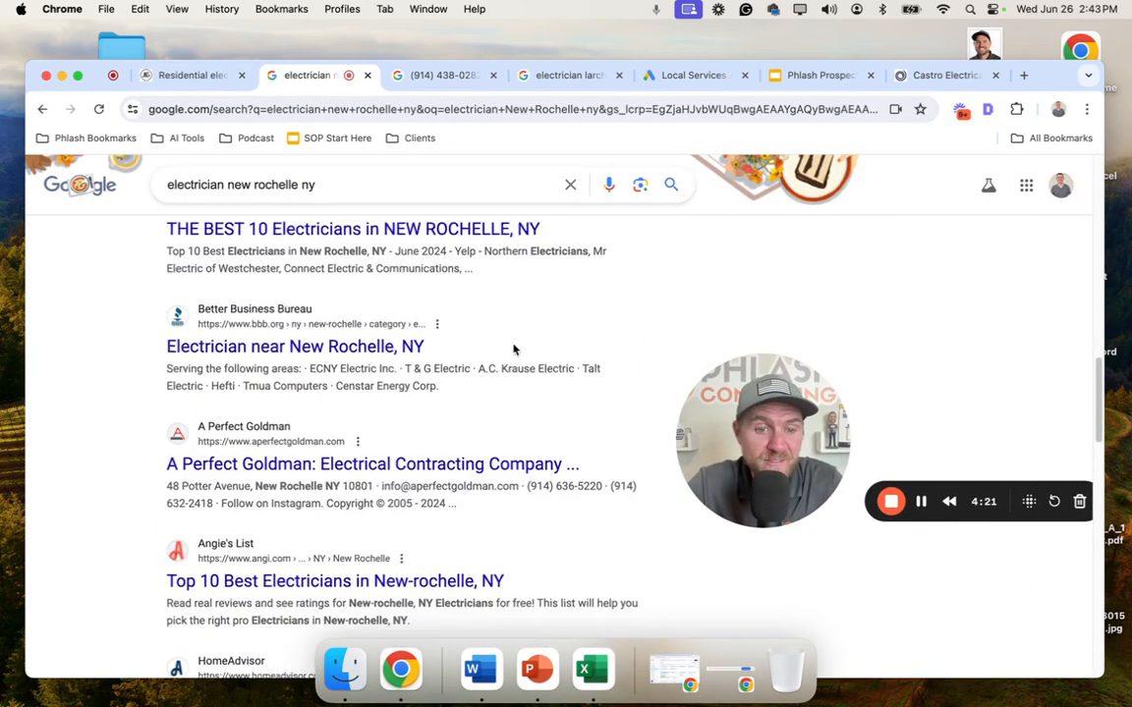
scroll("down", 3)
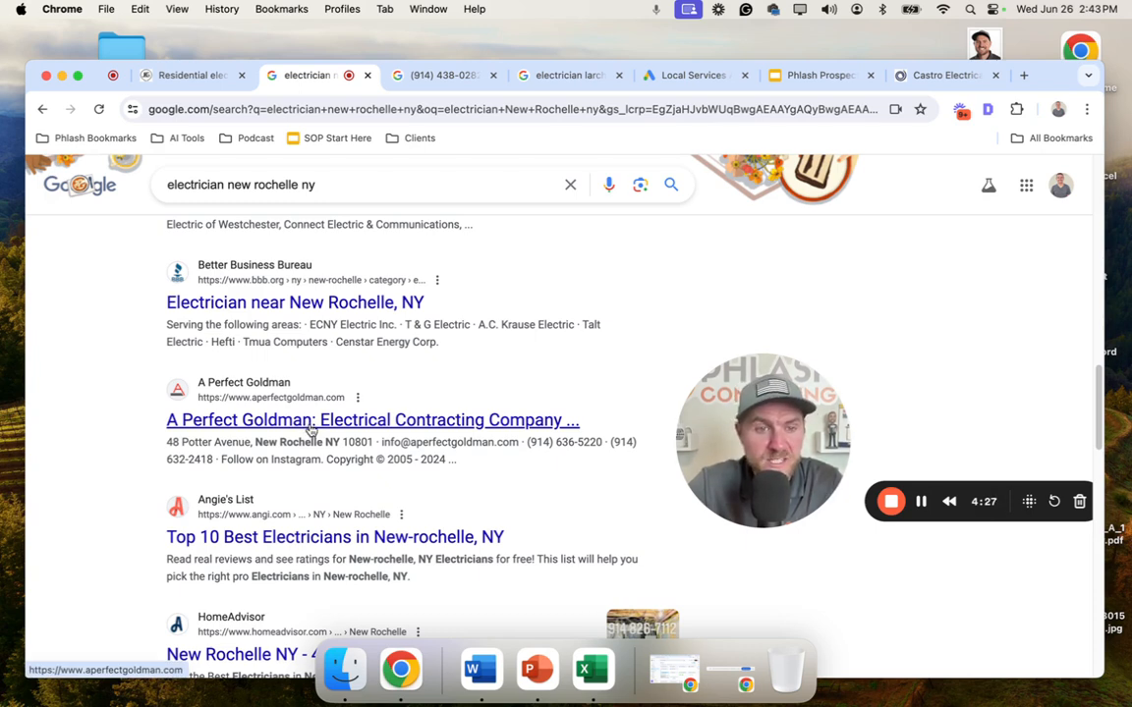
left_click(373, 421)
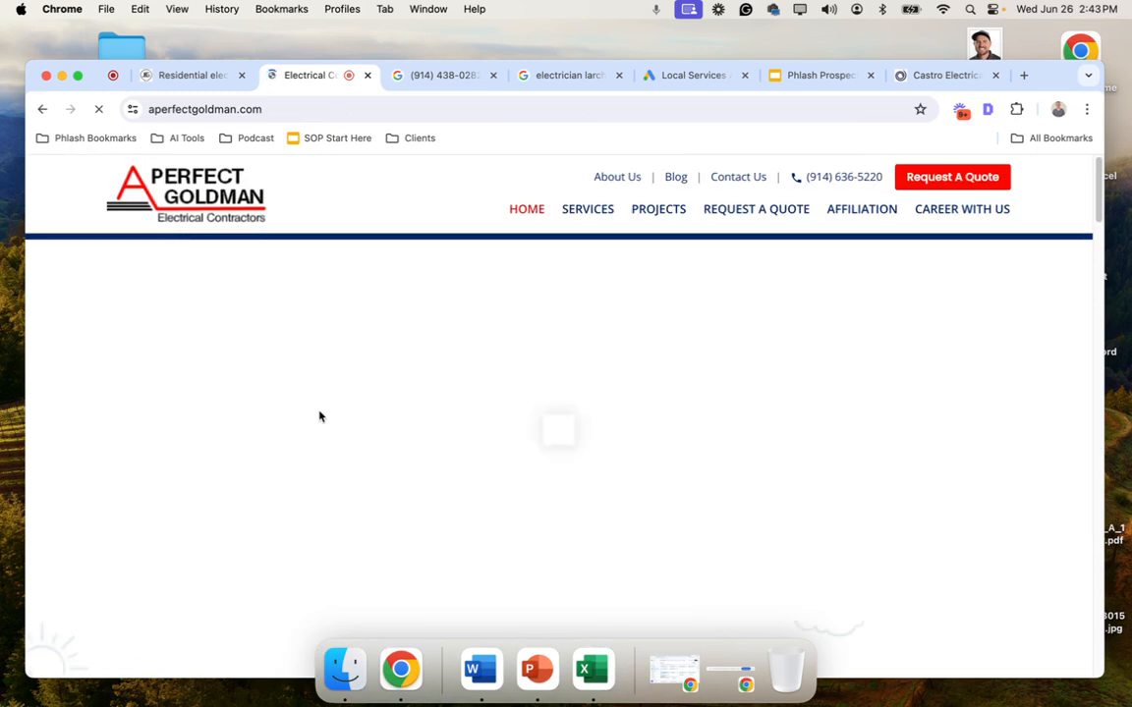
left_click(987, 110)
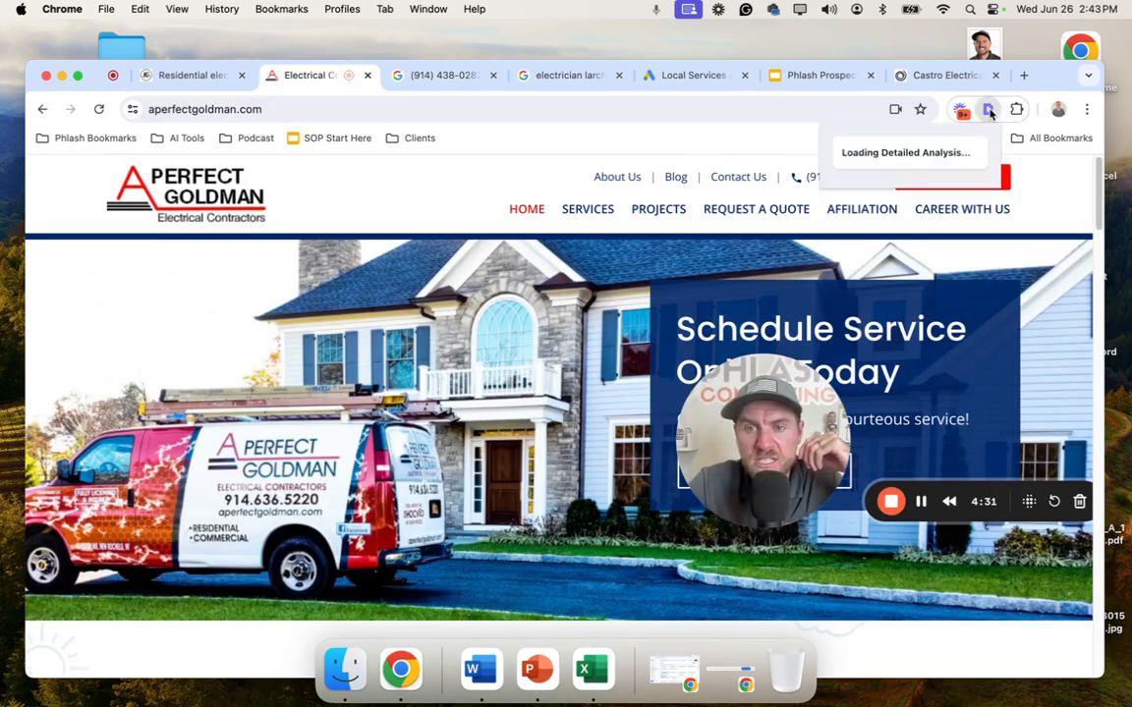
left_click(986, 110)
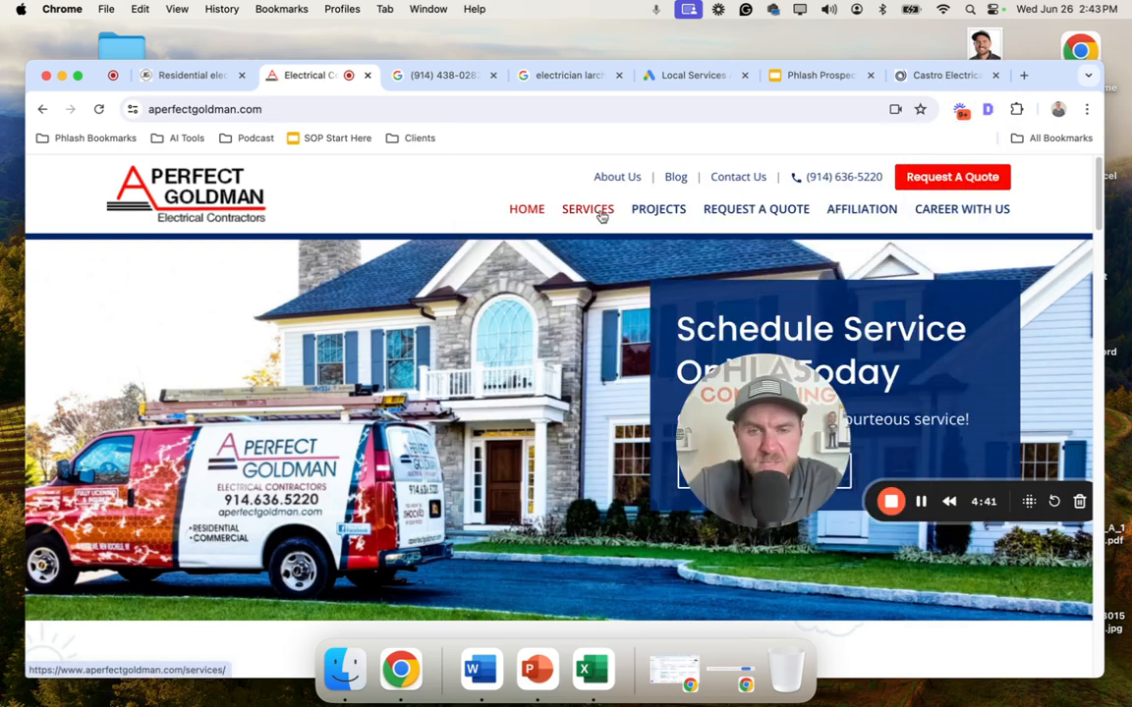
Step: Check A Perfect Goldman's services page against JBG's residential page, then return to the results
left_click(587, 208)
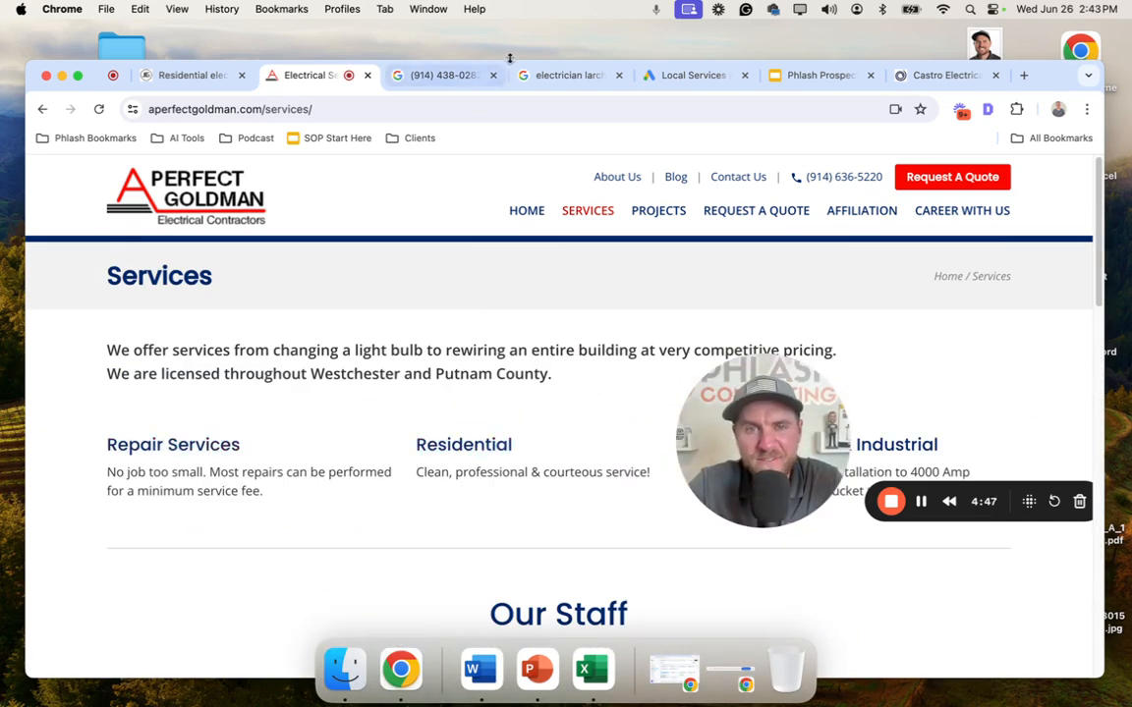
mouse_move(187, 74)
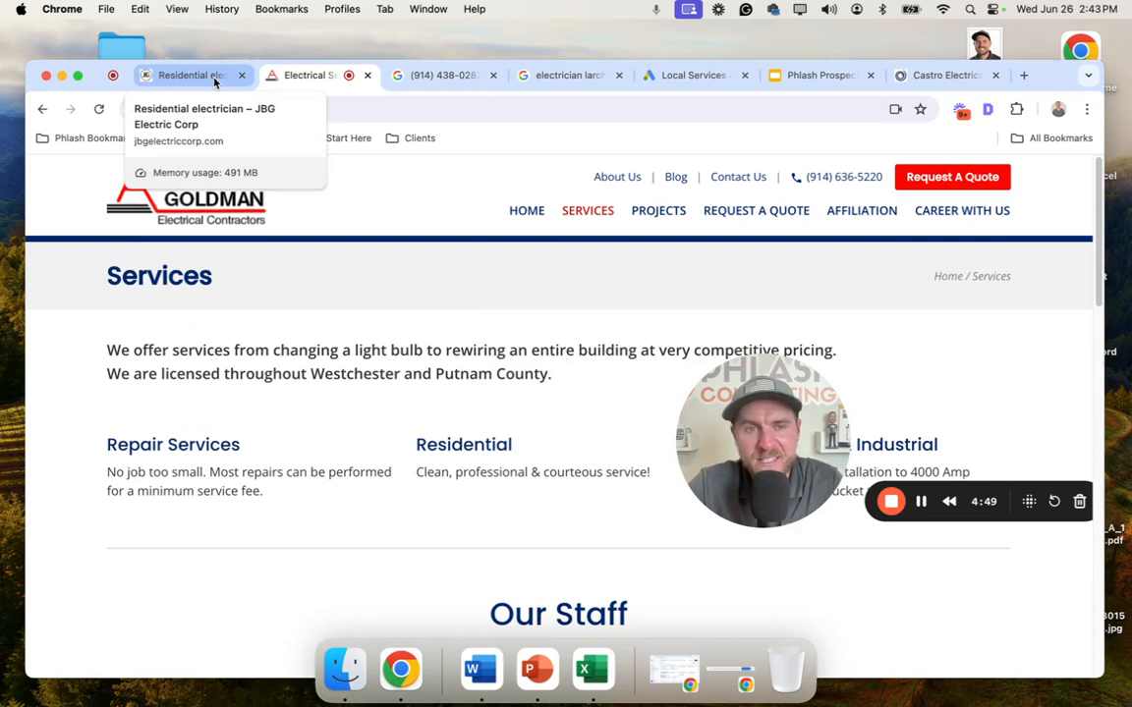
left_click(187, 75)
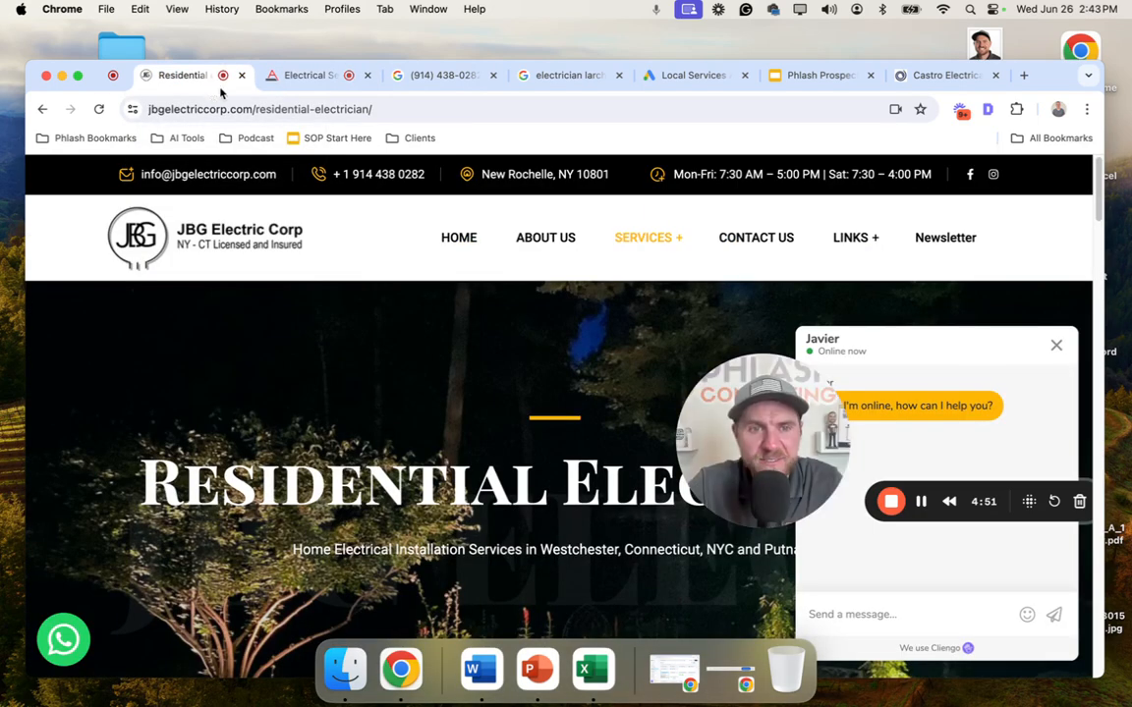
left_click(310, 75)
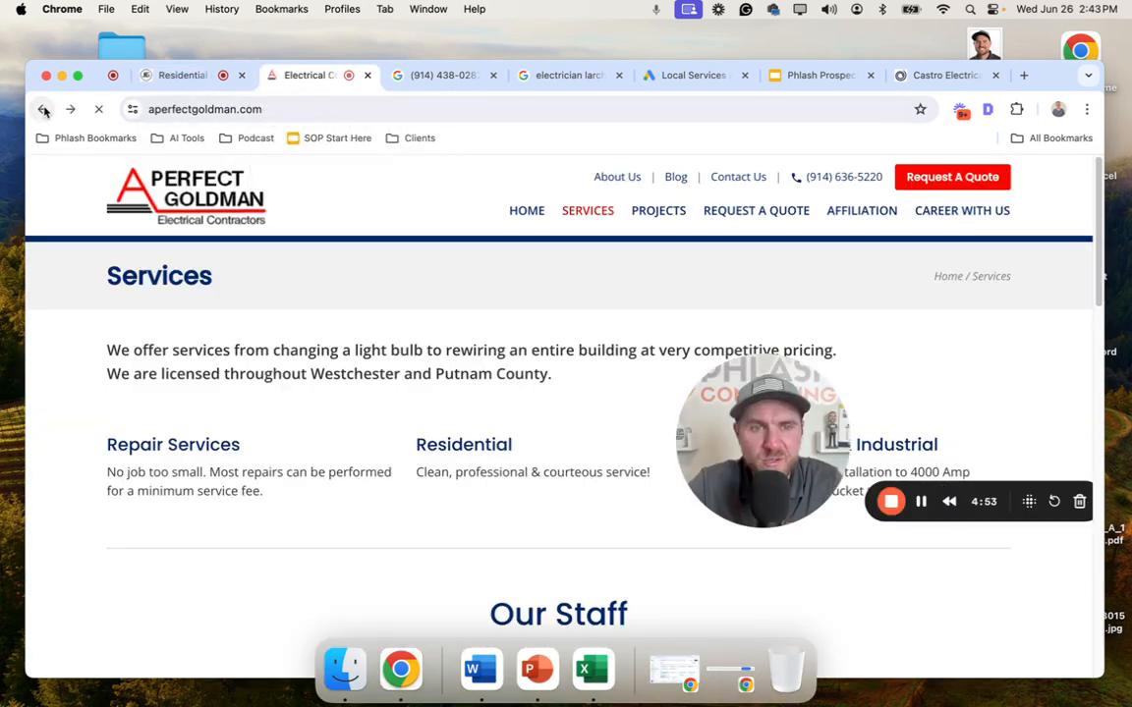
left_click(44, 110)
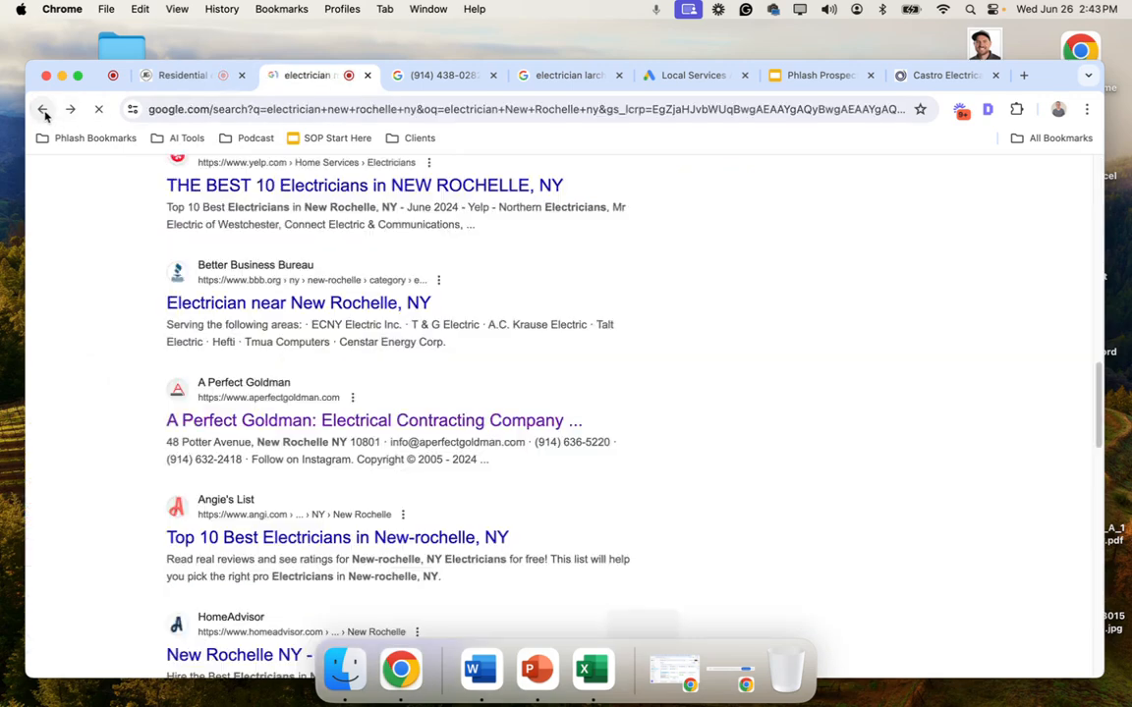
scroll("up", 3)
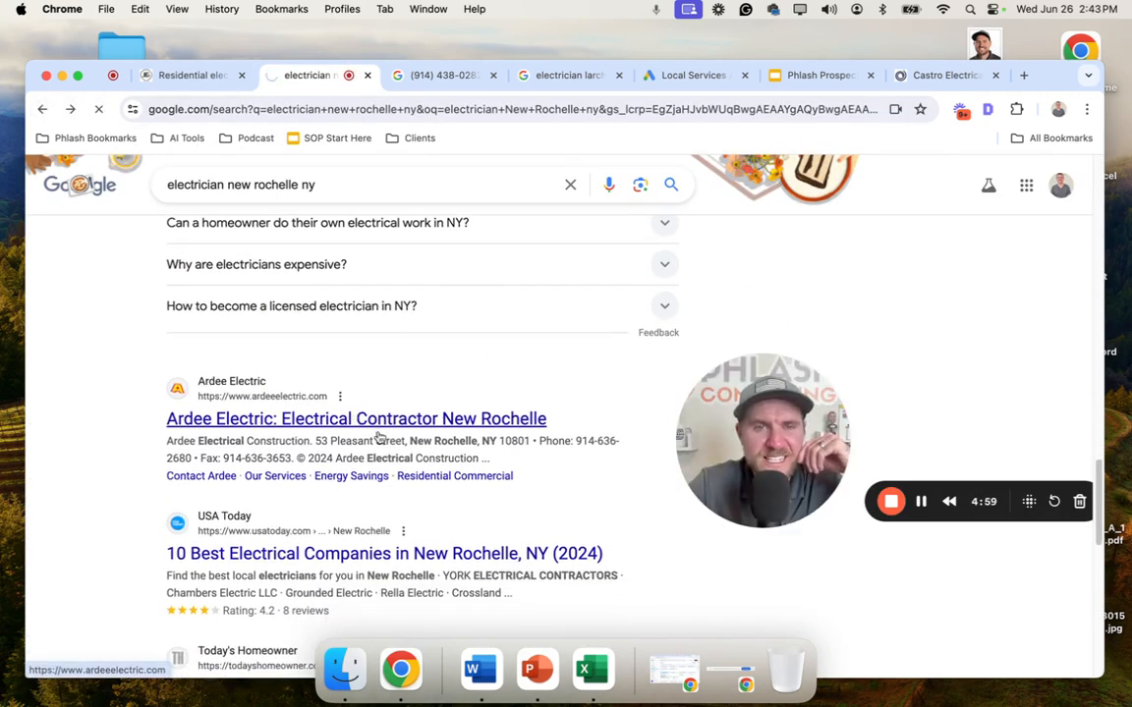
mouse_move(697, 462)
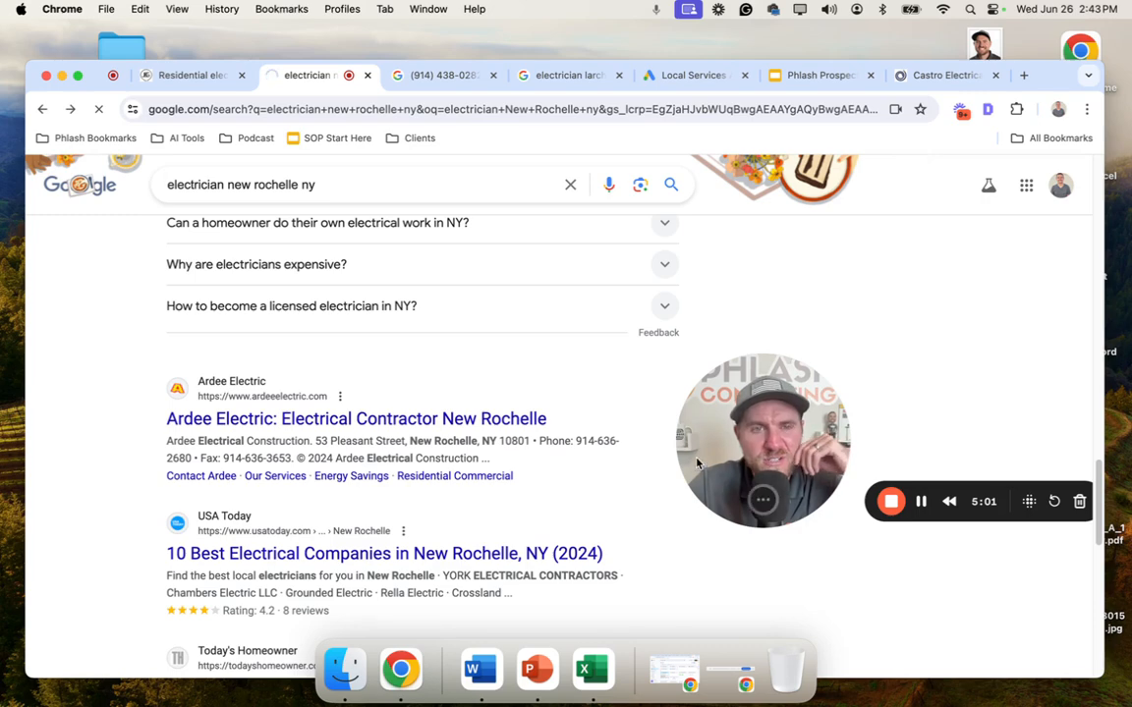
Step: Open Ardee Electric's site and inspect its SEO title keyword and 343-character meta description
left_click(356, 419)
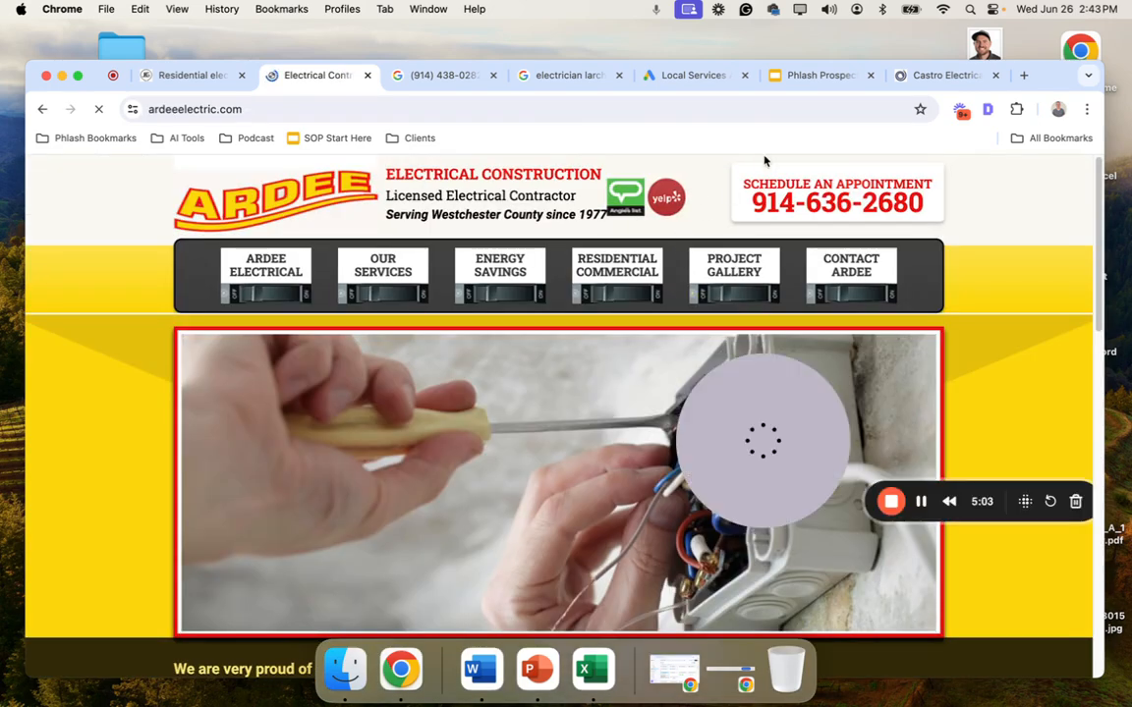
left_click(963, 110)
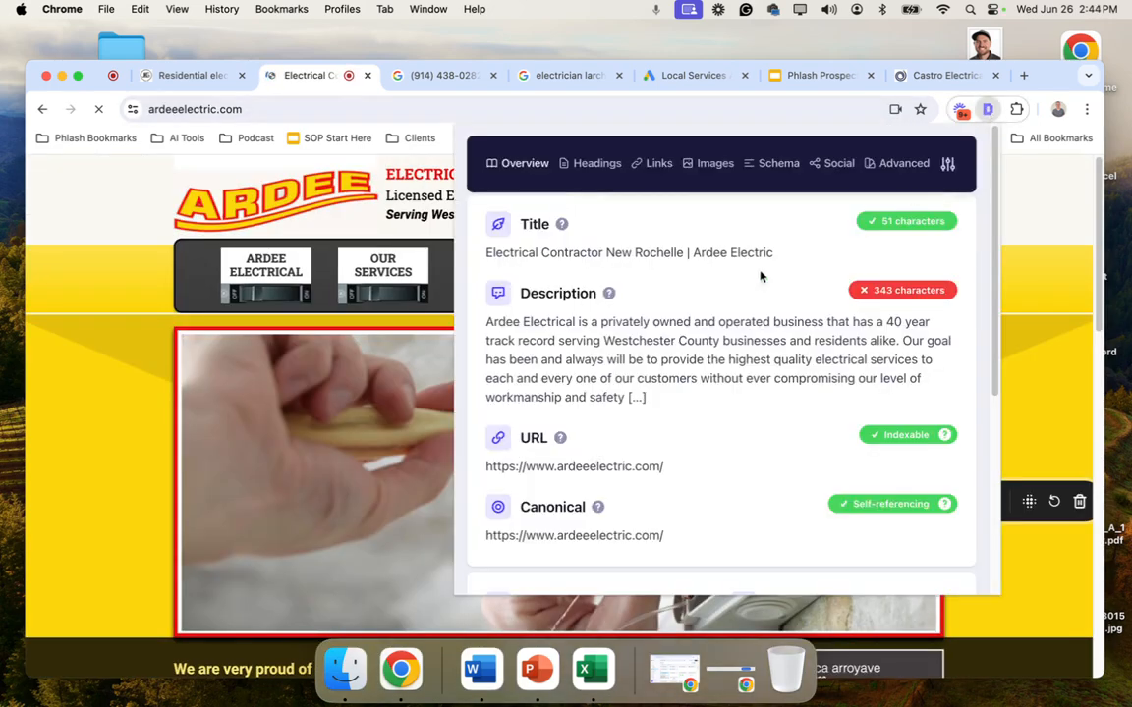
double_click(644, 251)
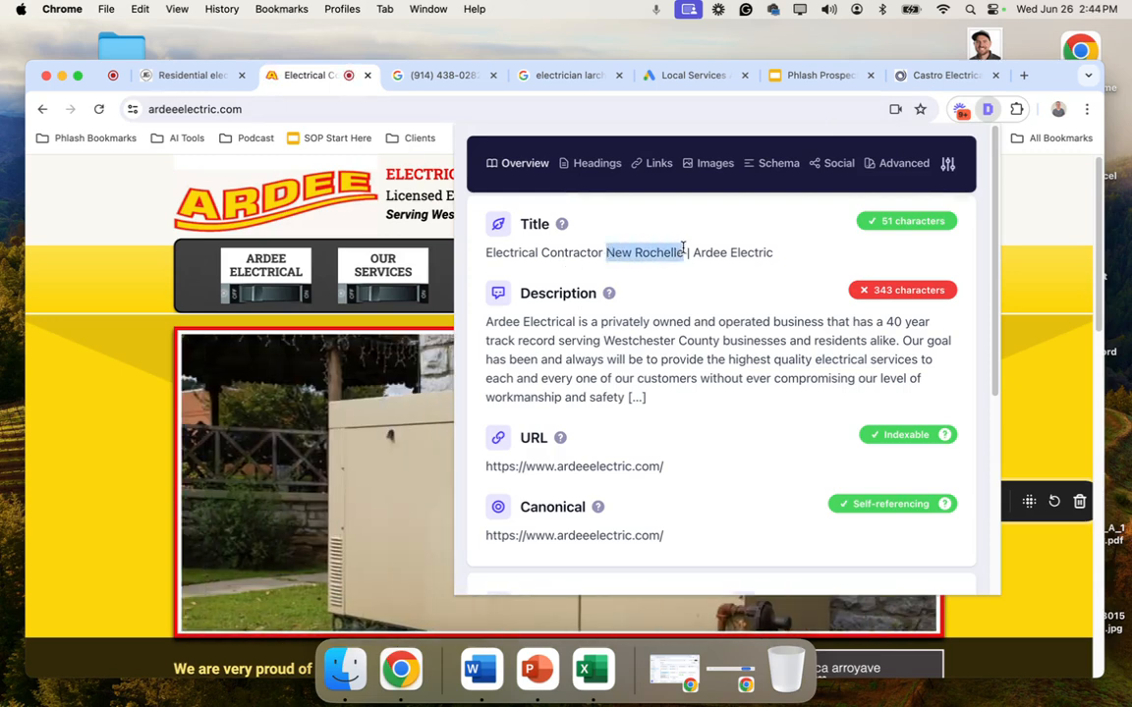
mouse_move(640, 338)
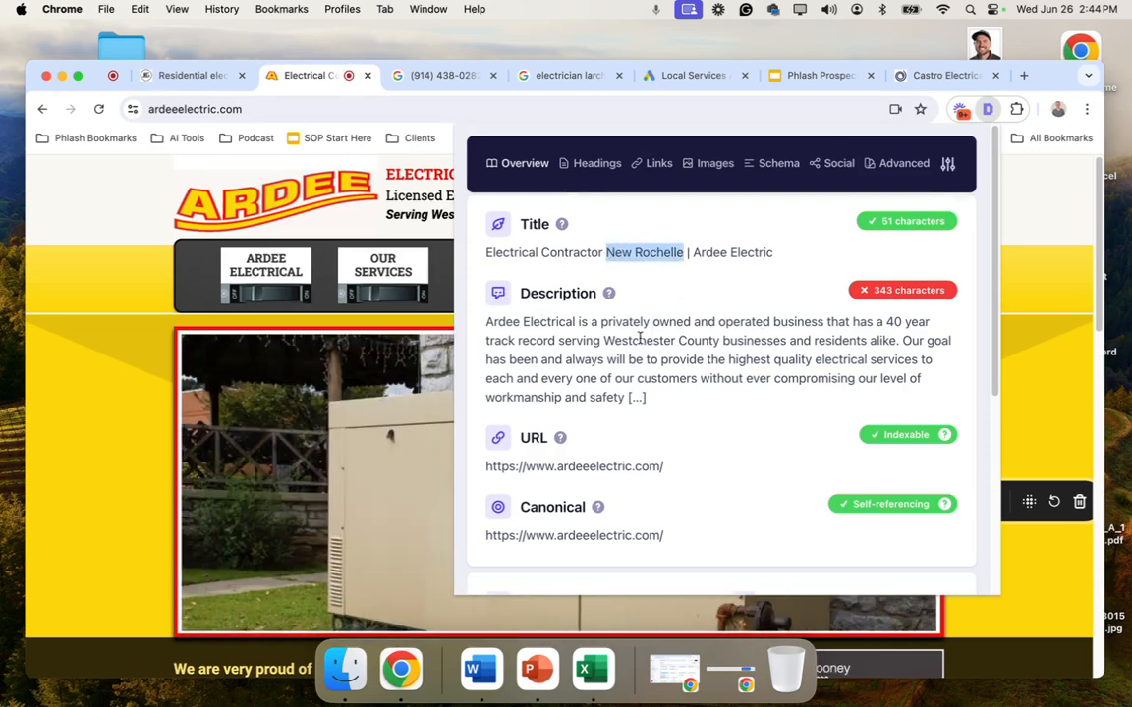
left_click(597, 163)
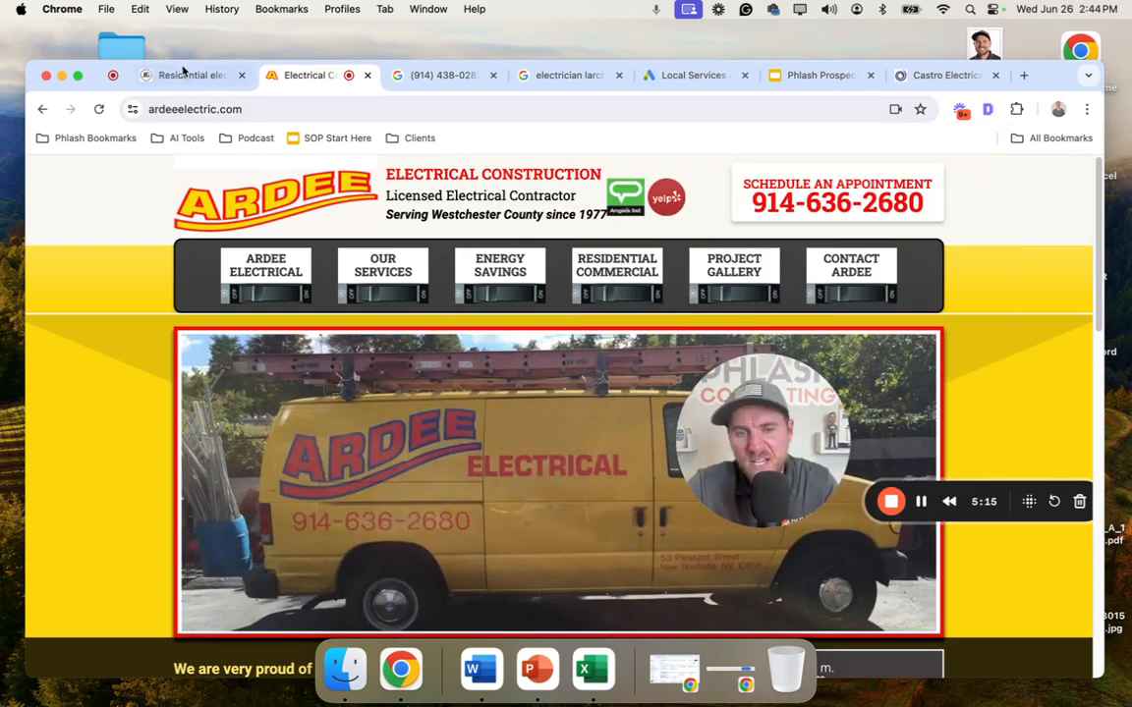
Step: Return to JBG Electric Corp's site and load its homepage with the Best Electrical Services banner
left_click(193, 75)
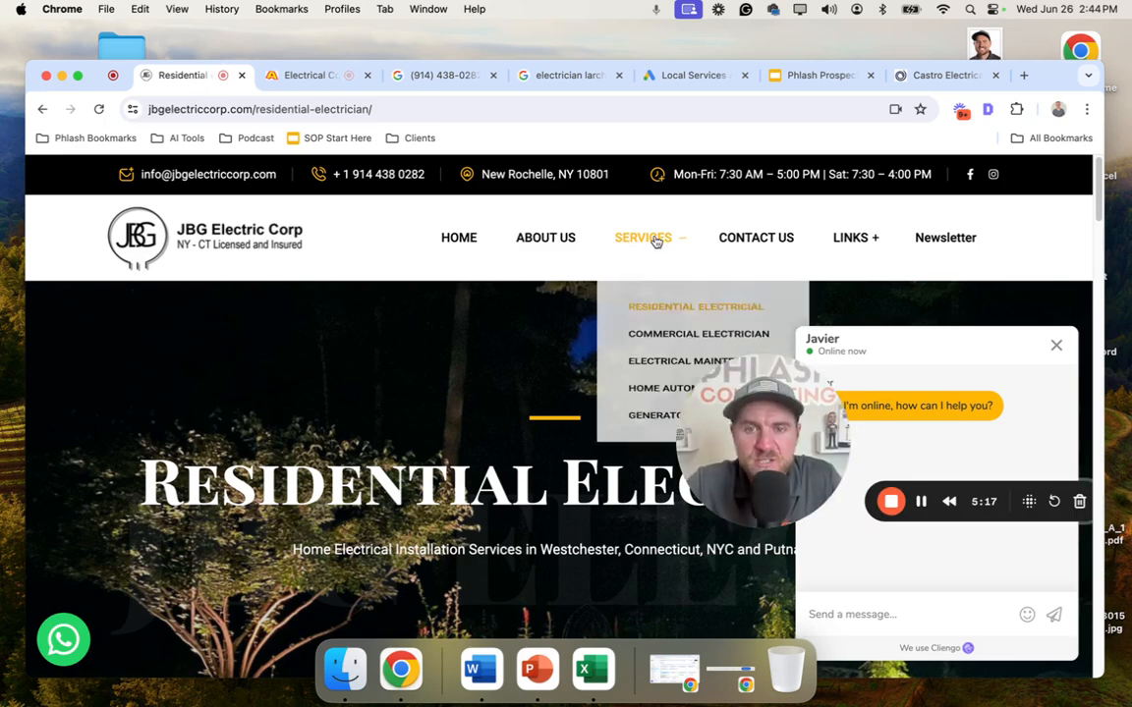
mouse_move(248, 263)
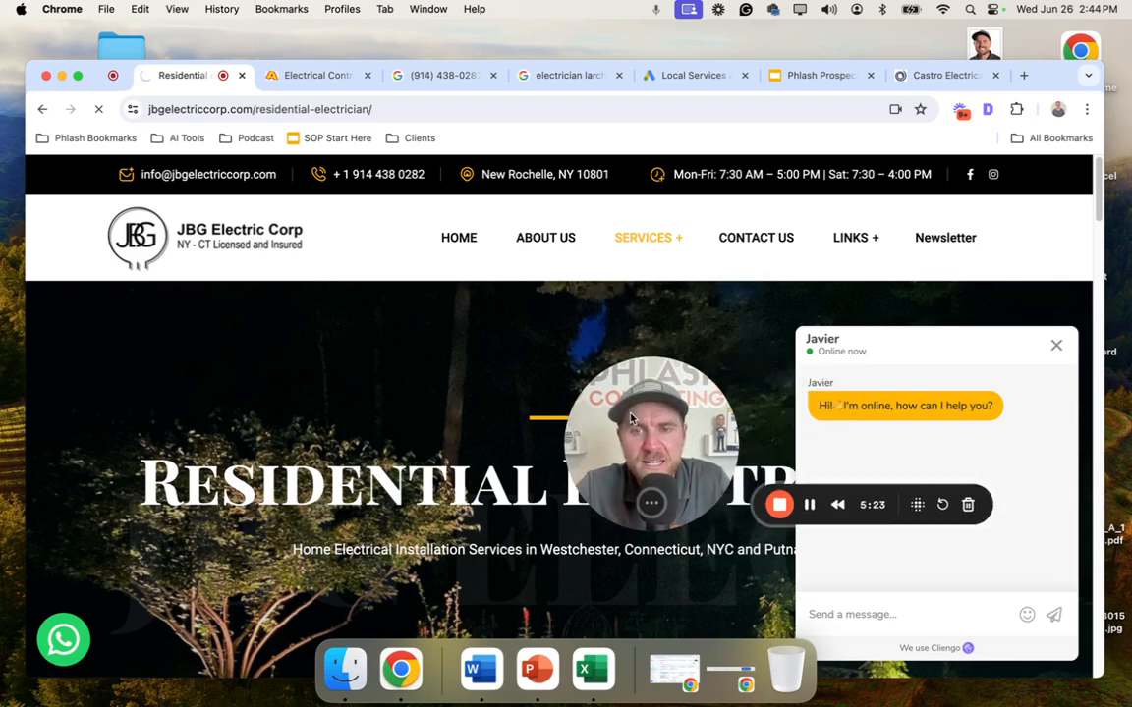
left_click(138, 236)
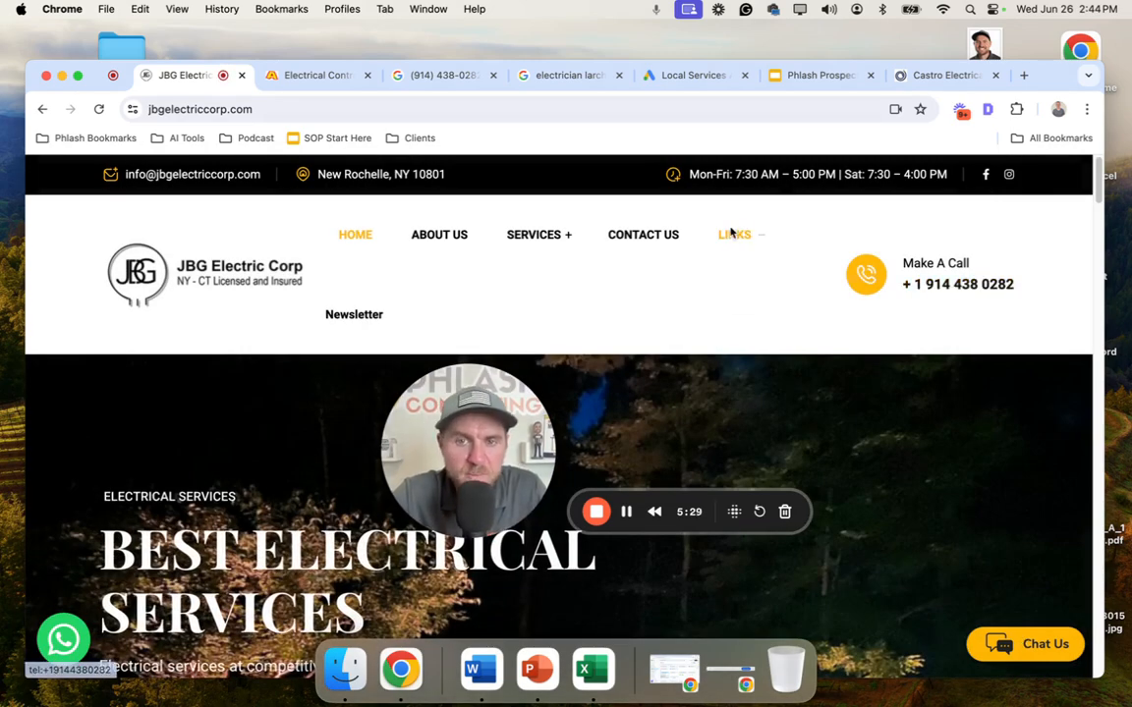
left_click(735, 234)
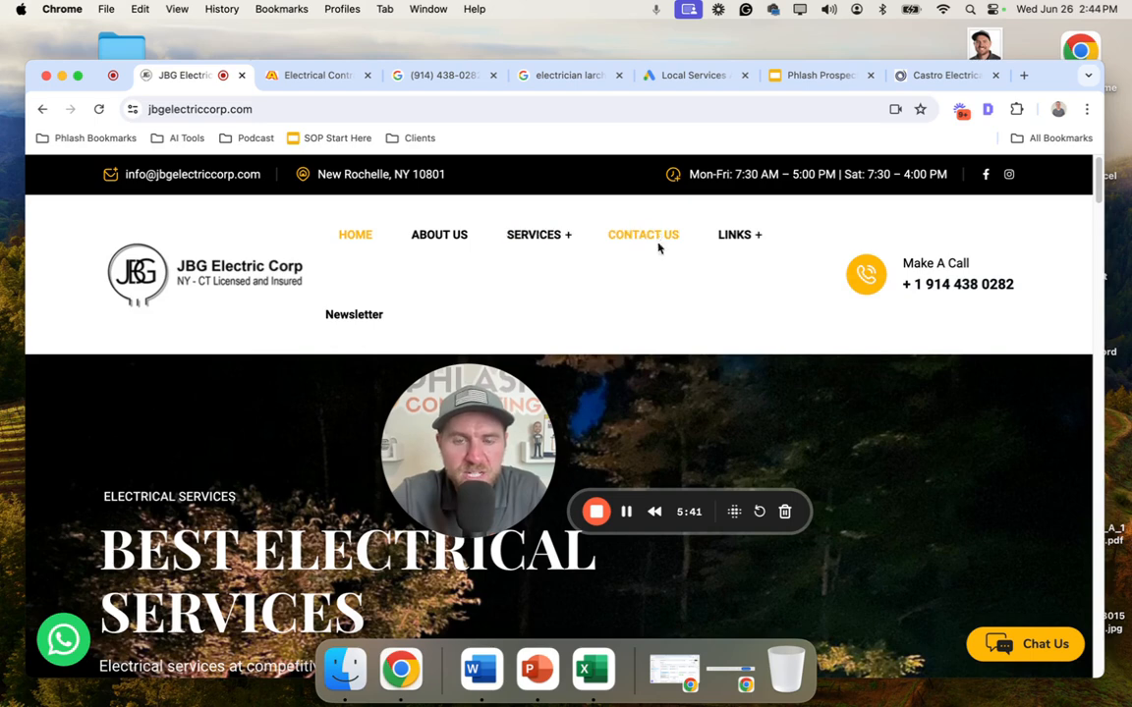
left_click(1087, 110)
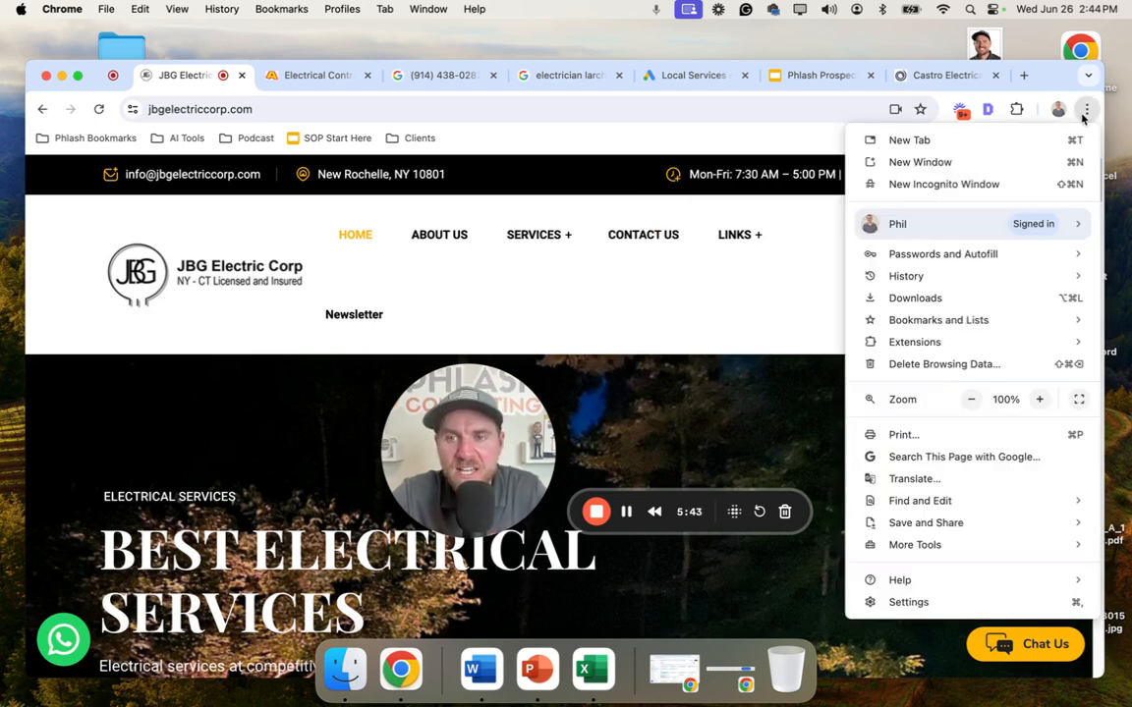
left_click(916, 545)
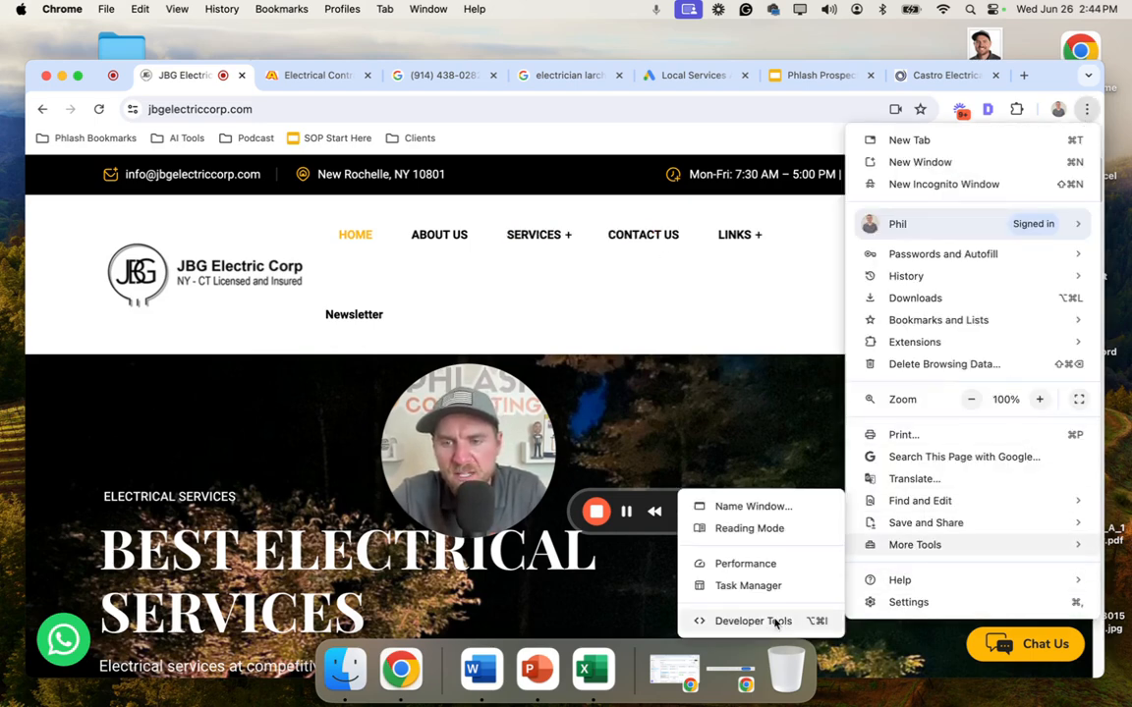
left_click(751, 621)
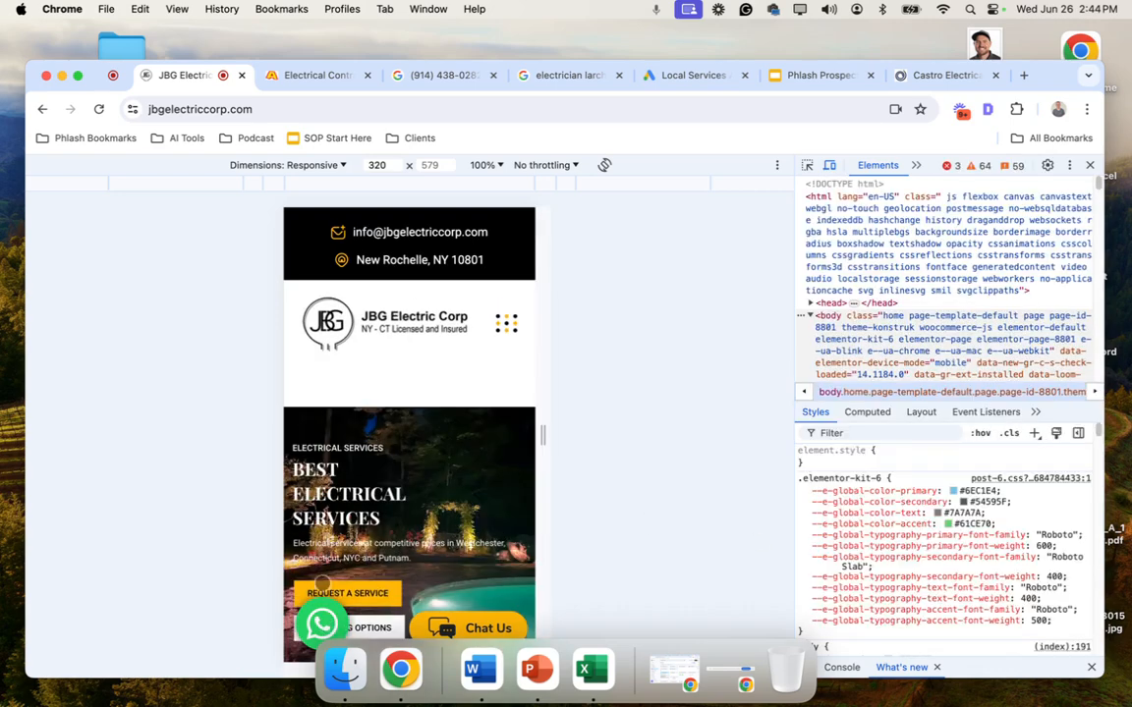
scroll("down", 3)
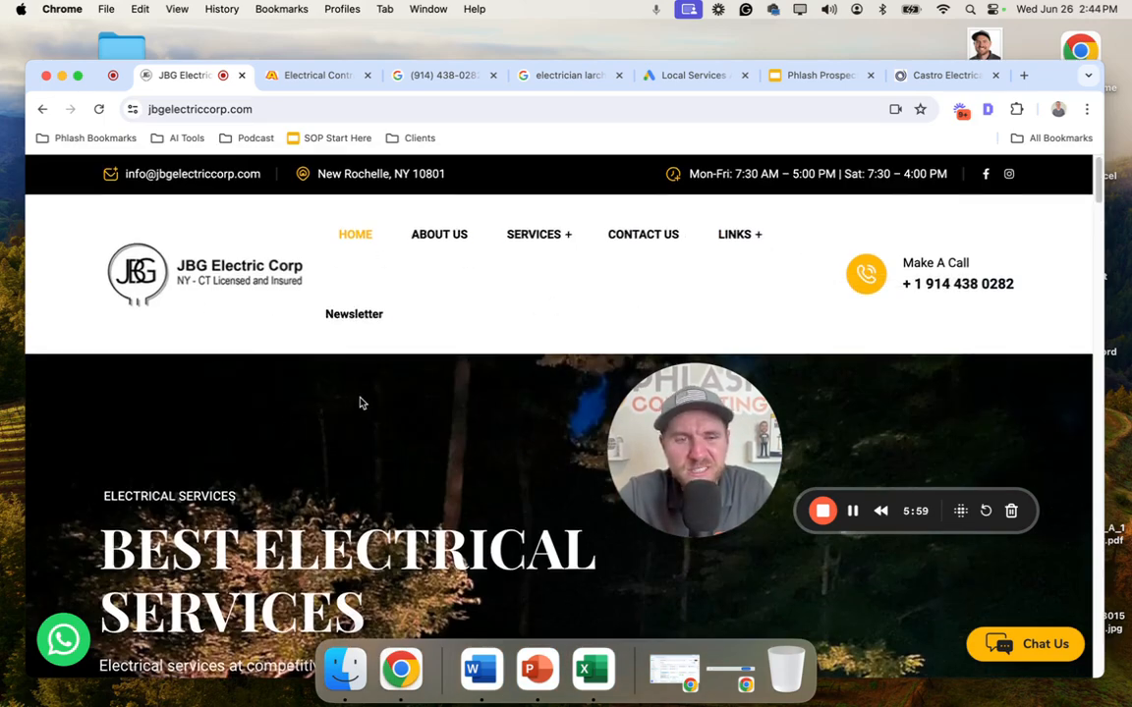
scroll("down", 3)
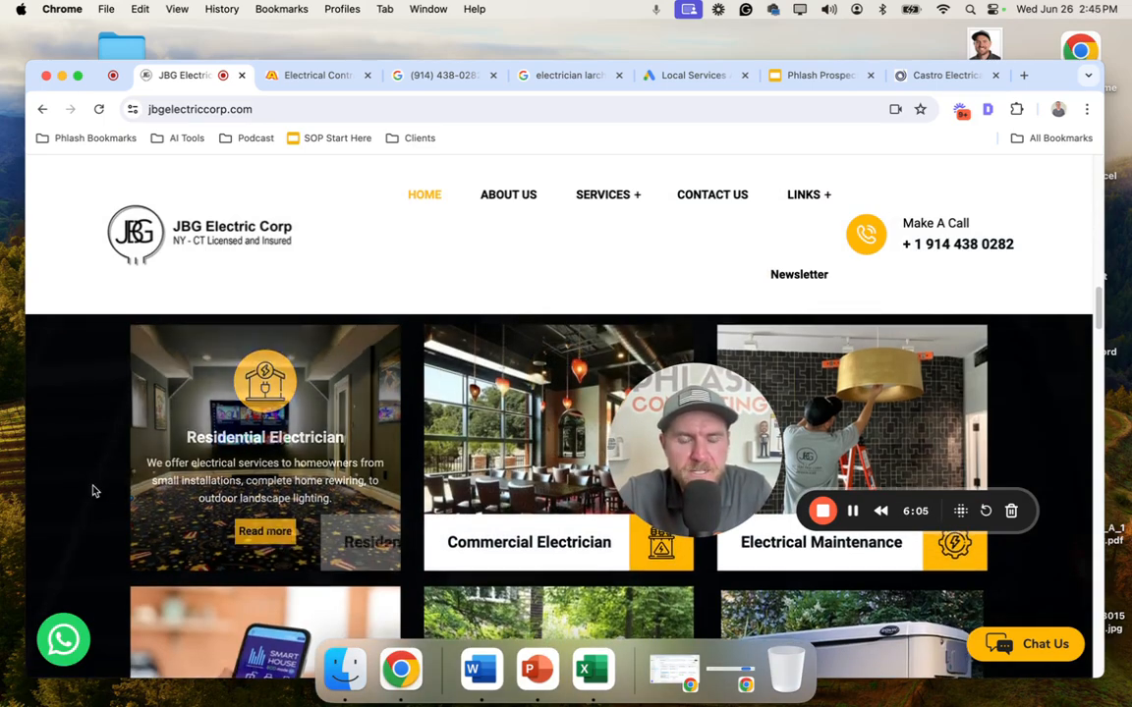
scroll("up", 3)
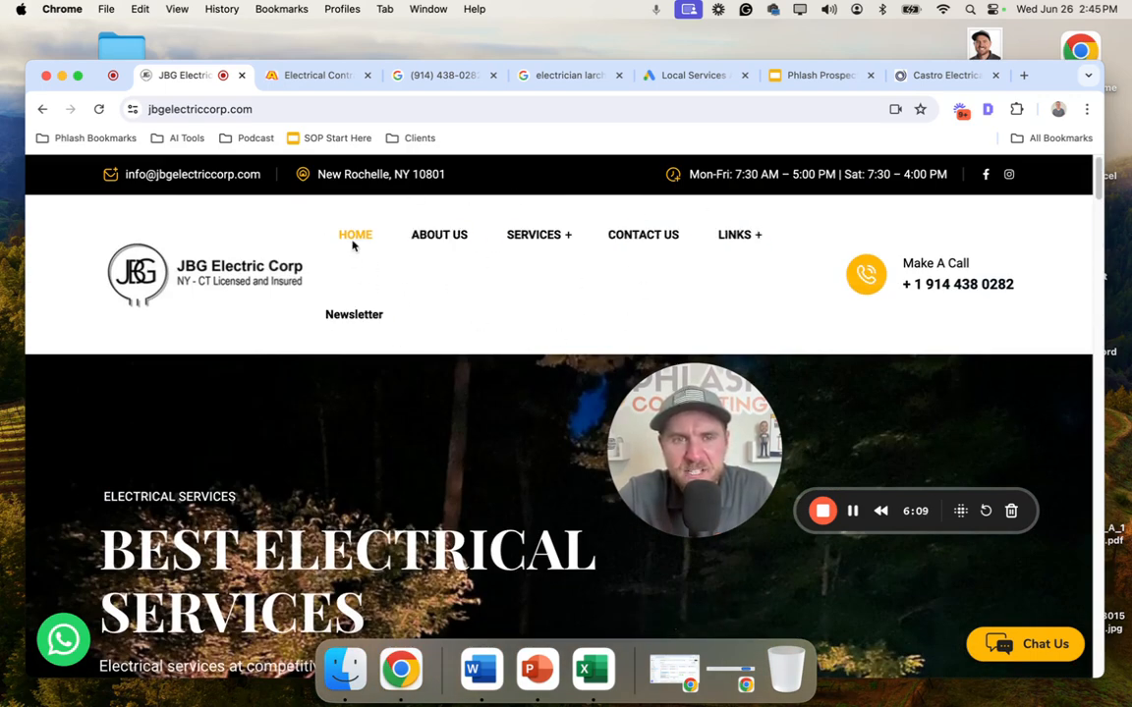
mouse_move(574, 385)
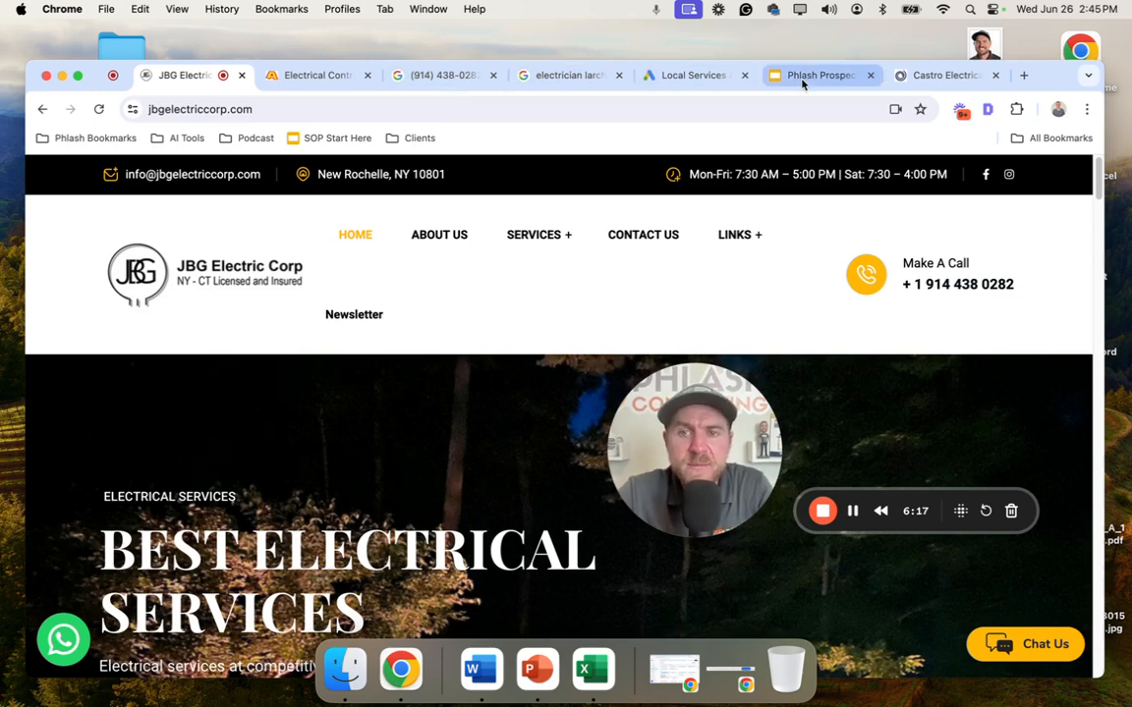
Step: View the Phlash Customer Journey slide, then switch to the Castro Electrical Services website
left_click(821, 75)
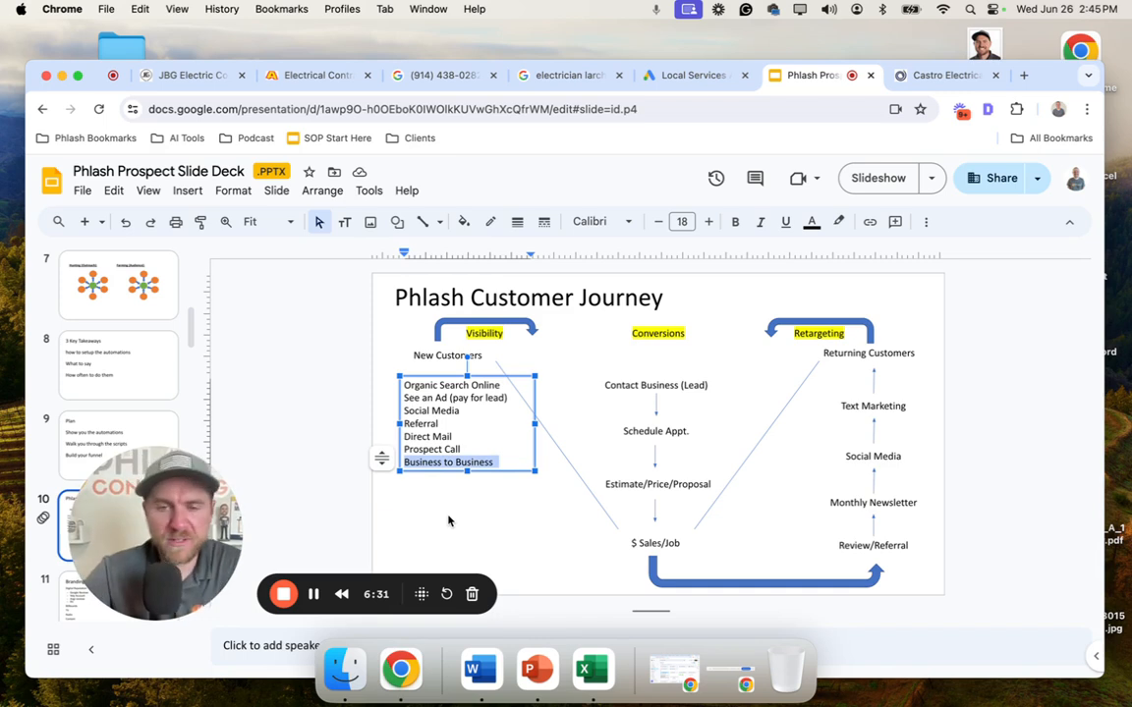
mouse_move(668, 326)
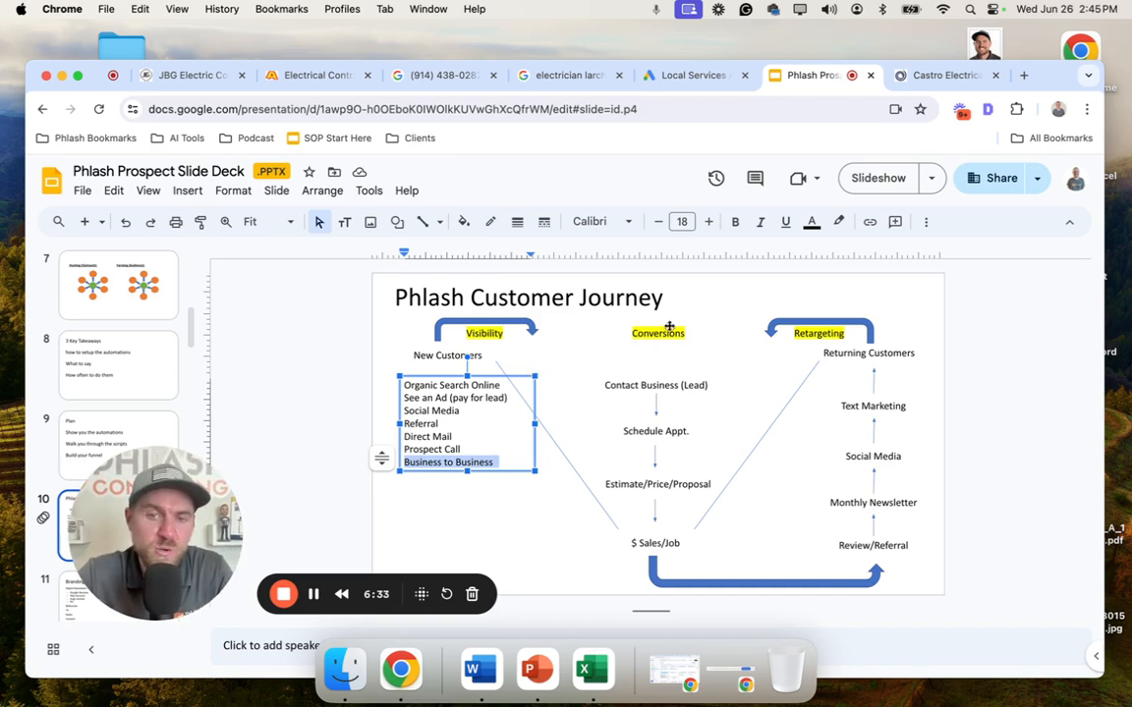
mouse_move(654, 359)
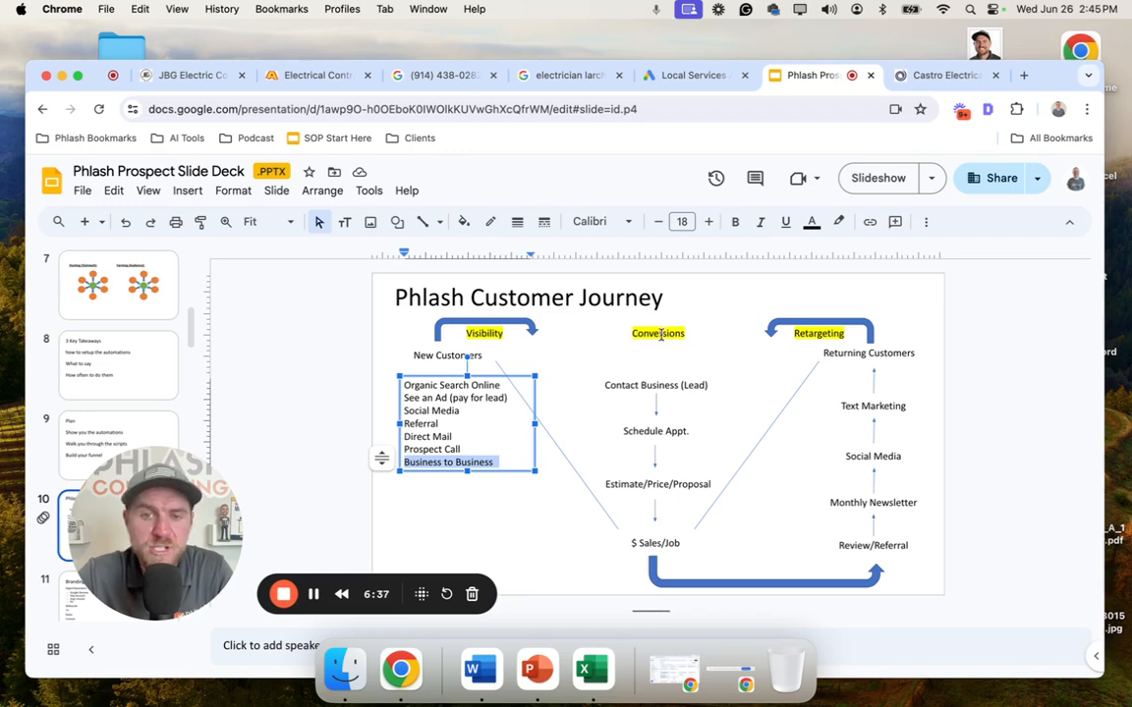
left_click(939, 75)
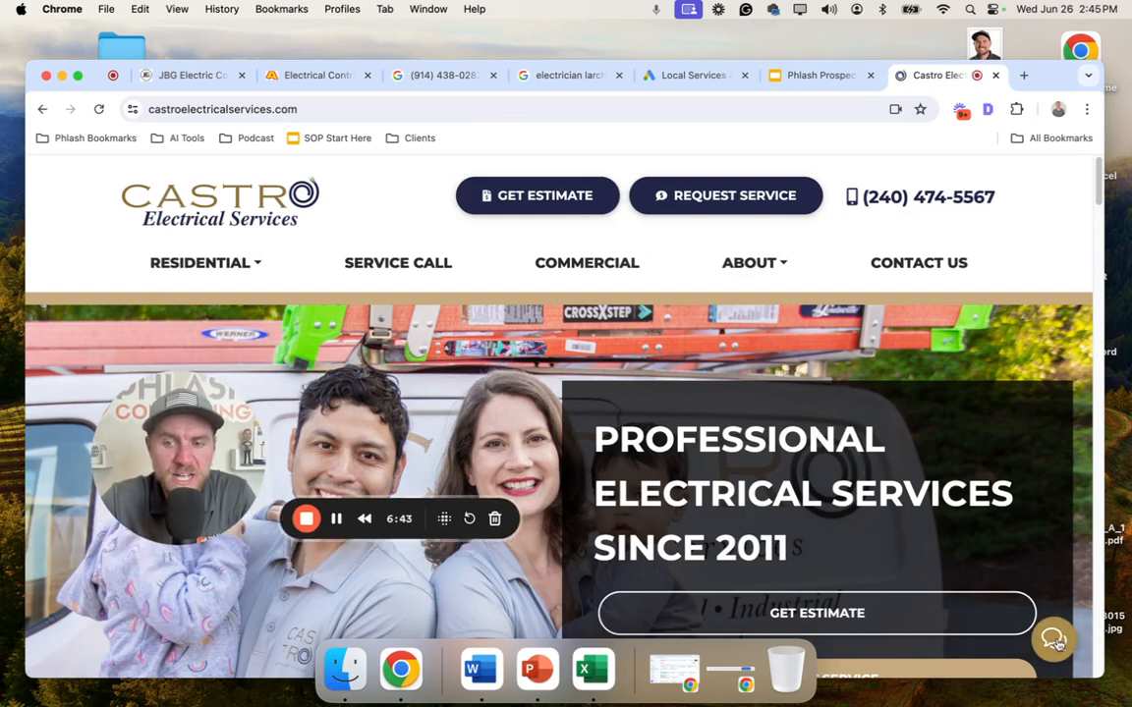
Step: Compare the Castro Electrical Services and JBG Electric Corp homepages
left_click(1053, 641)
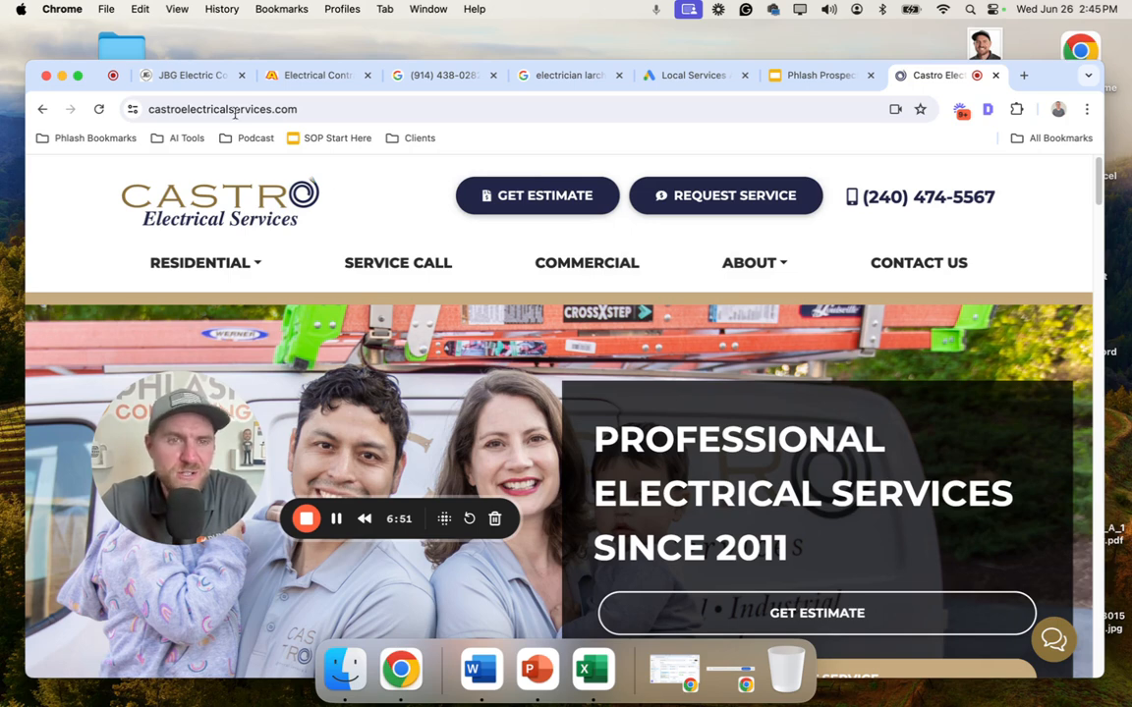
left_click(187, 75)
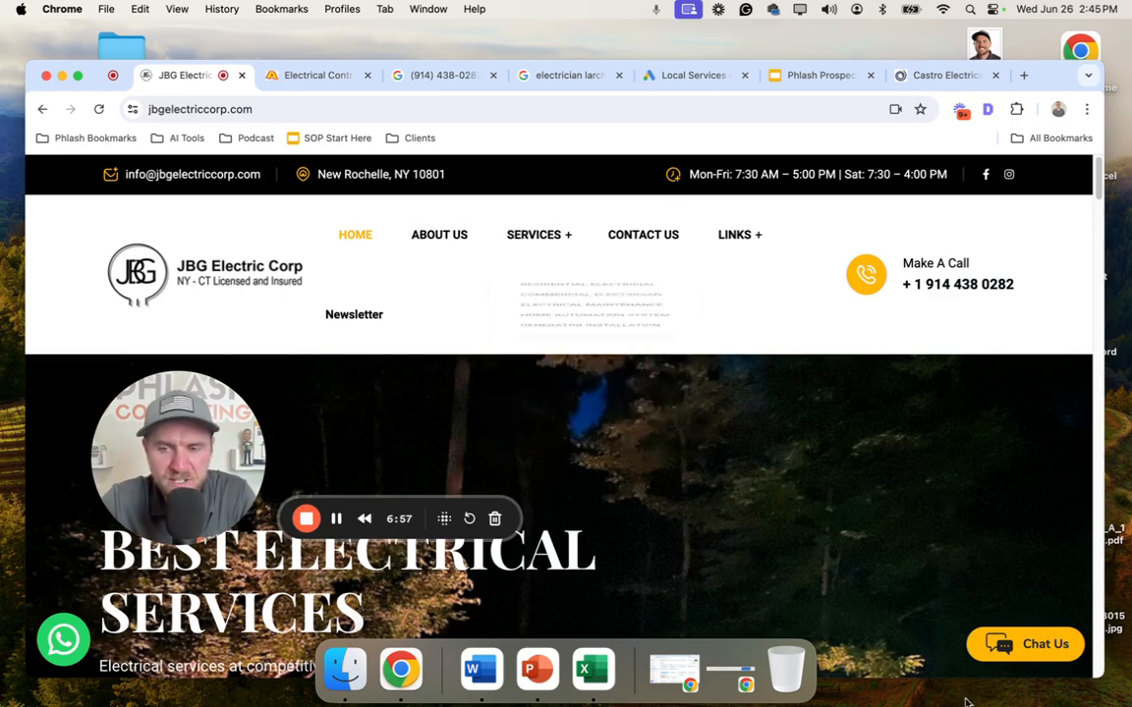
left_click(939, 75)
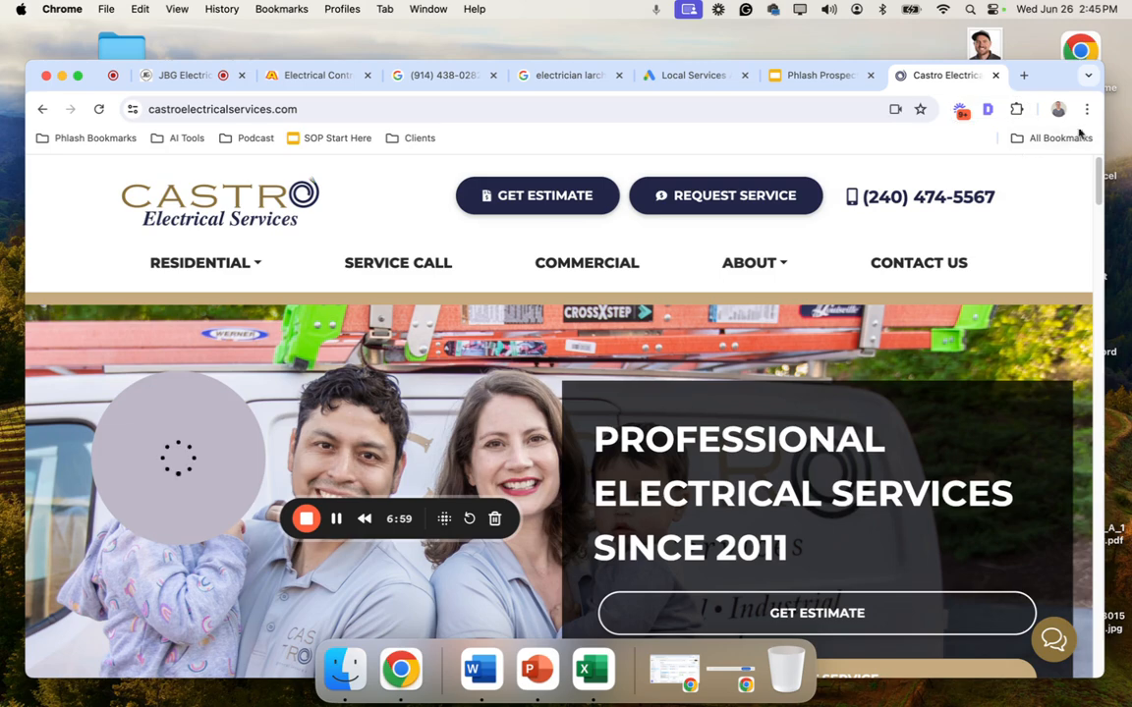
Step: Change options in Chrome's three-dot menu, then return to the Phlash Prospect Slide Deck
left_click(1086, 110)
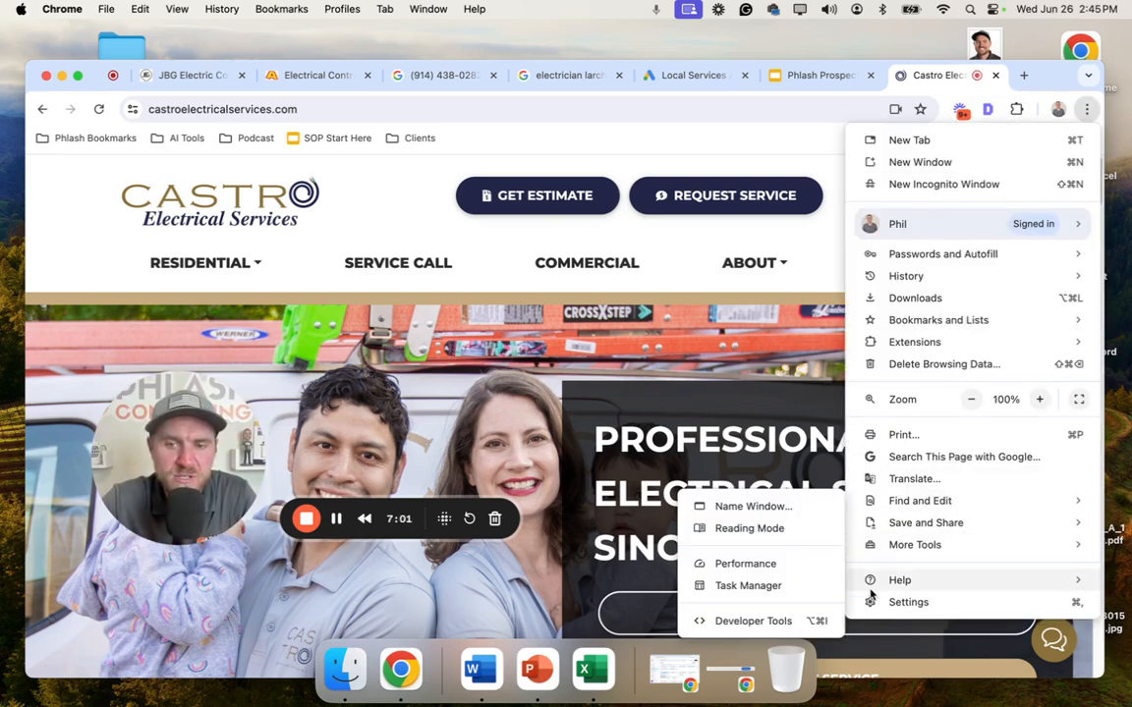
left_click(753, 621)
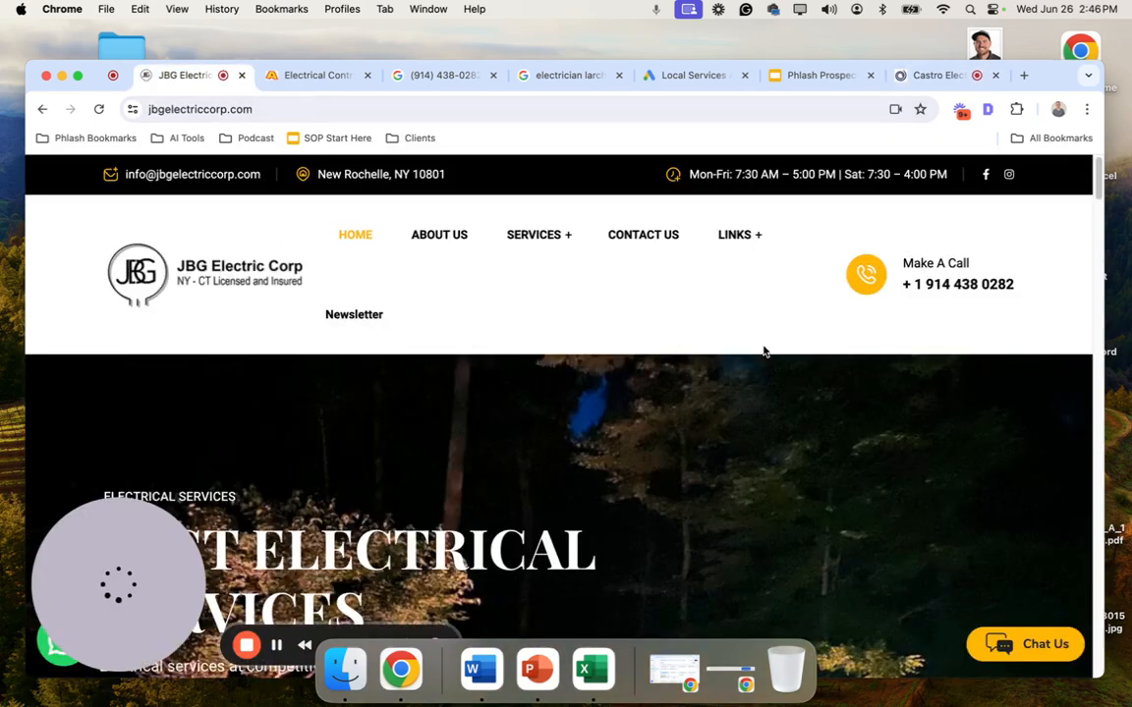
left_click(1087, 111)
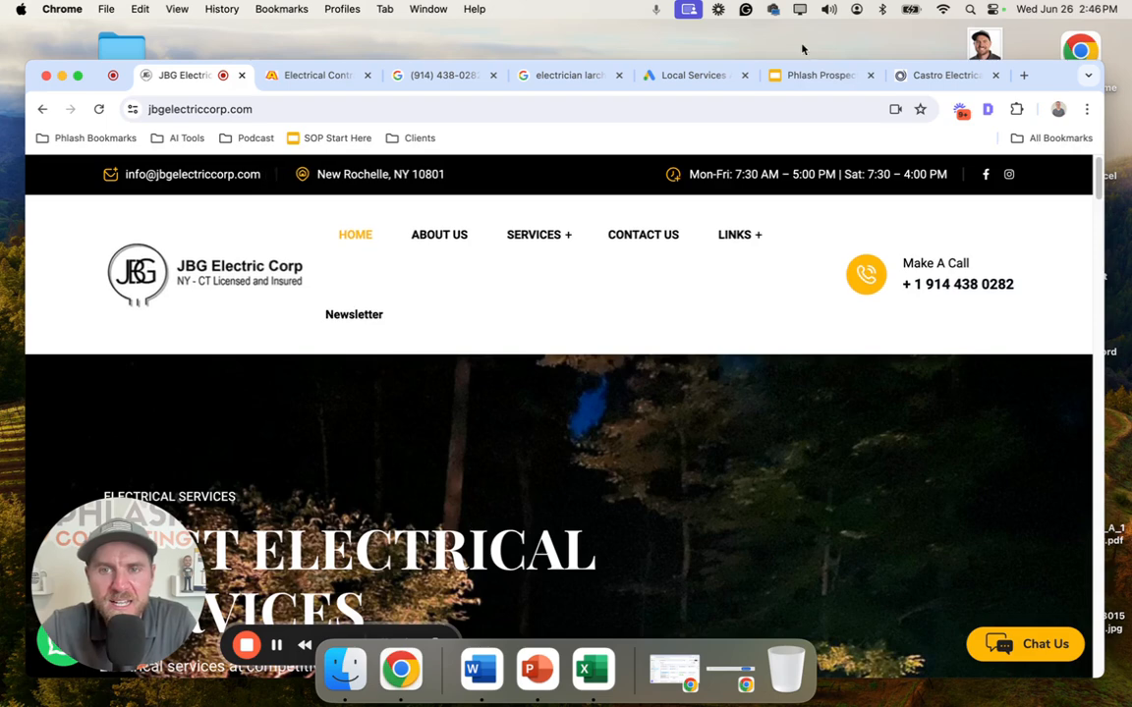
left_click(821, 75)
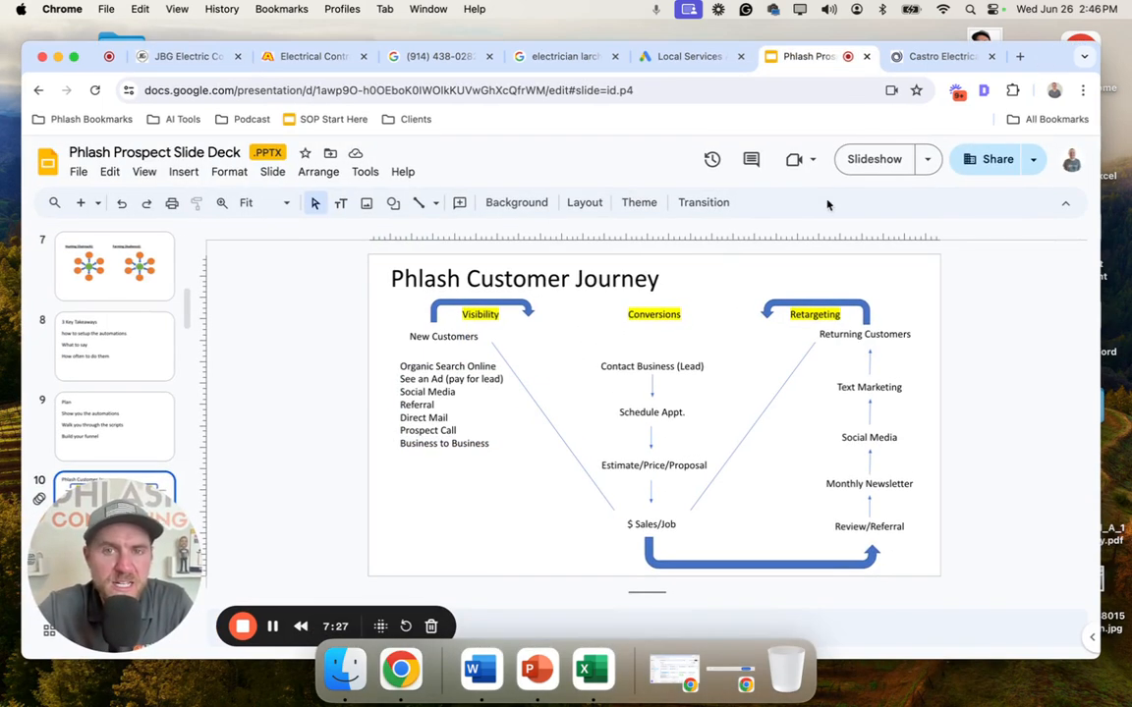
mouse_move(436, 55)
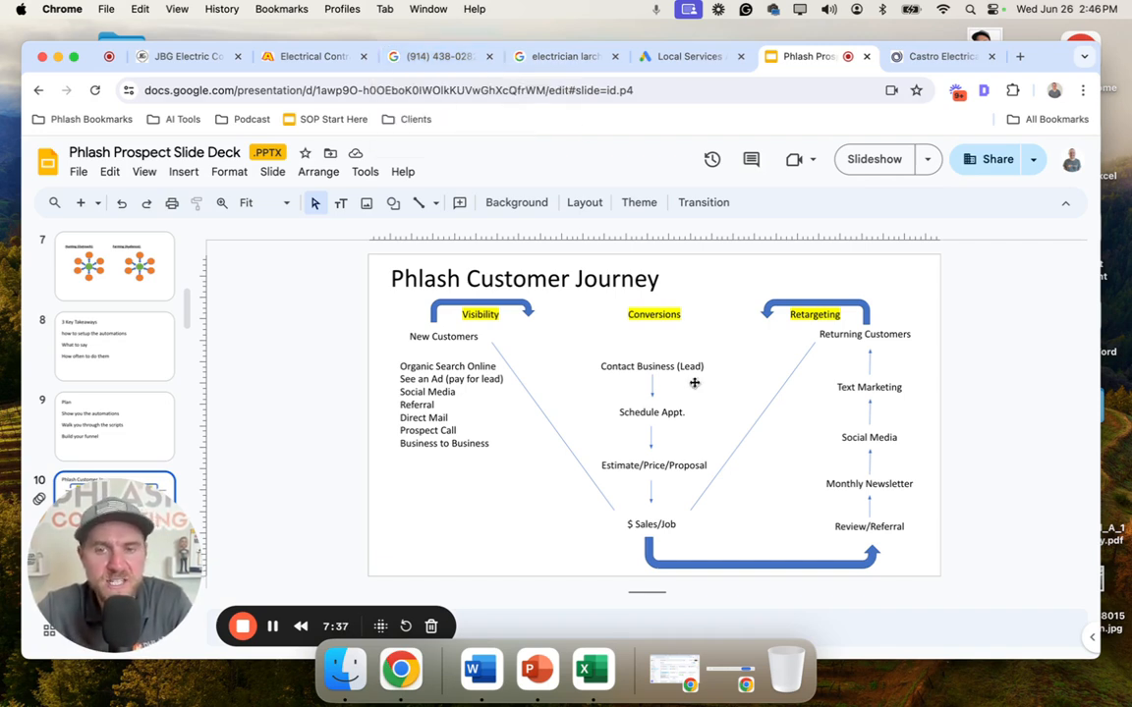
mouse_move(578, 340)
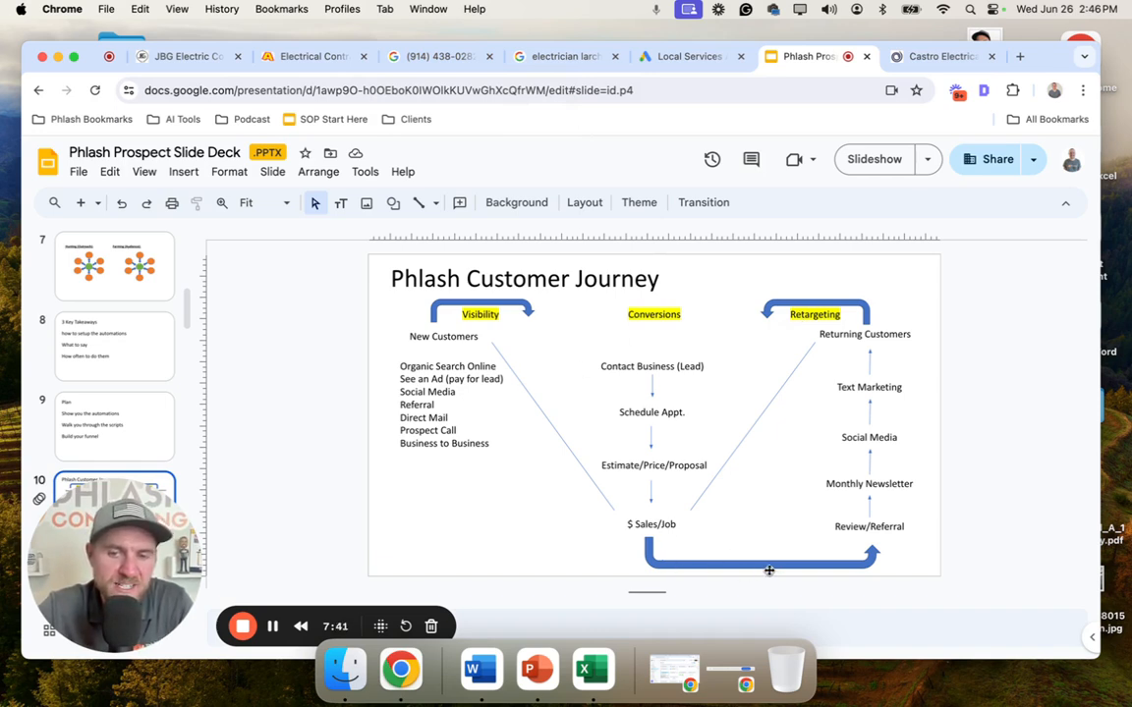
mouse_move(798, 310)
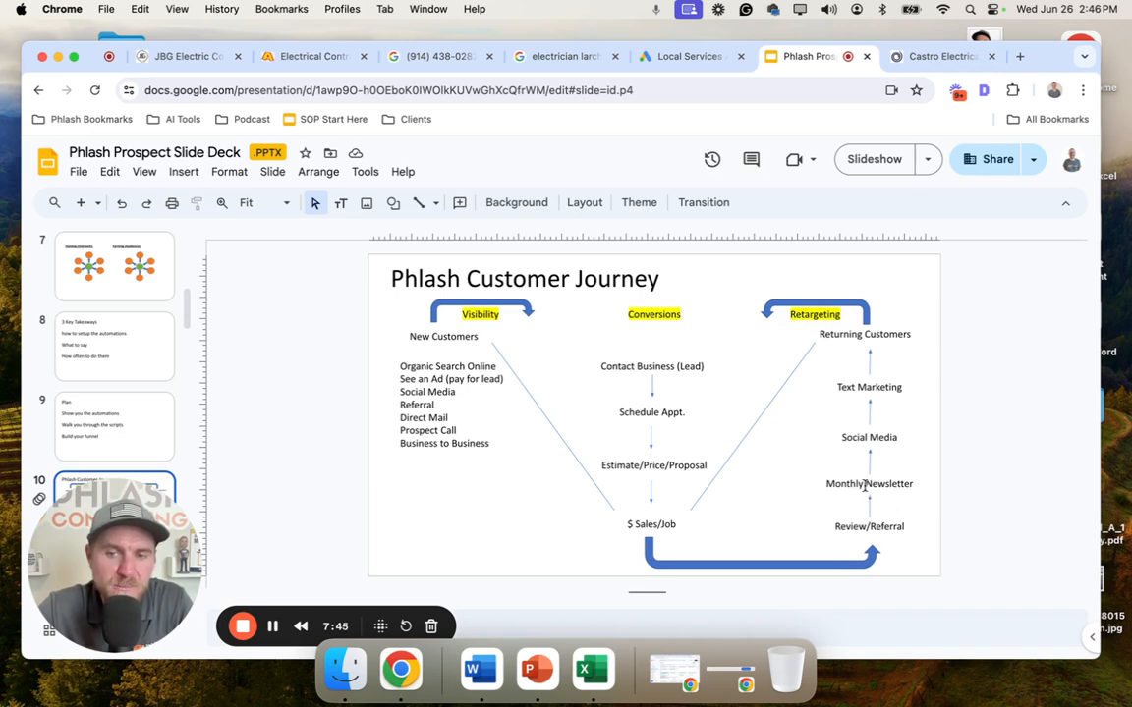
left_click(869, 483)
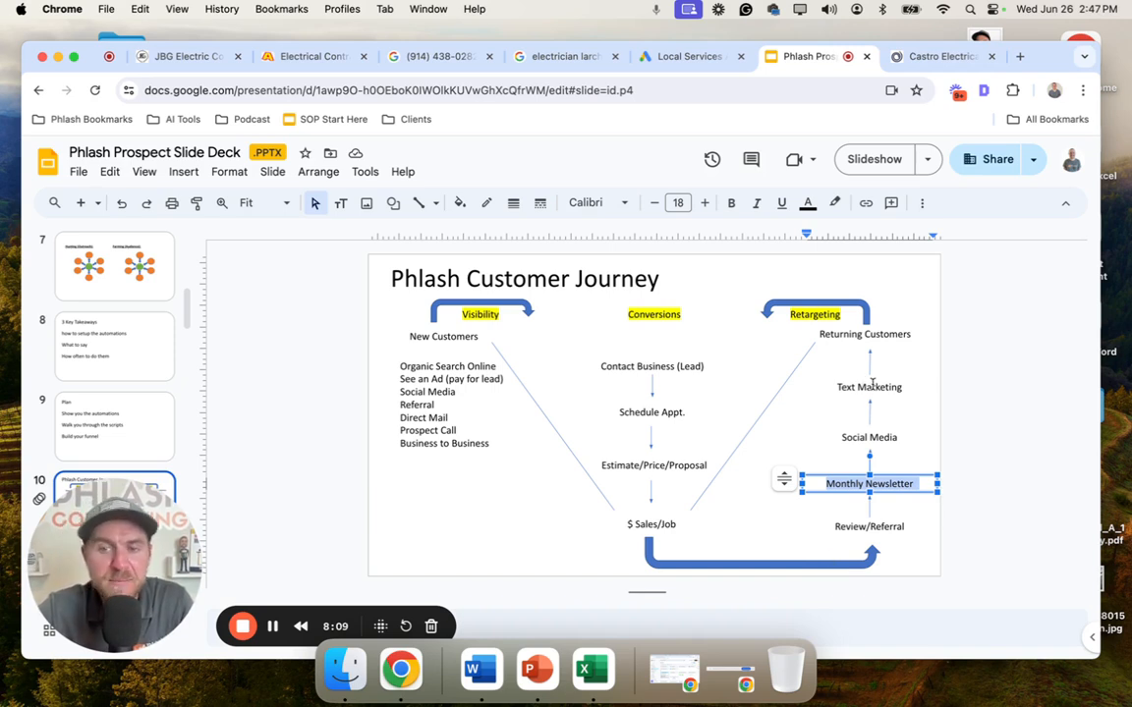
left_click(868, 385)
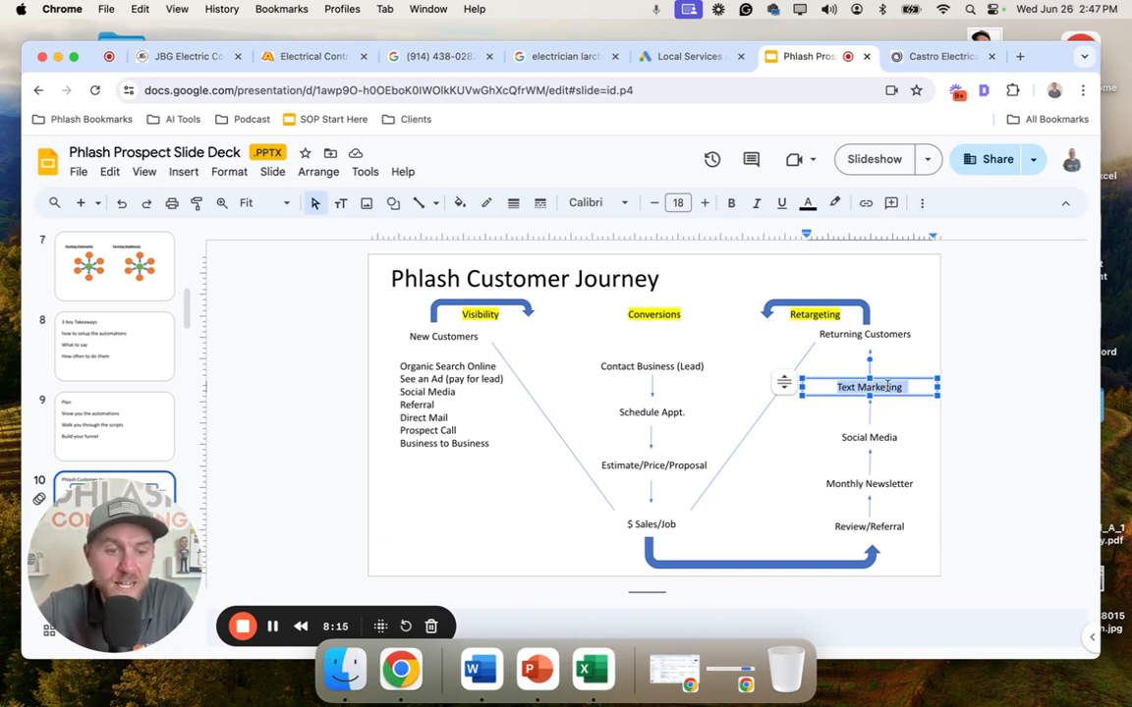
mouse_move(906, 416)
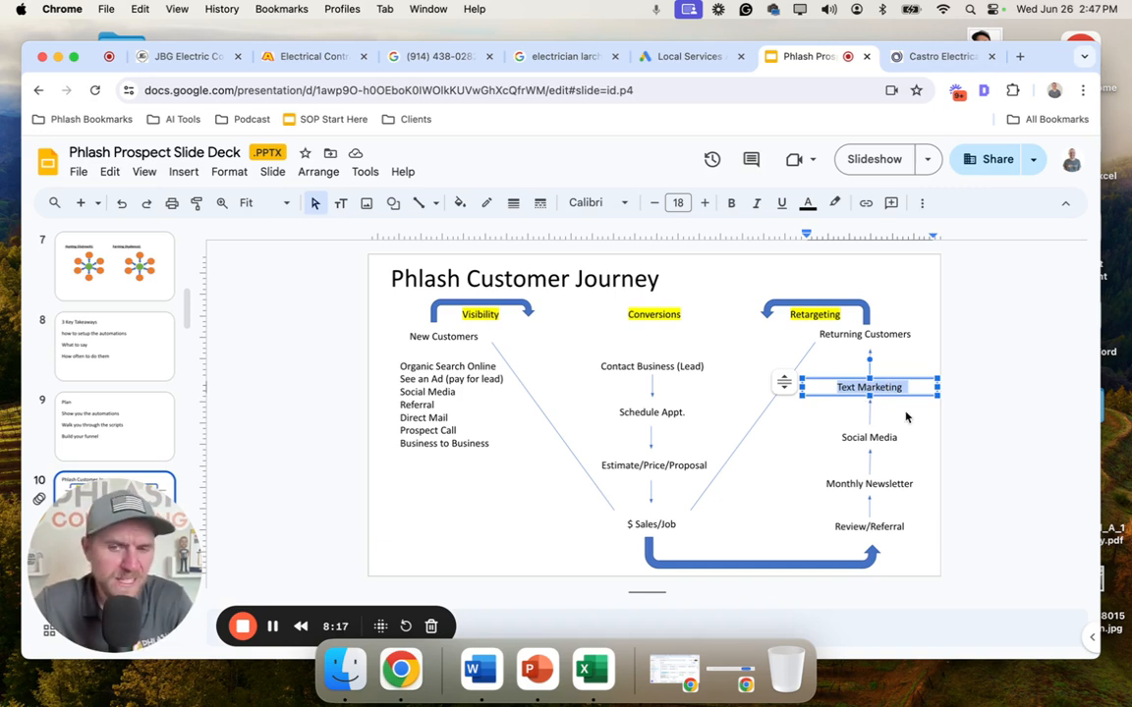
mouse_move(916, 422)
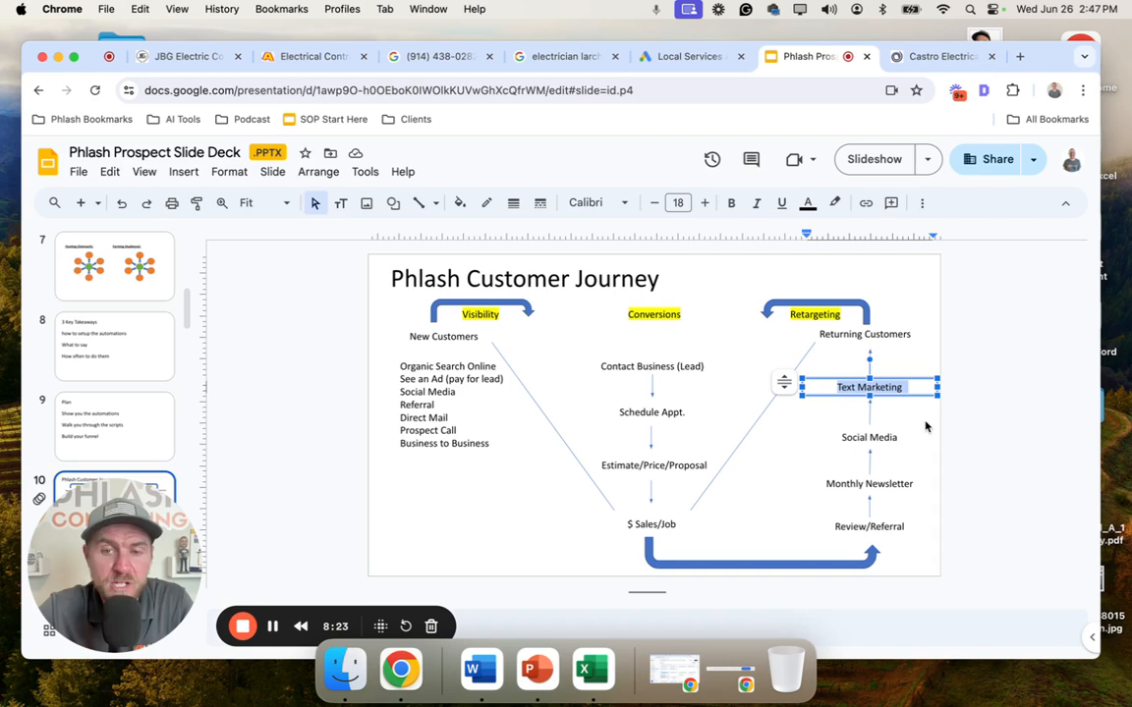
mouse_move(923, 440)
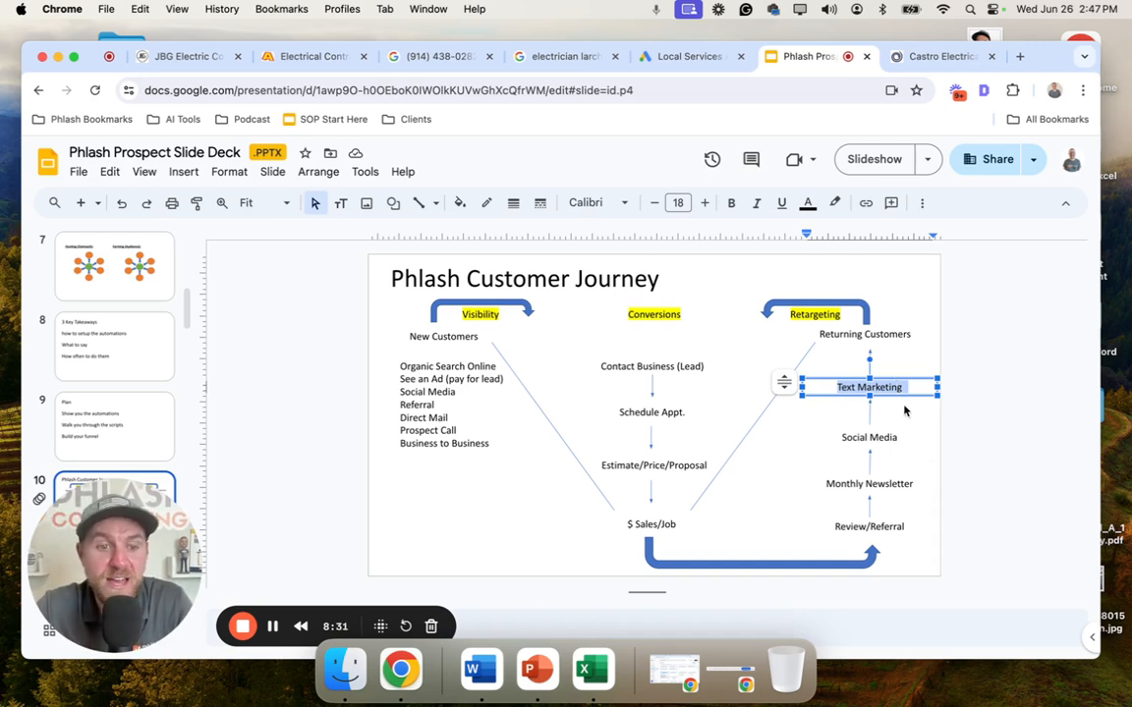
mouse_move(920, 428)
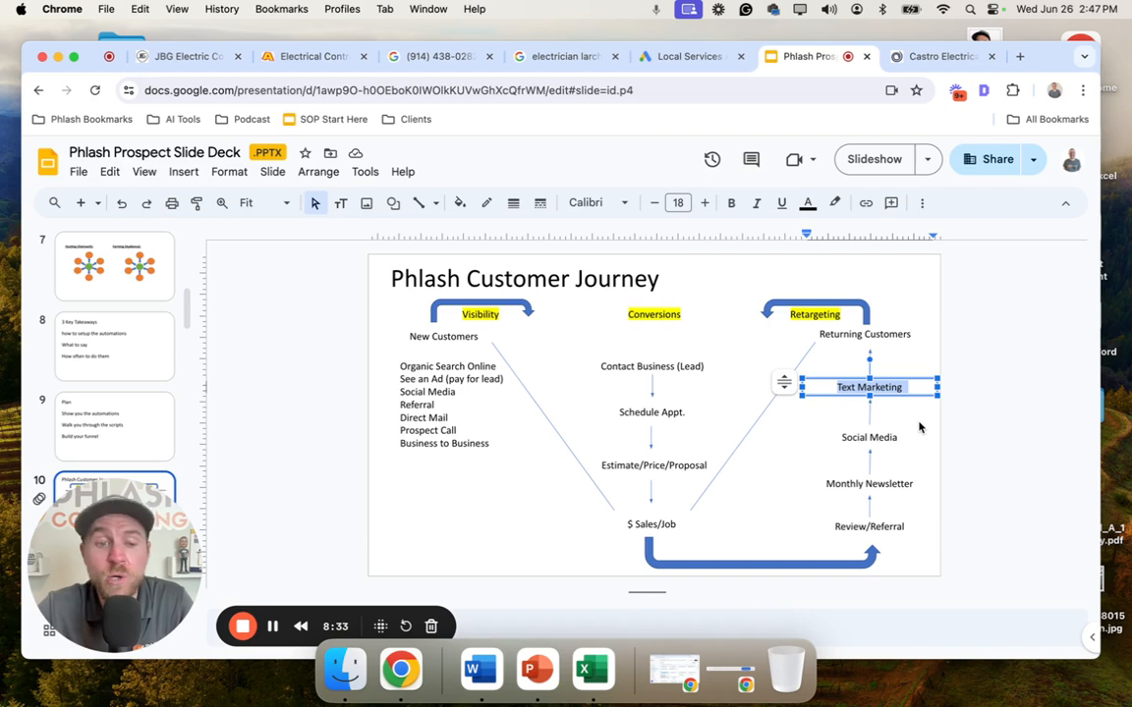
mouse_move(925, 307)
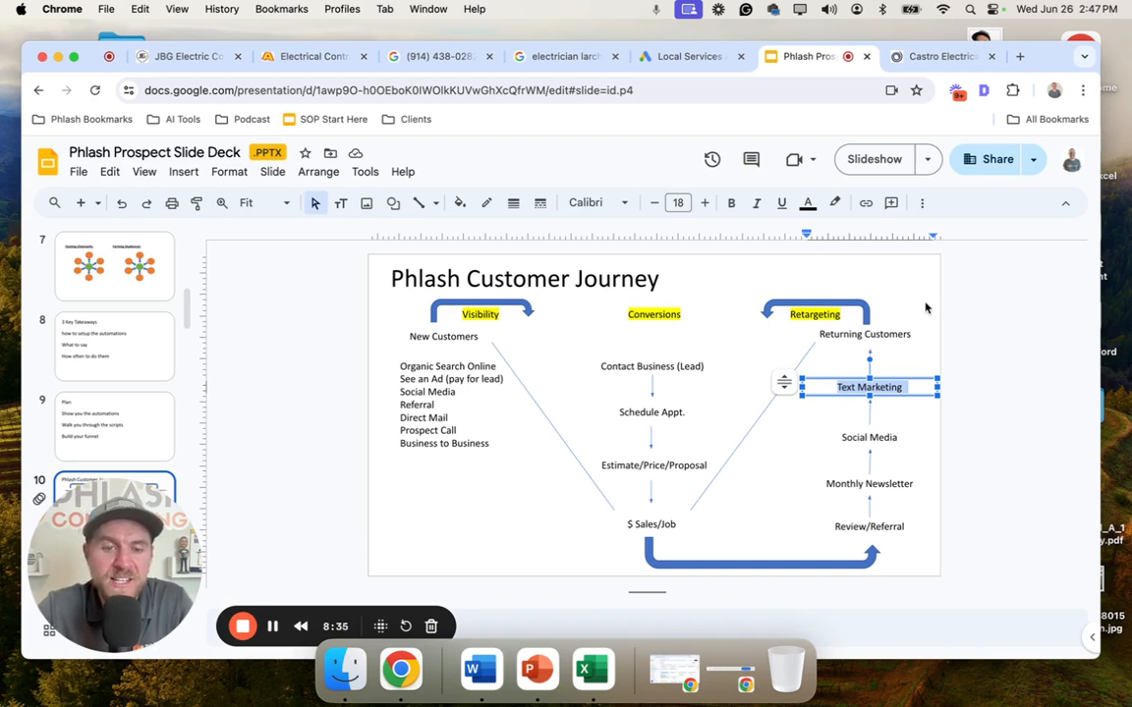
left_click(861, 450)
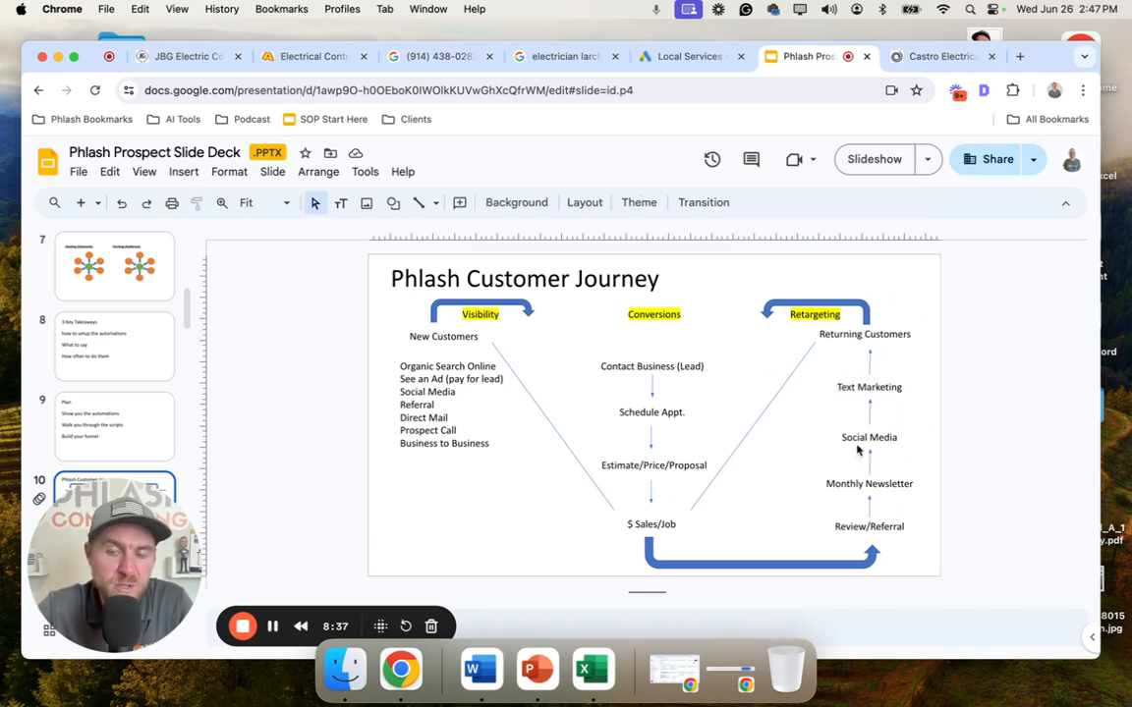
mouse_move(860, 519)
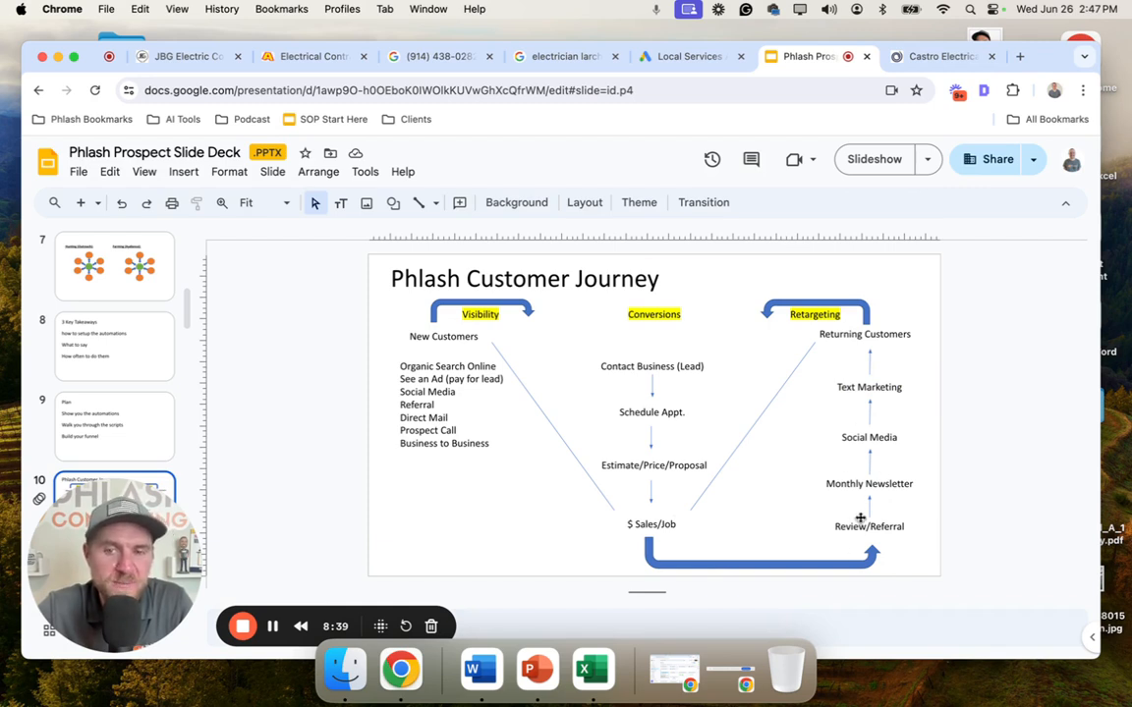
mouse_move(865, 468)
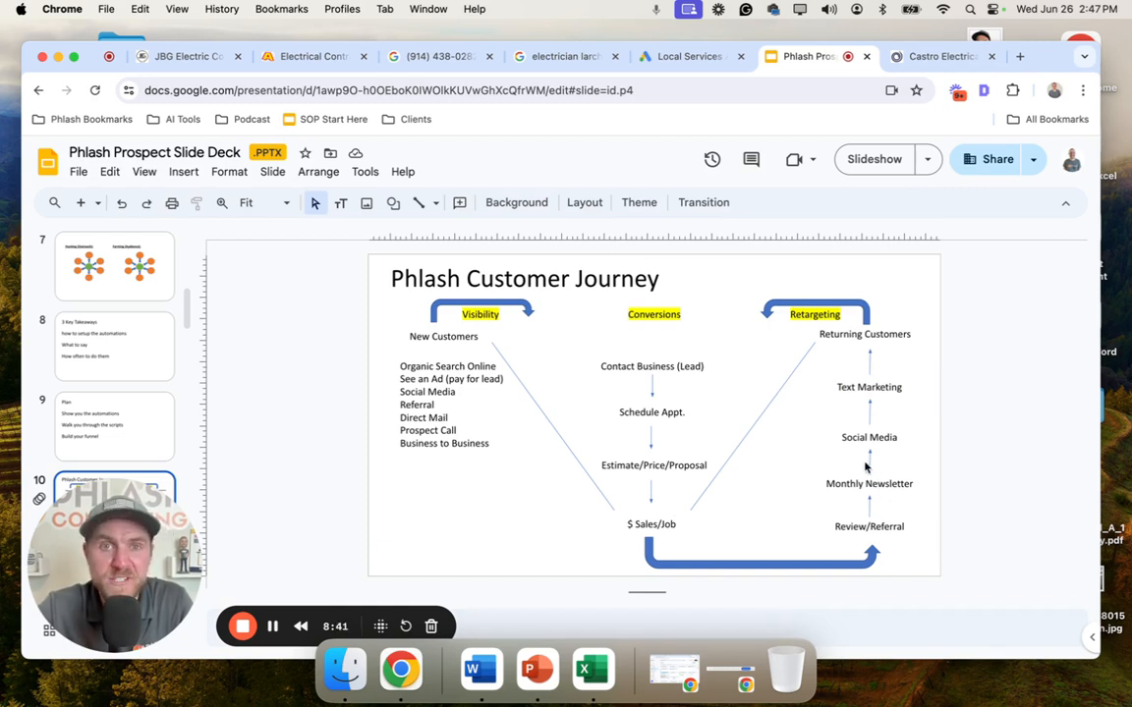
mouse_move(900, 425)
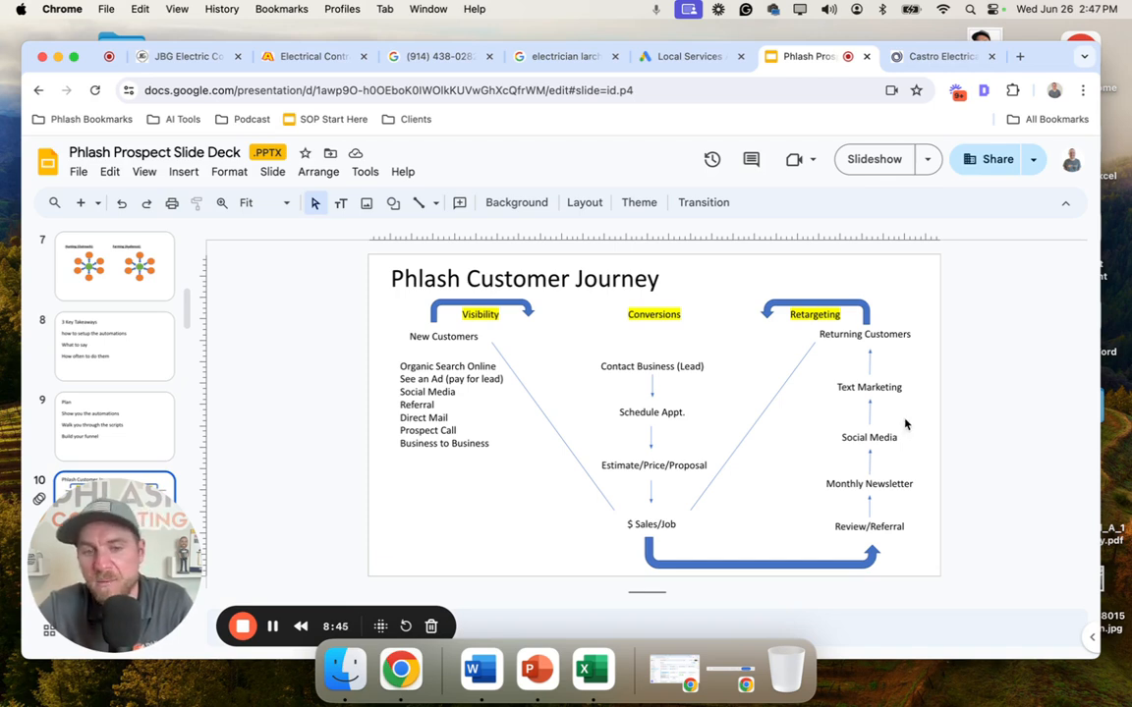
mouse_move(845, 448)
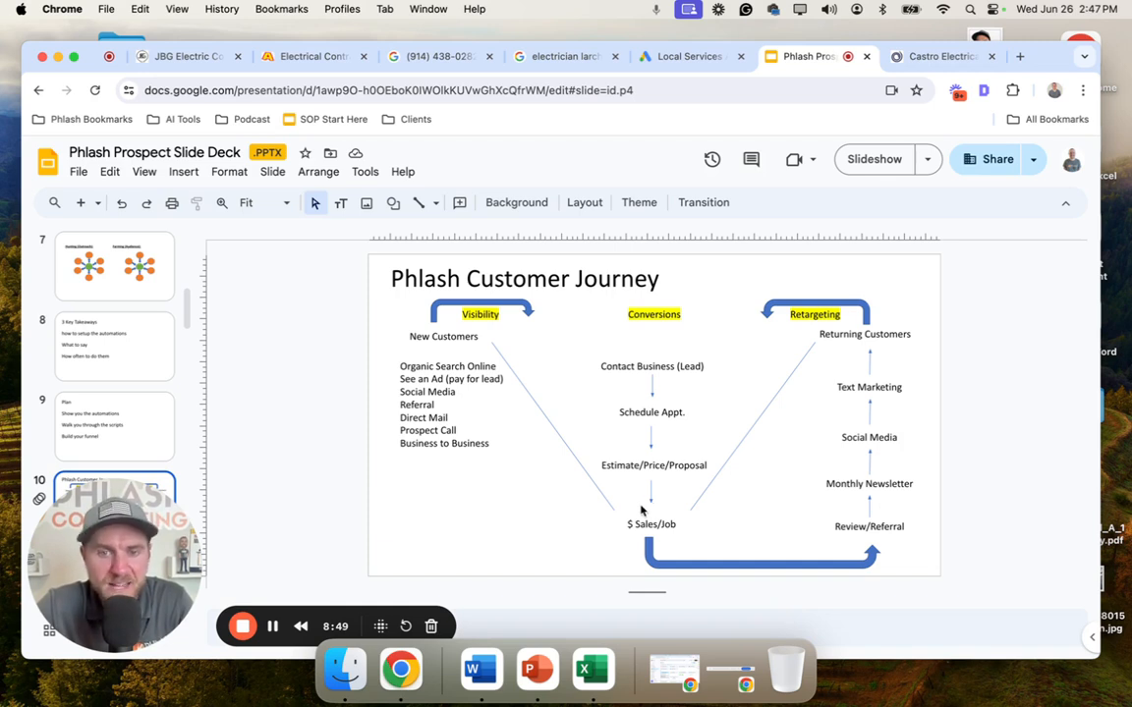
mouse_move(519, 538)
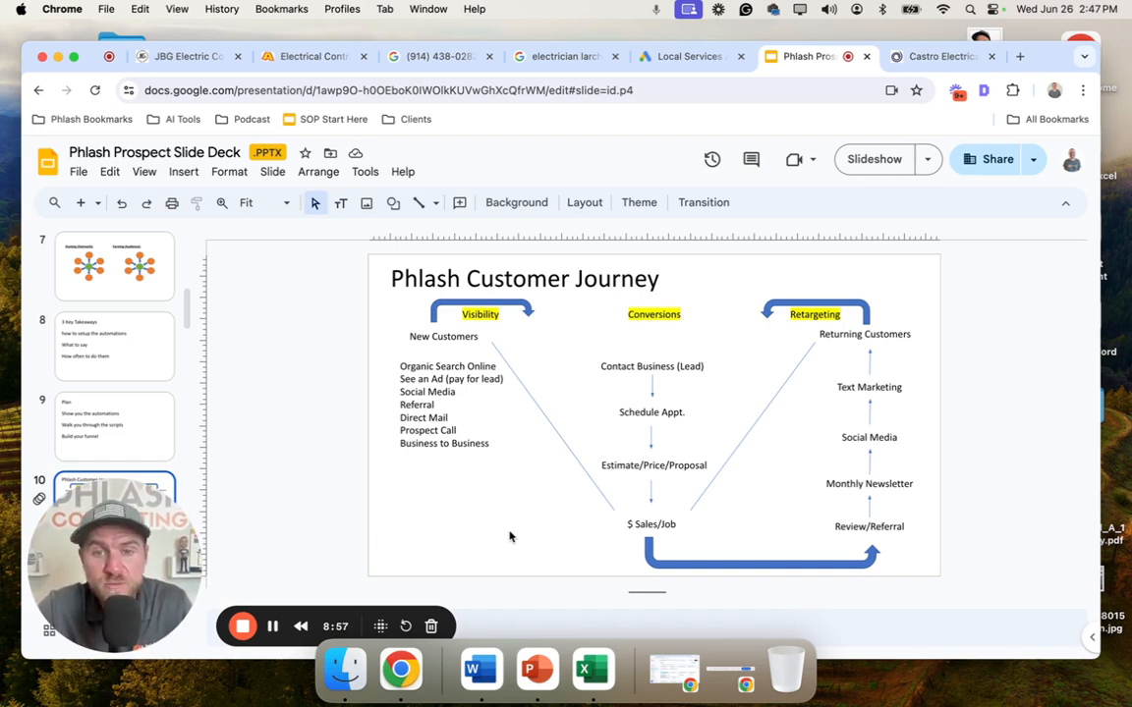
mouse_move(782, 495)
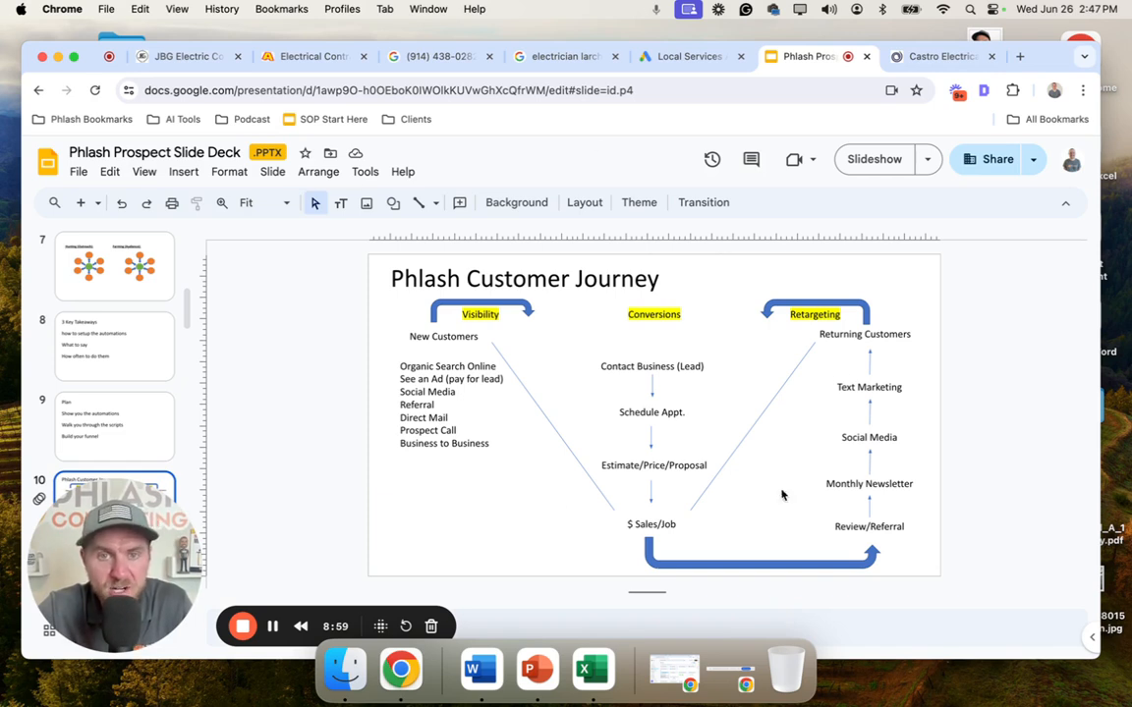
mouse_move(727, 338)
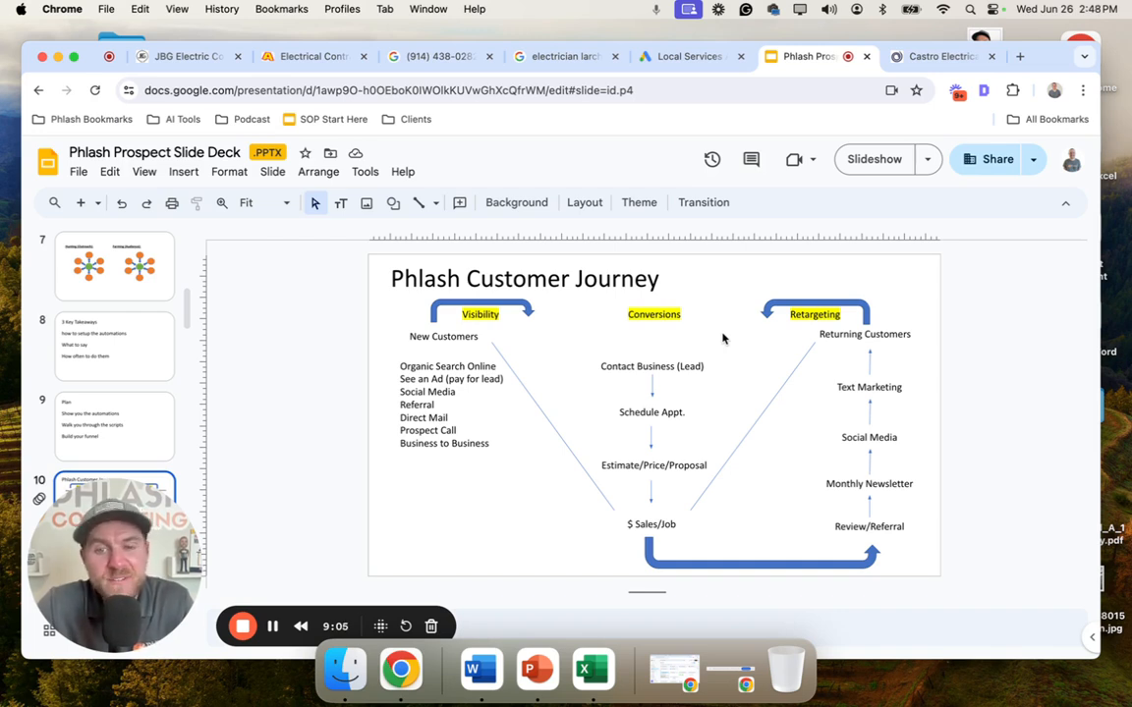
mouse_move(260, 593)
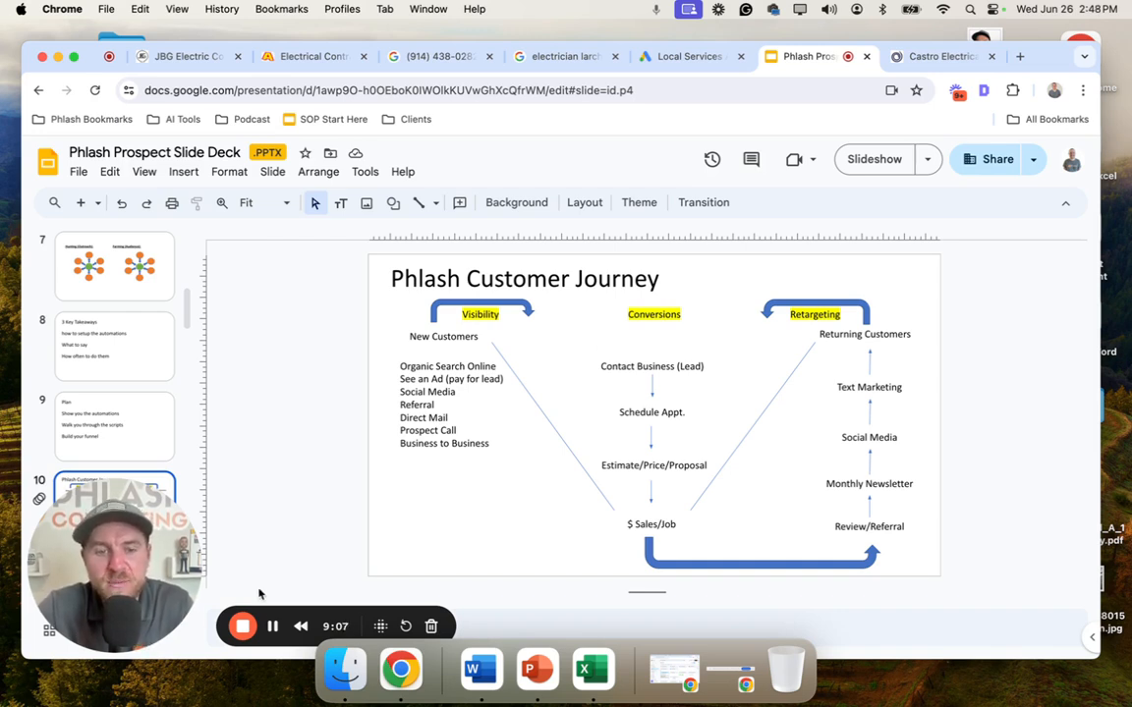